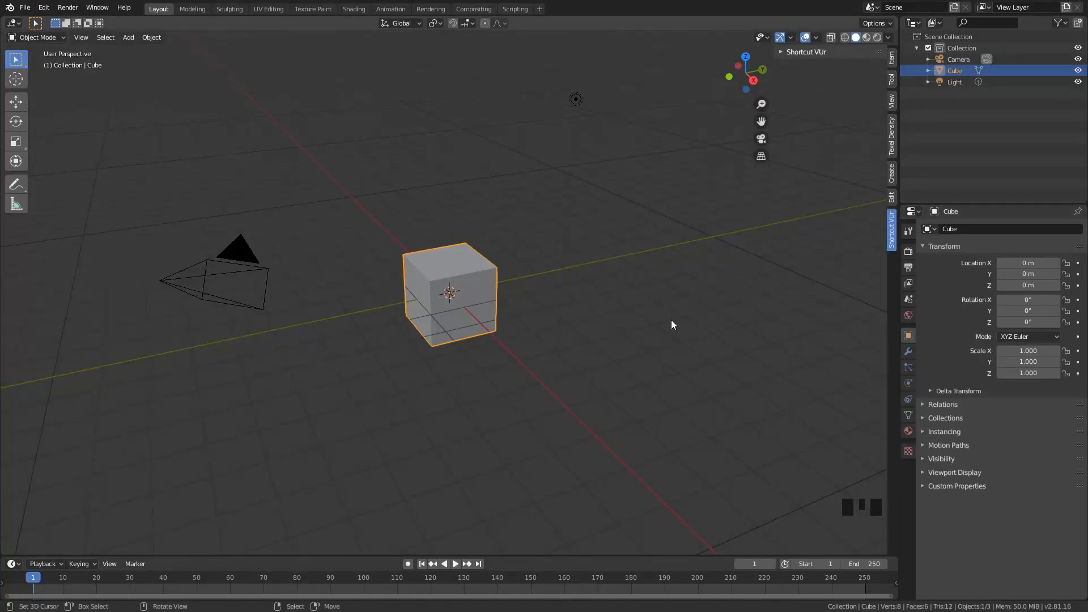
mouse_move(1027, 299)
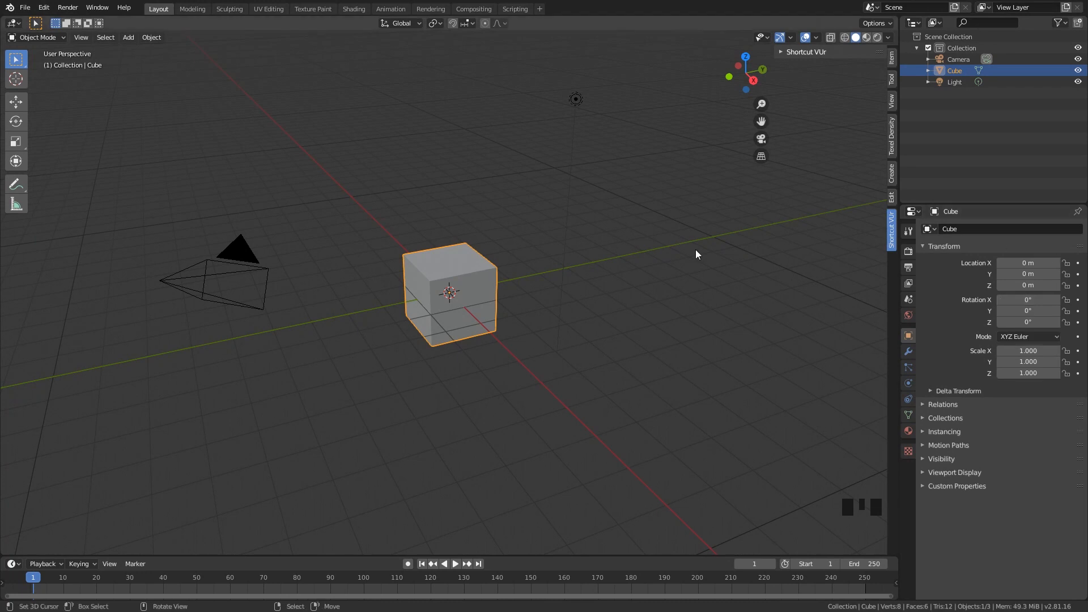
mouse_move(667, 251)
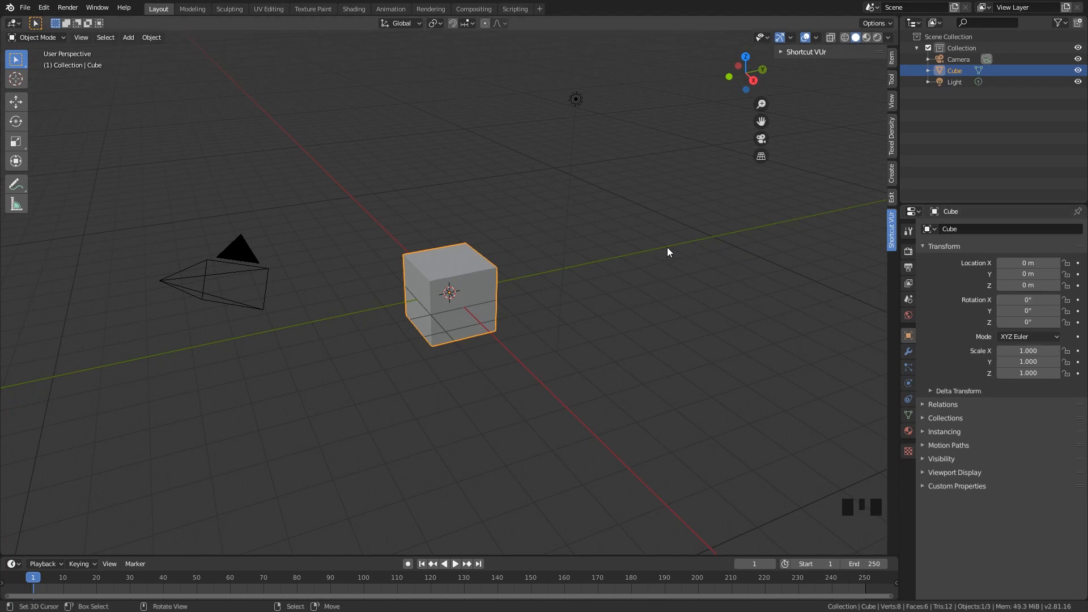
mouse_move(527, 261)
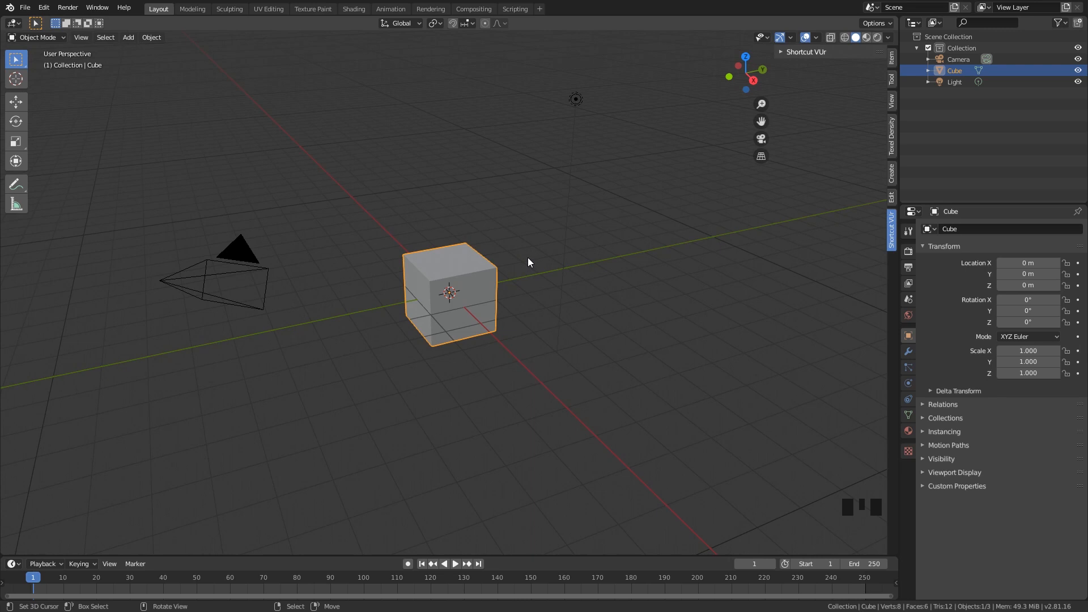
mouse_move(416, 284)
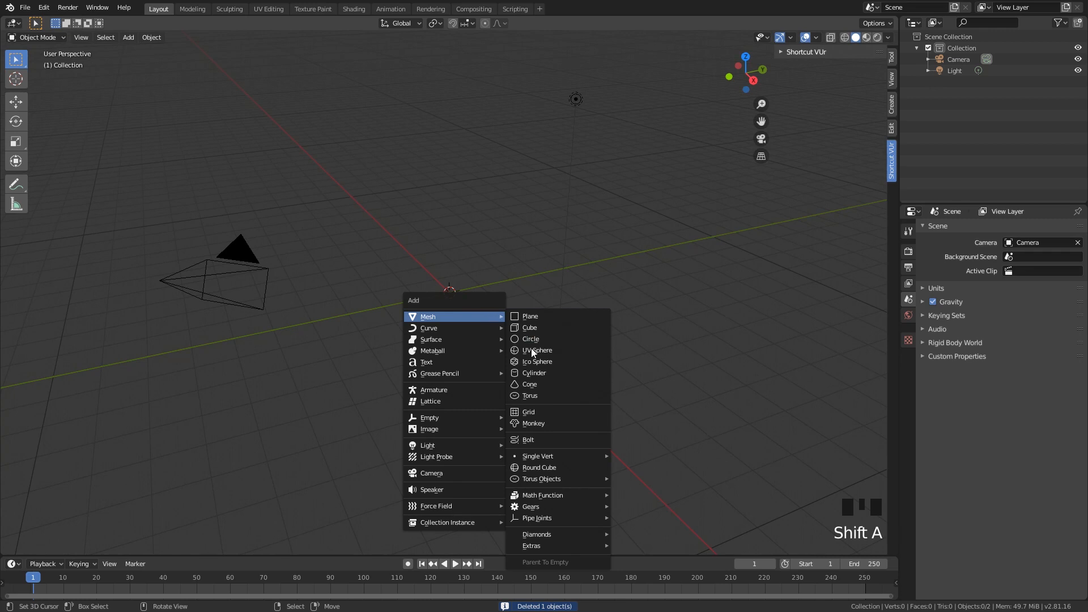
Add a cylinder and set its X dimension to 0.16 m in the N sidebar.
left_click(534, 373)
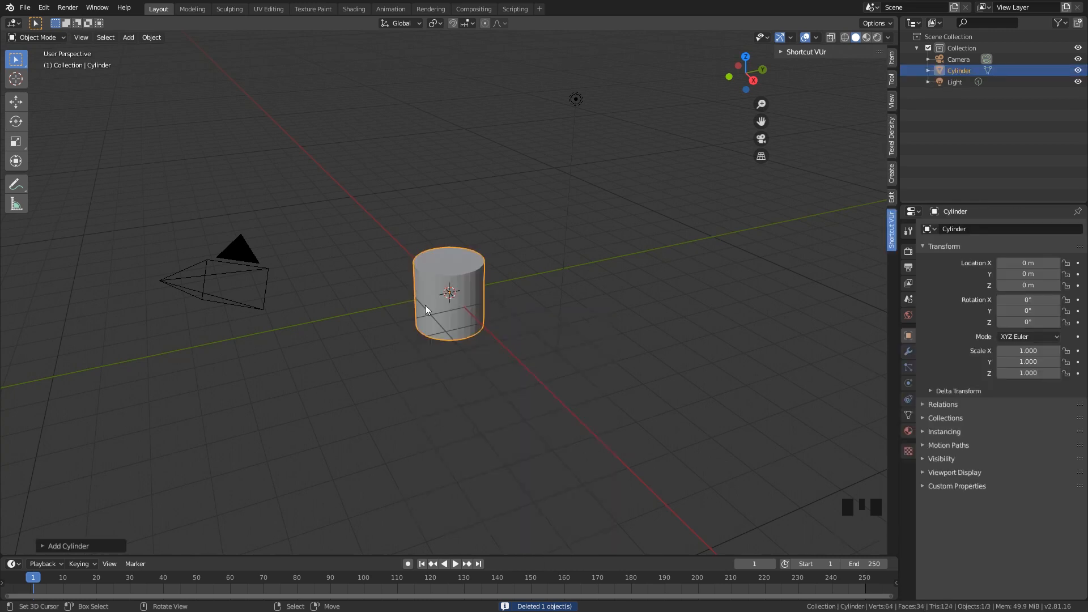
mouse_move(463, 273)
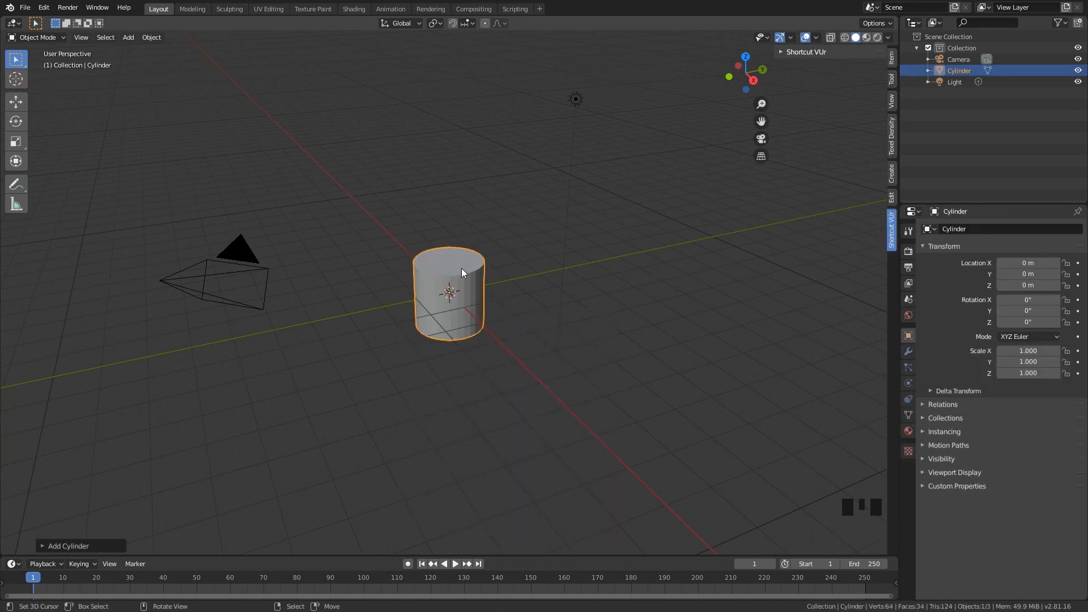
scroll("up", 3)
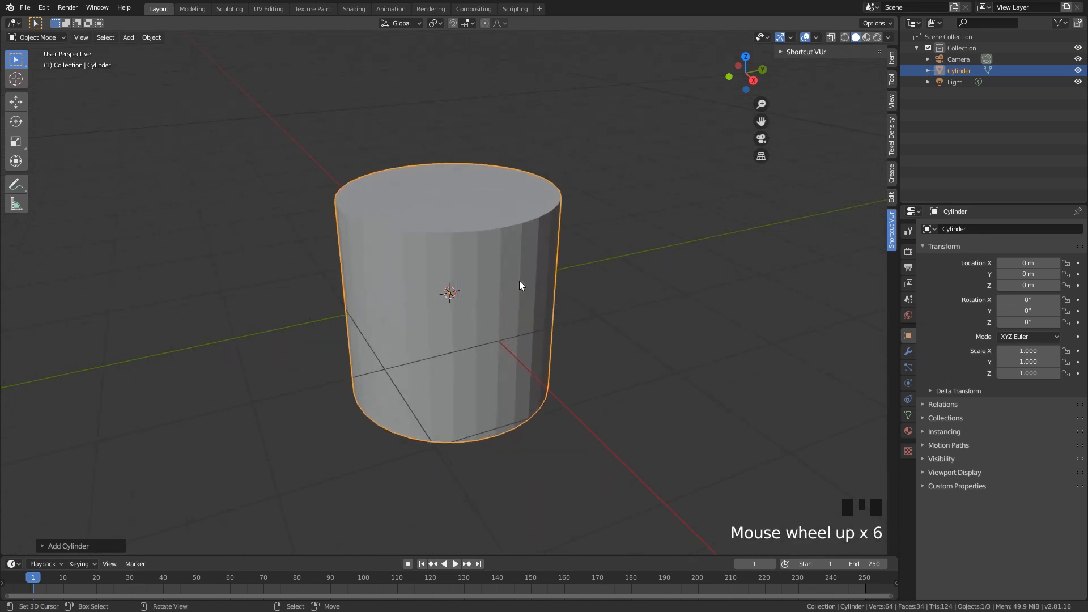
scroll("down", 3)
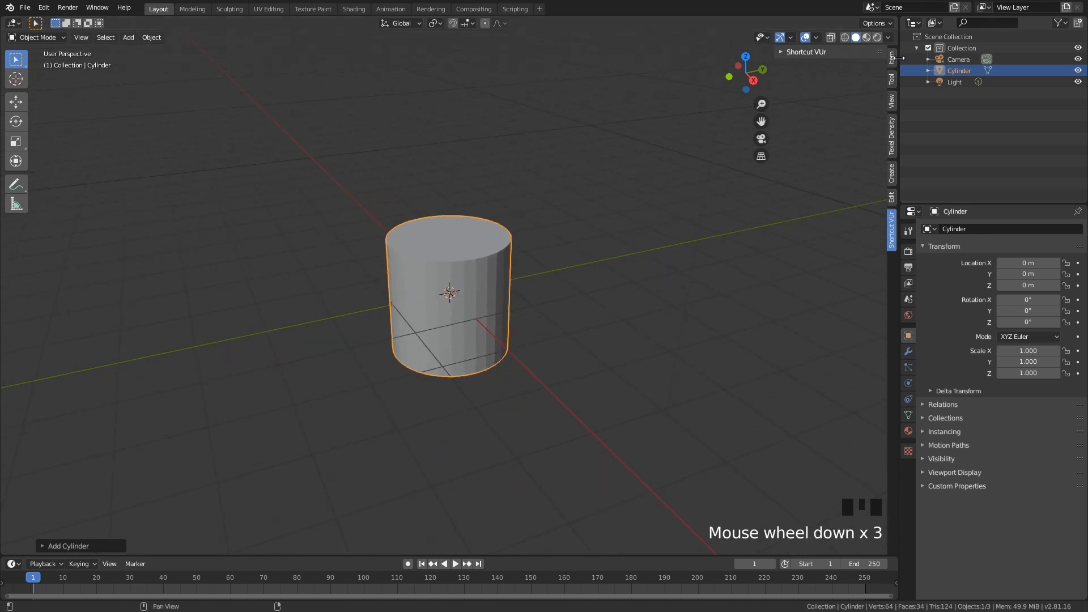
left_click(892, 52)
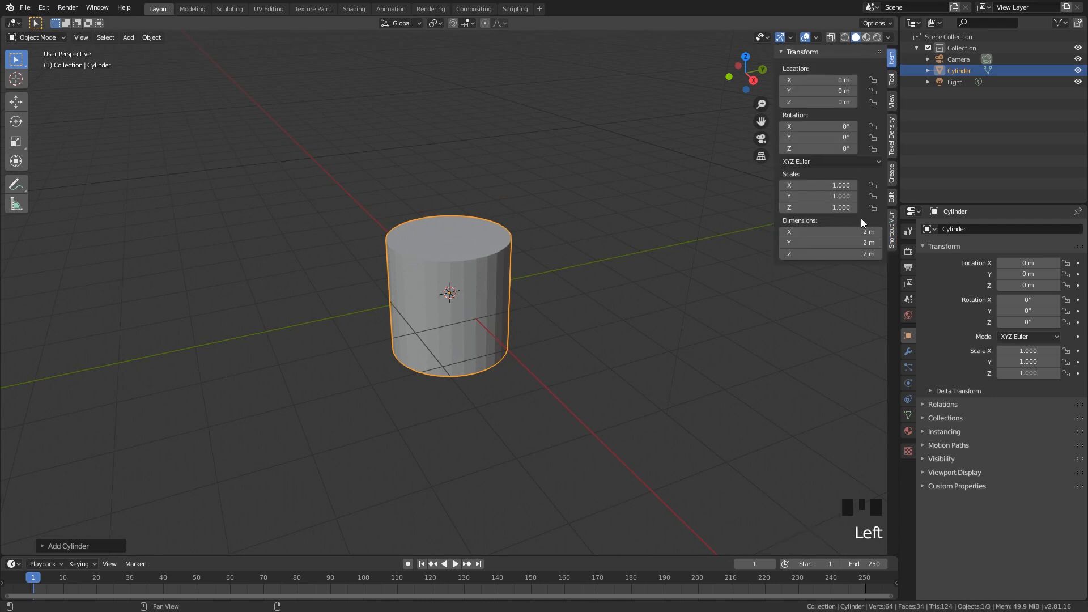
mouse_move(829, 231)
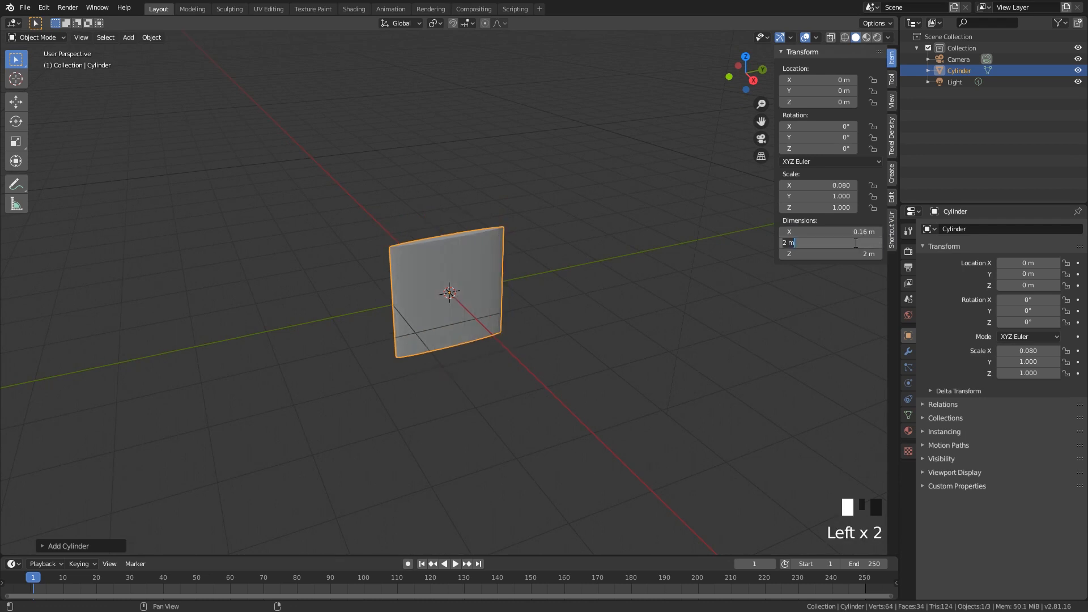
type("0.16")
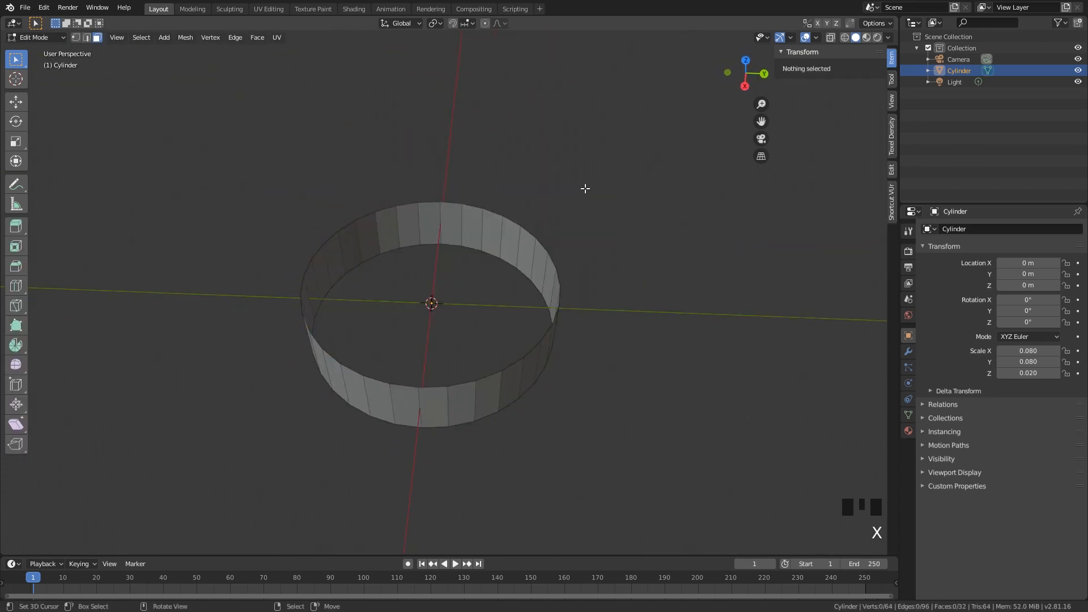
In Edit Mode extrude the band faces and scale them inward for wall thickness.
key("Tab")
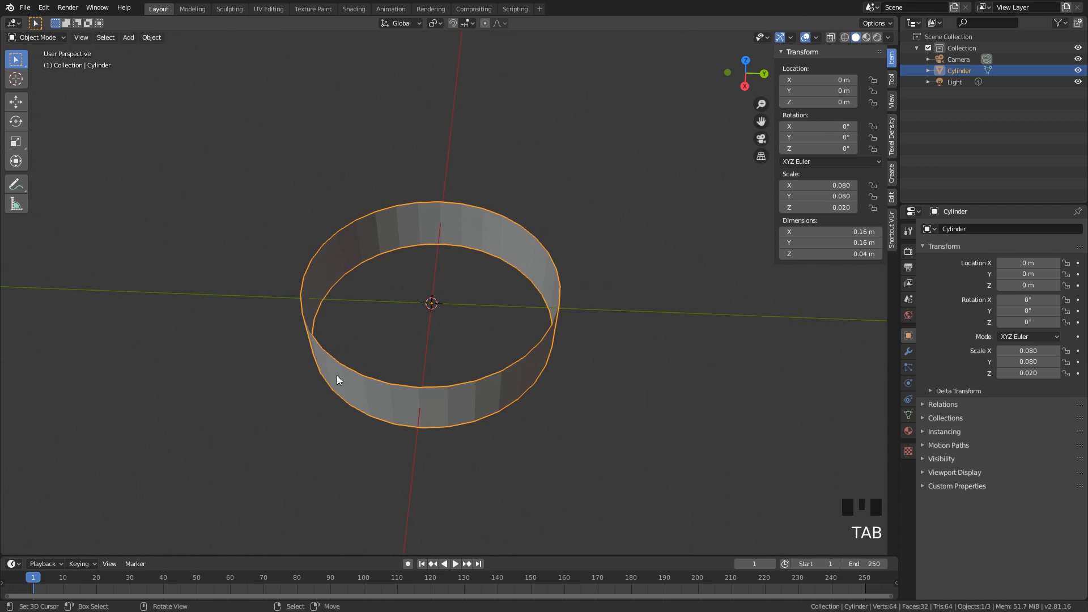
mouse_move(671, 348)
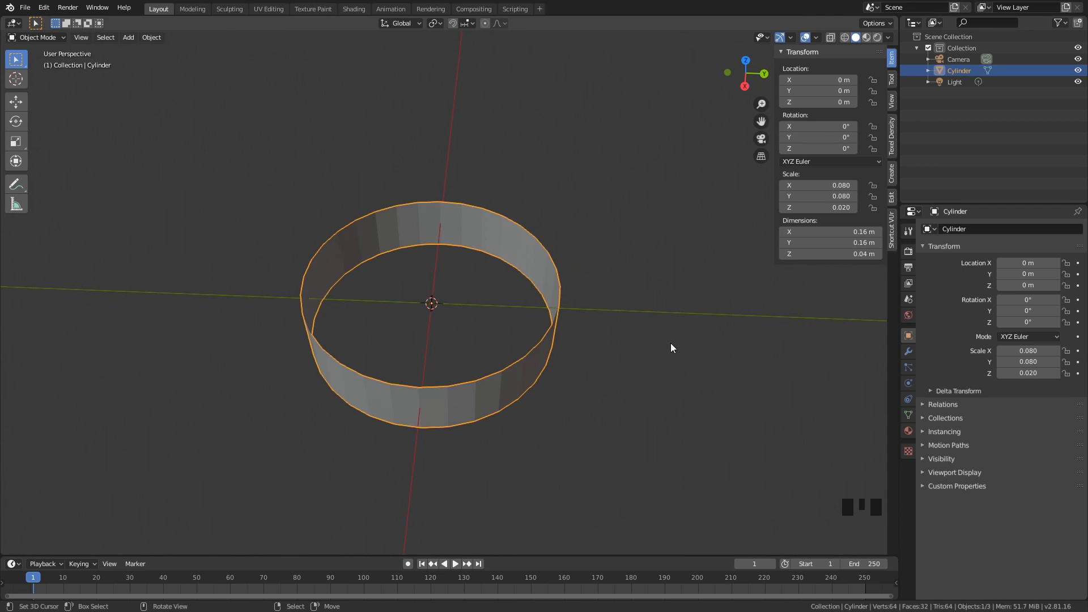
key("Tab")
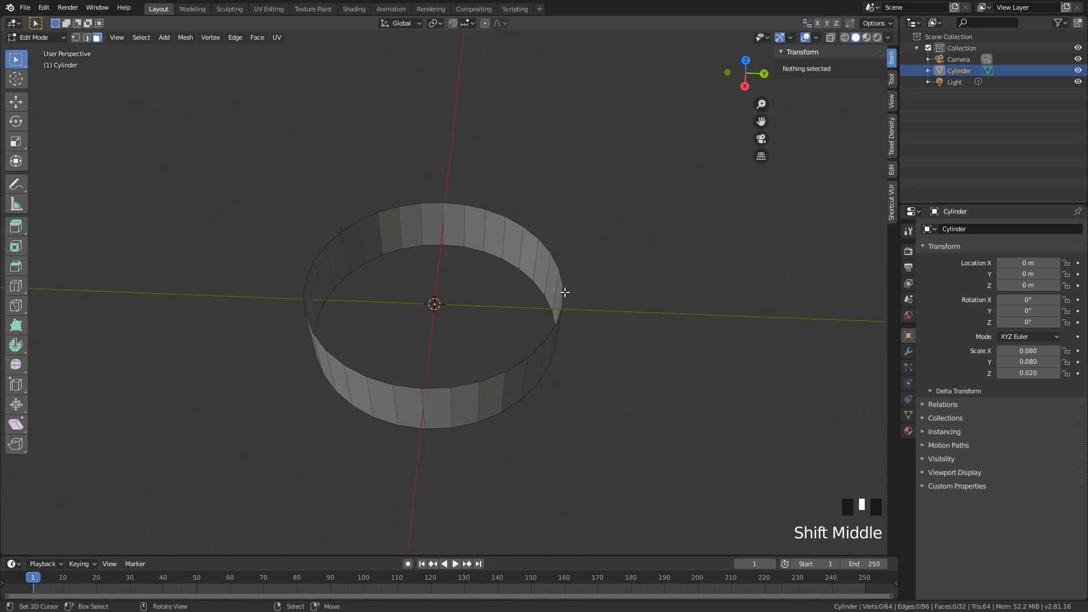
scroll("up", 3)
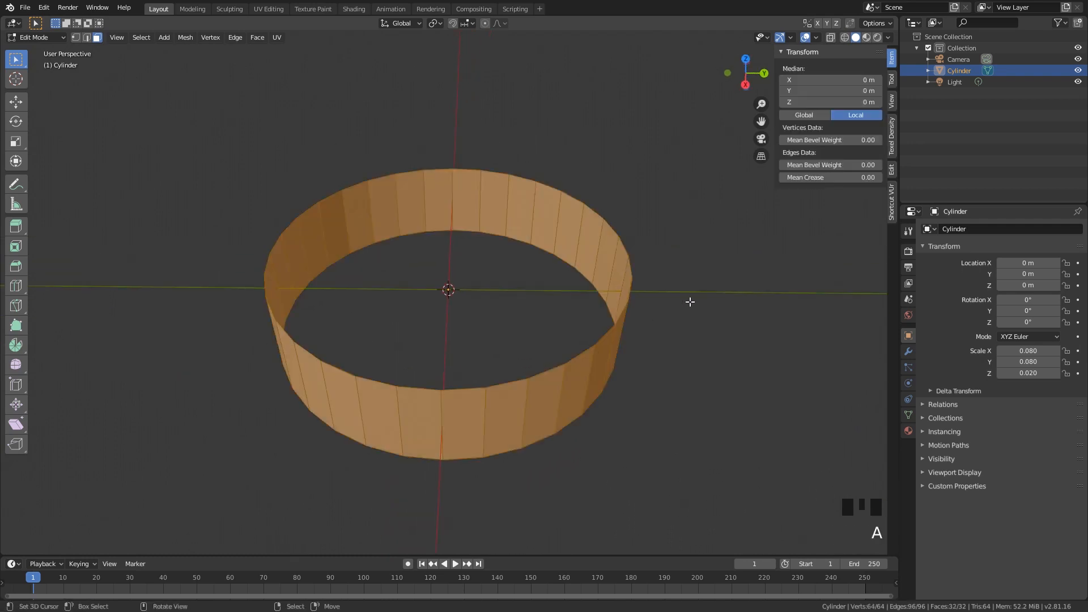
mouse_move(654, 251)
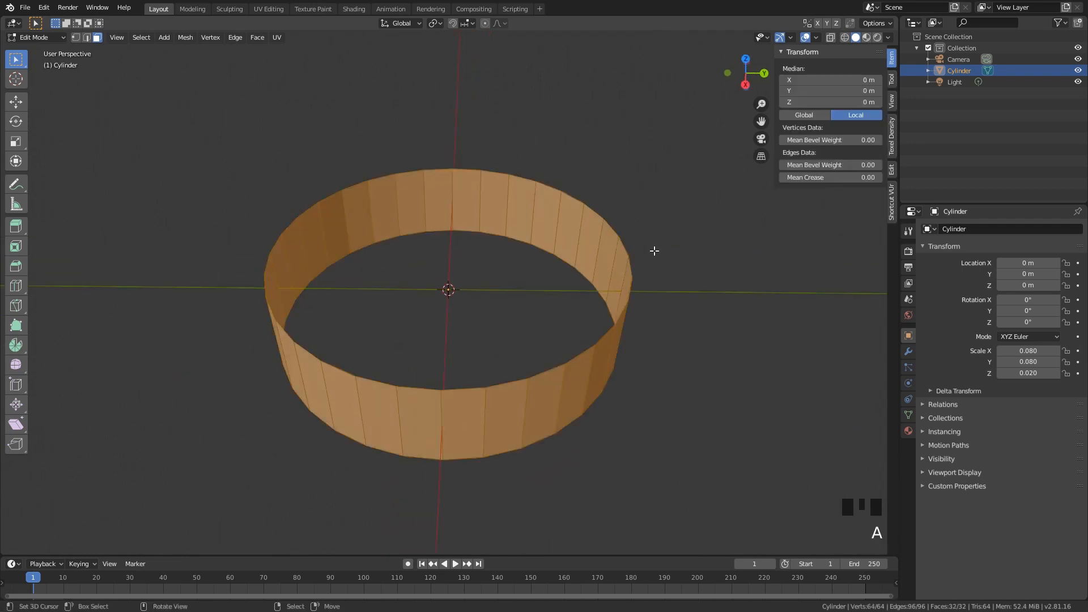
key("e")
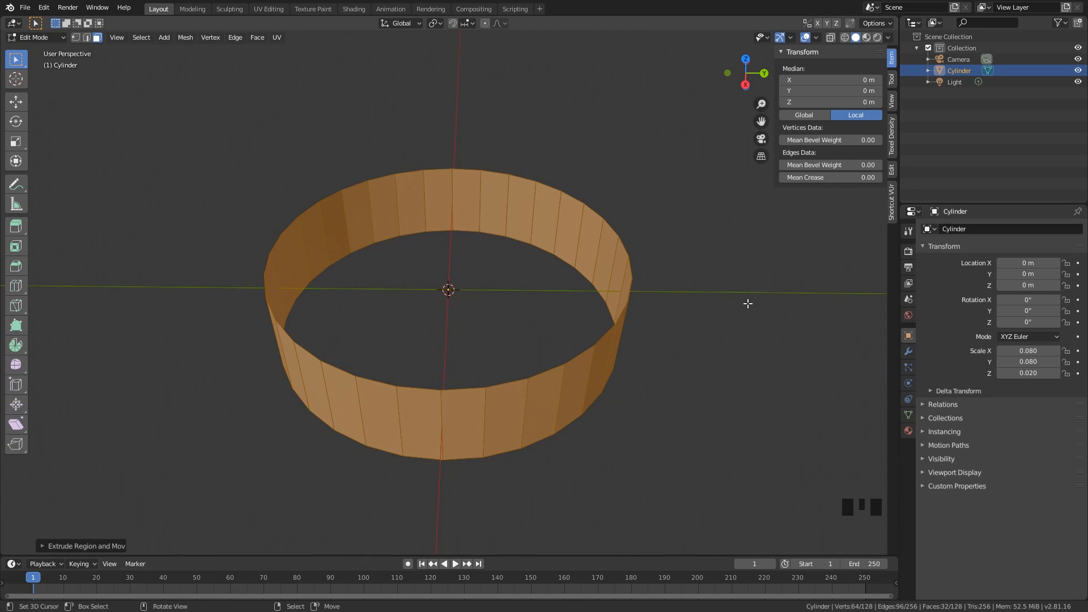
key("s")
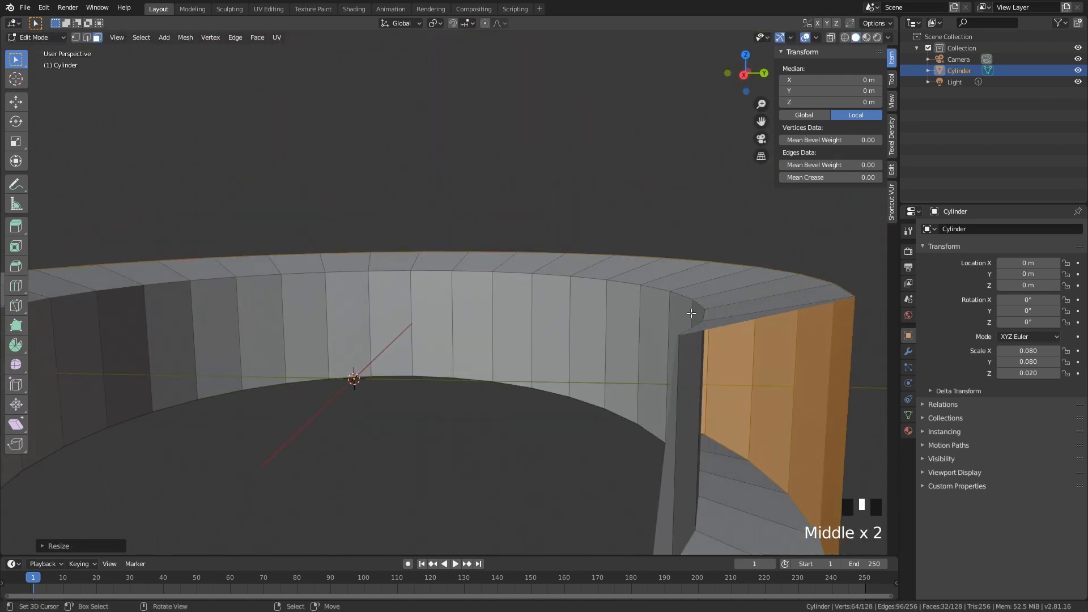
Undo the inward scale and redo it to get a cleaner flat top rim.
scroll("down", 3)
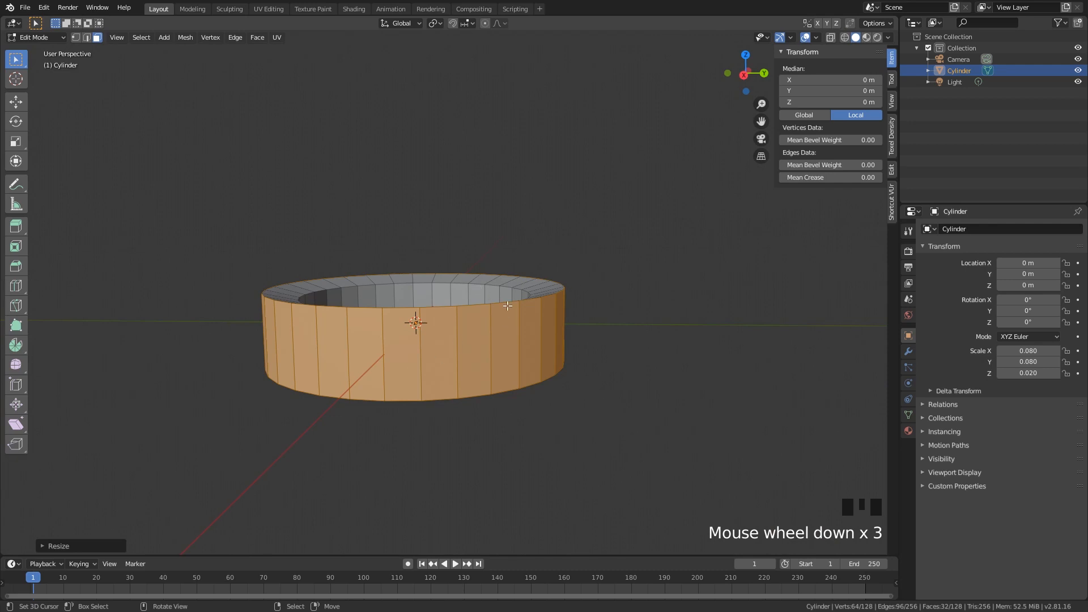
scroll("up", 3)
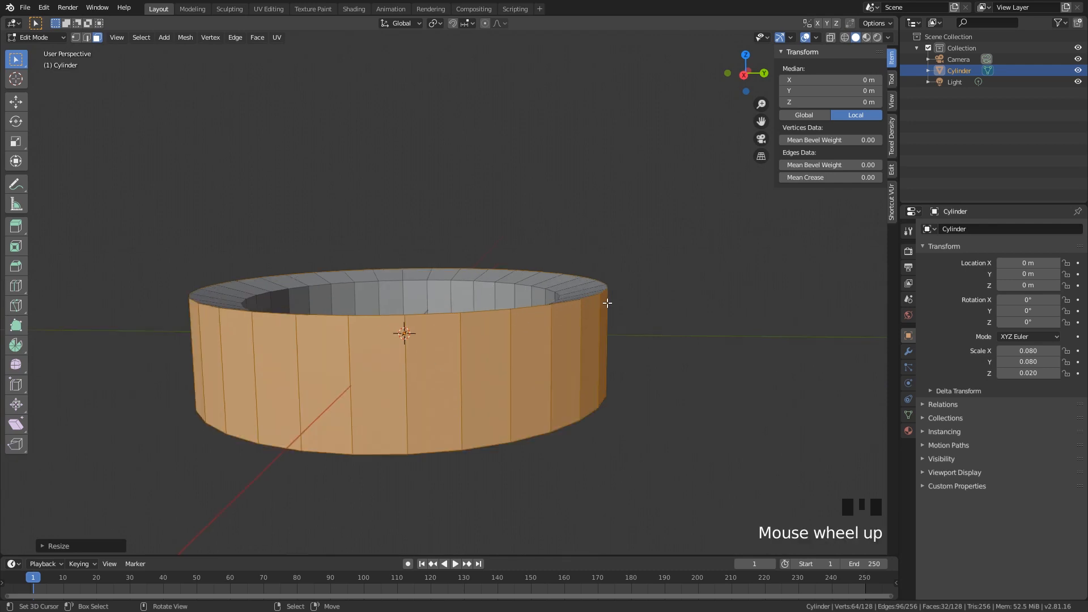
scroll("up", 3)
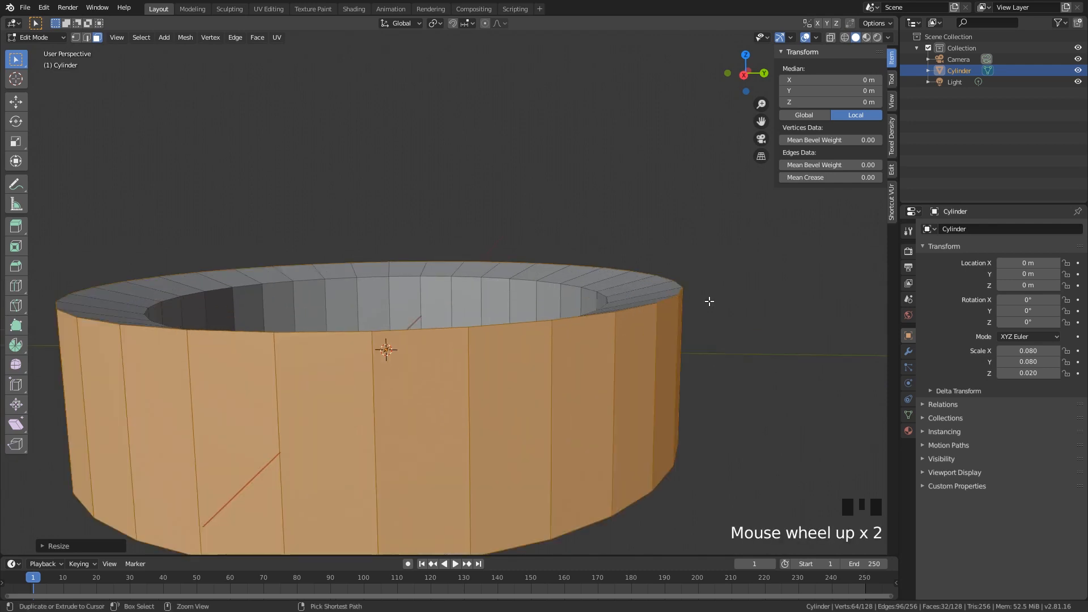
scroll("up", 3)
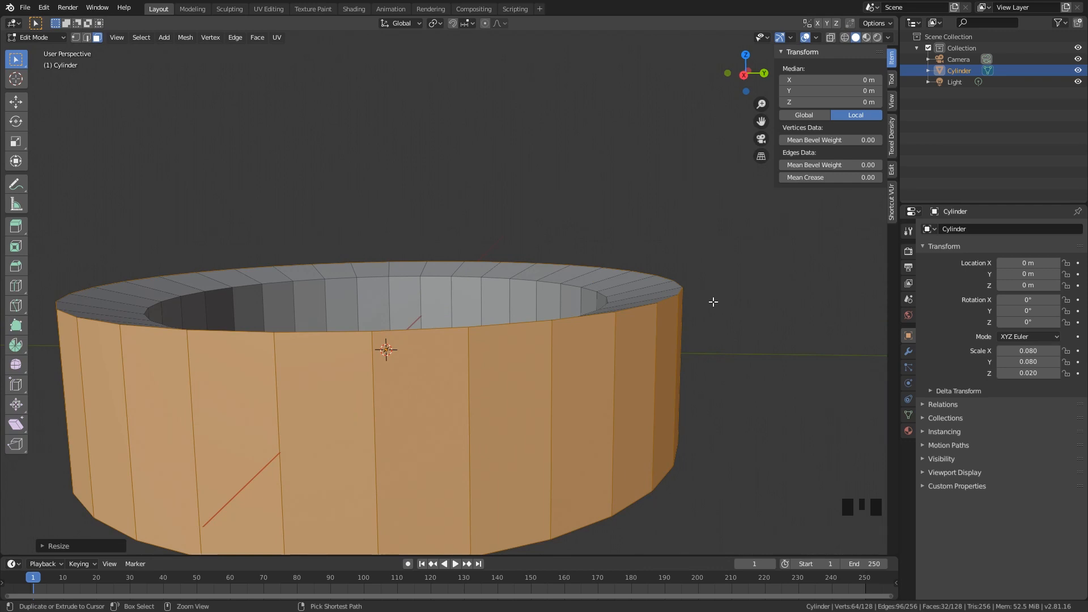
key("ctrl+z")
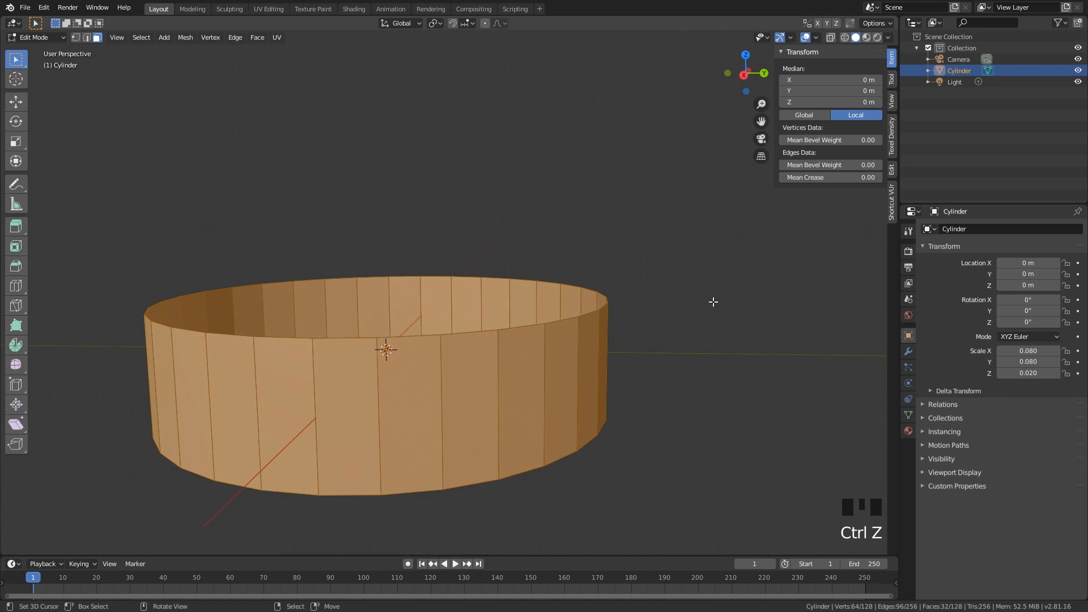
mouse_move(713, 299)
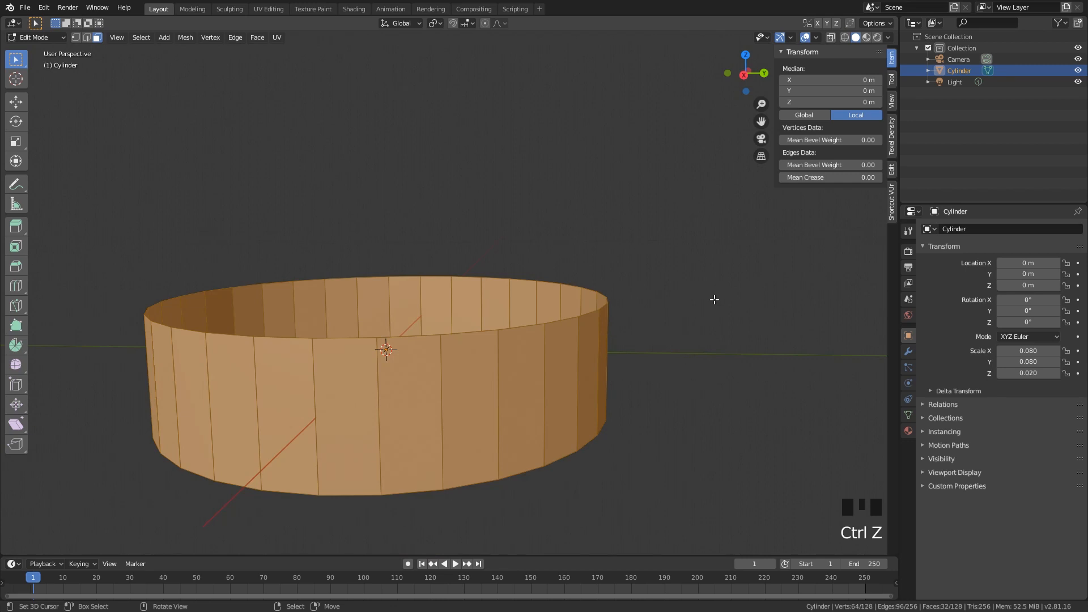
key("s")
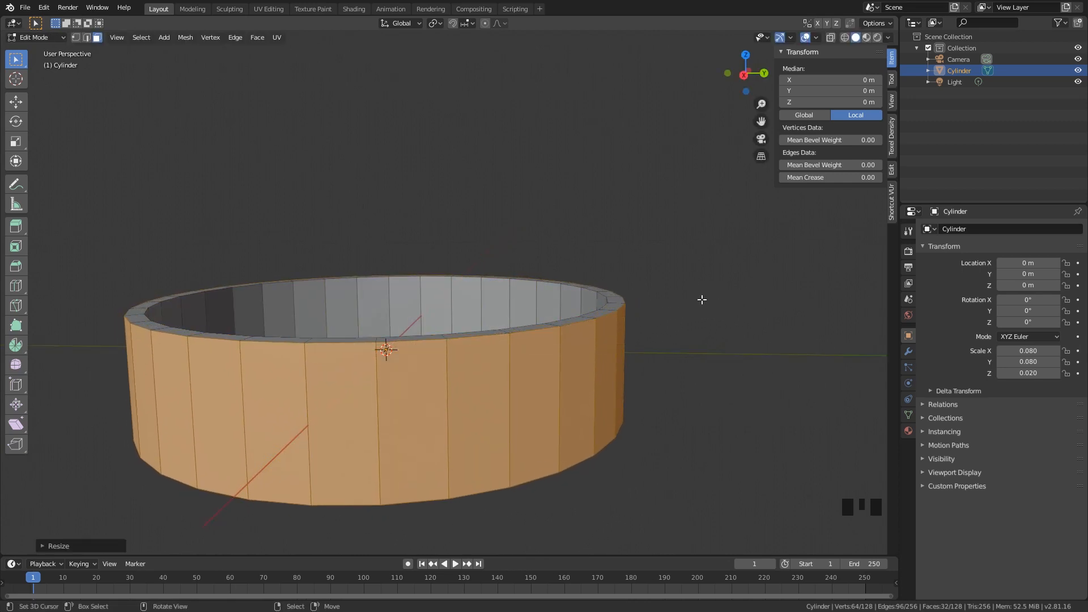
mouse_move(714, 316)
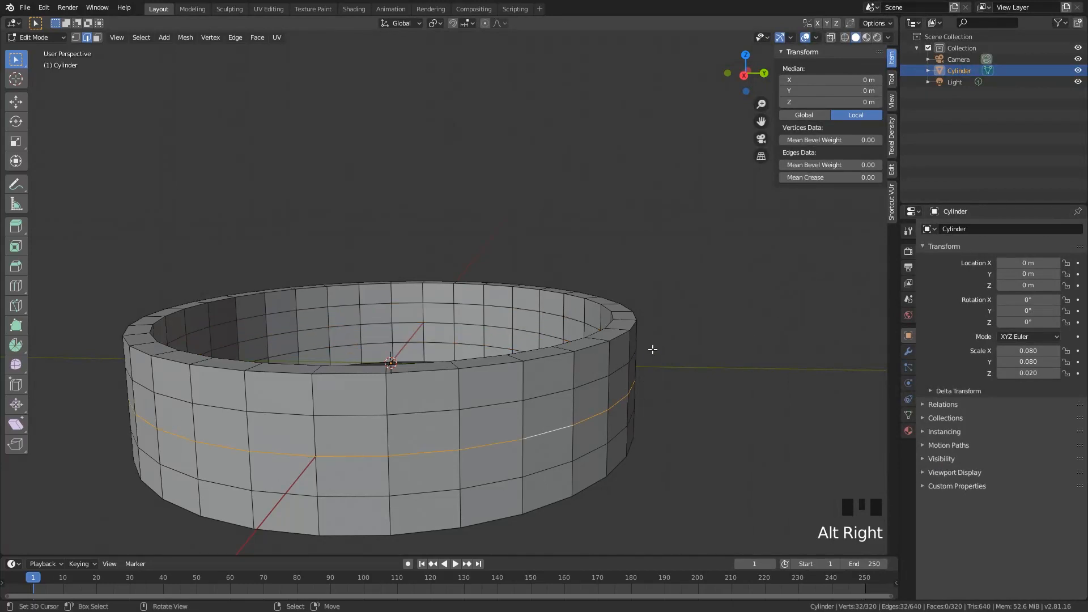
Scale the middle edge loops outward for a bulging profile, then view the ring in Object Mode.
key("s")
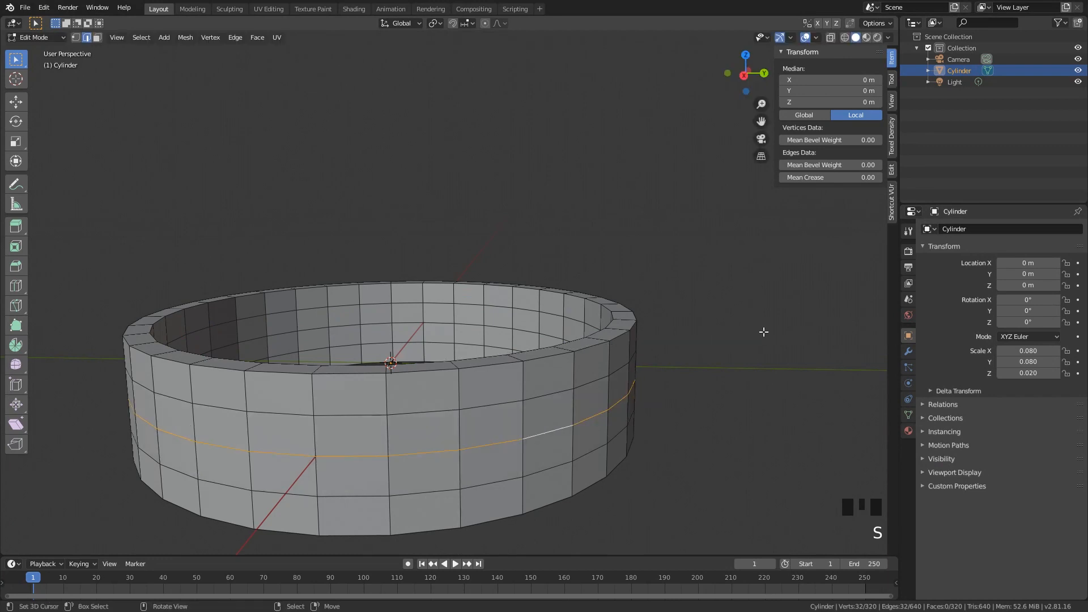
key("s")
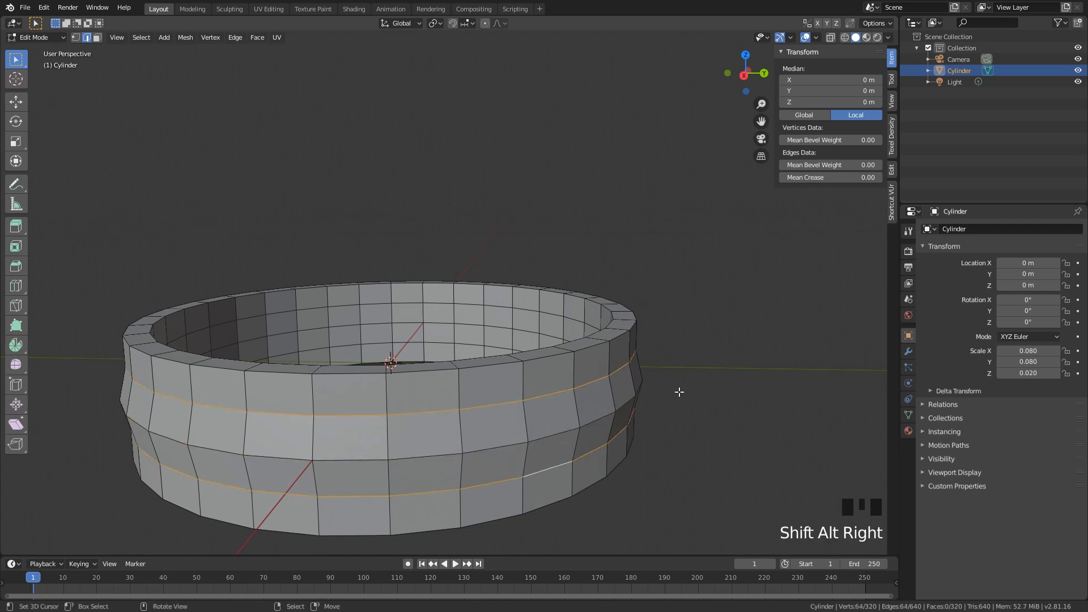
key("s")
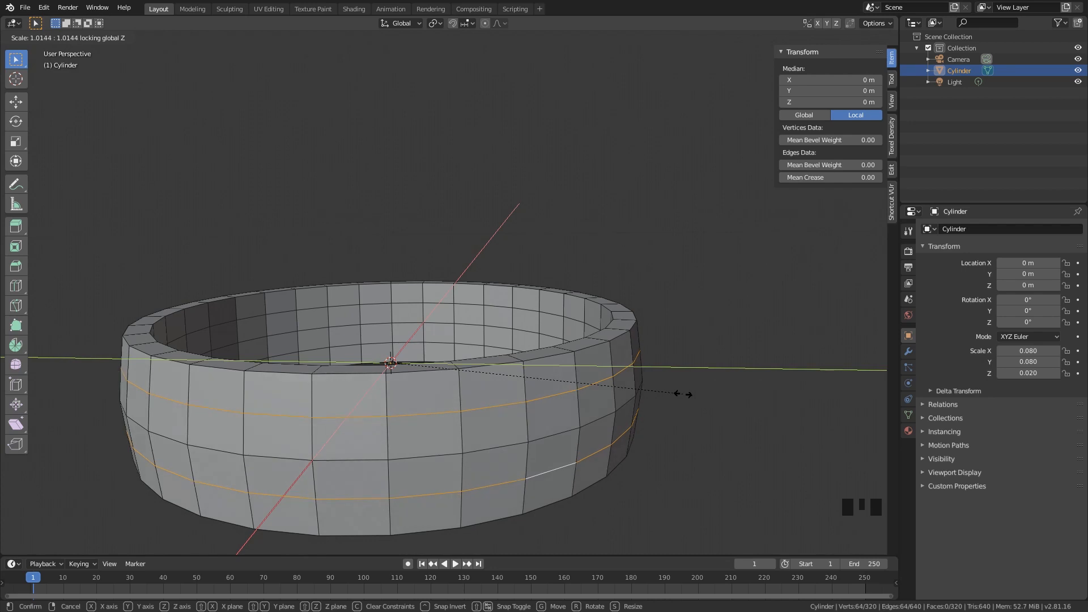
key("Tab")
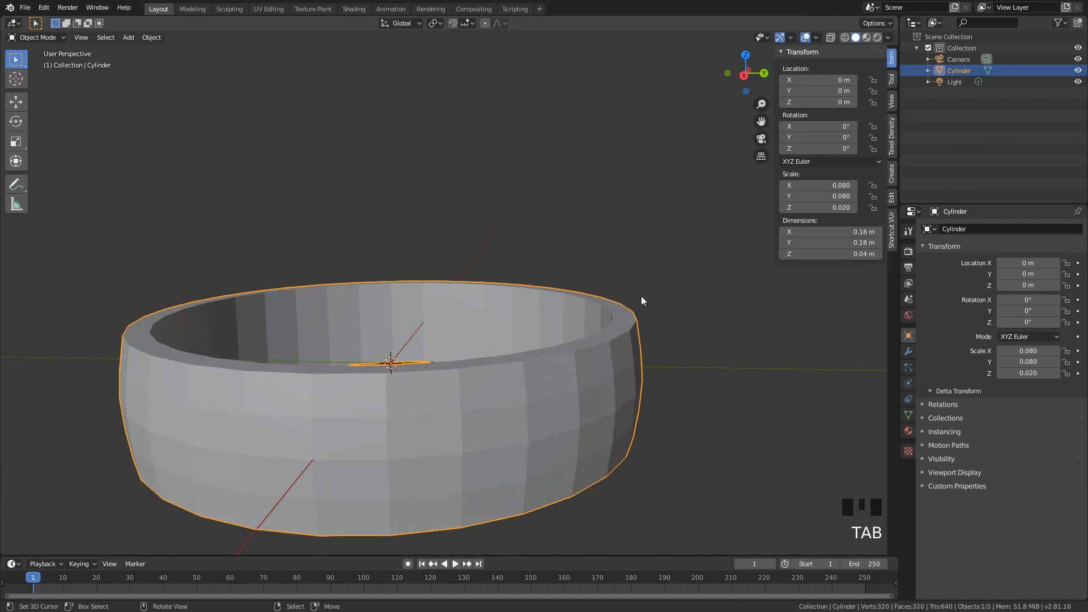
mouse_move(908, 351)
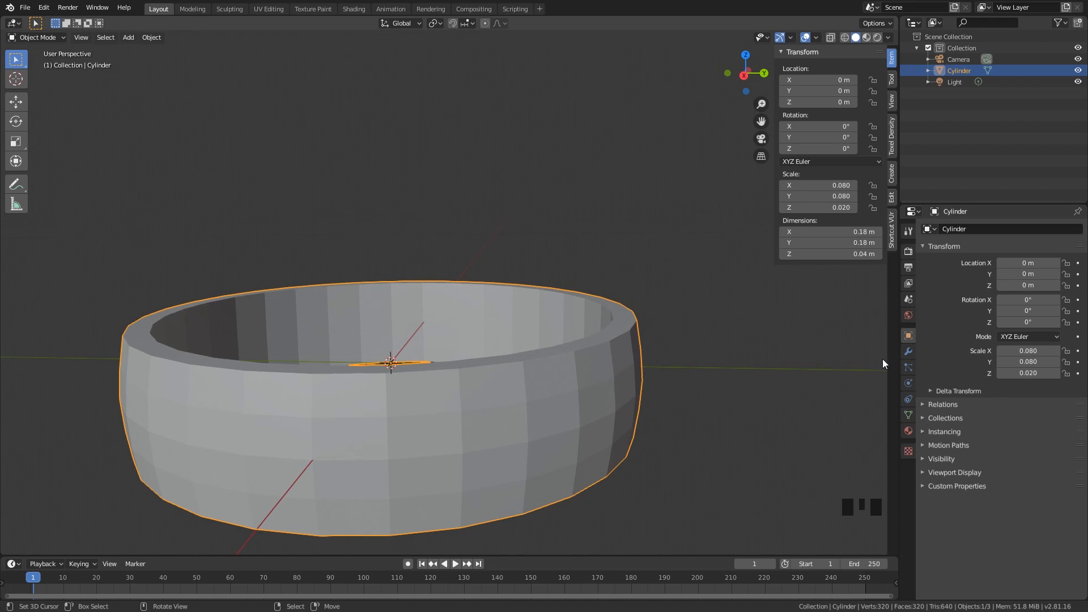
mouse_move(542, 379)
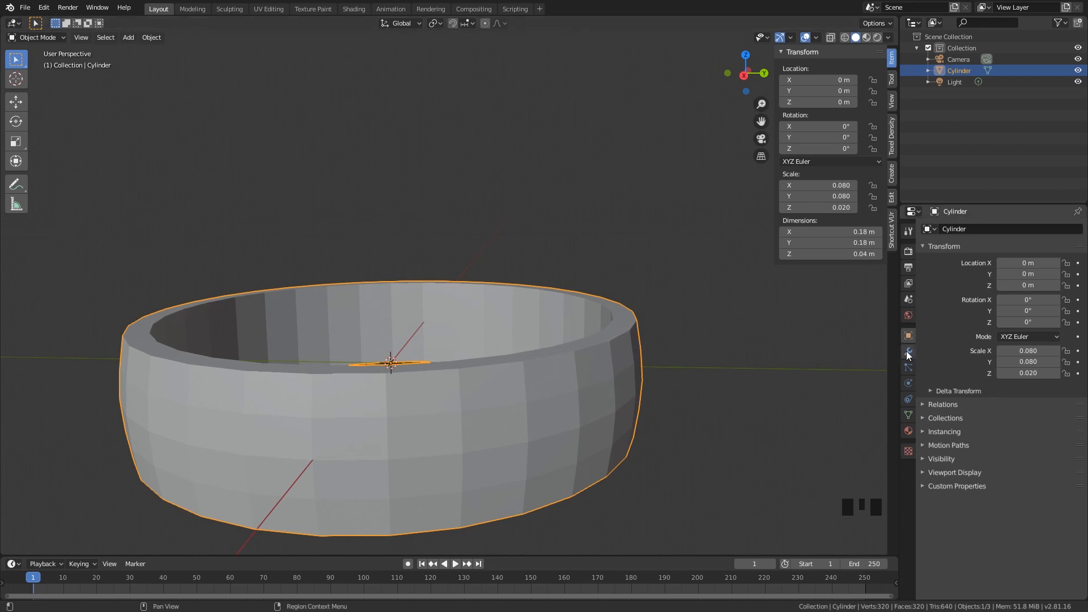
mouse_move(907, 354)
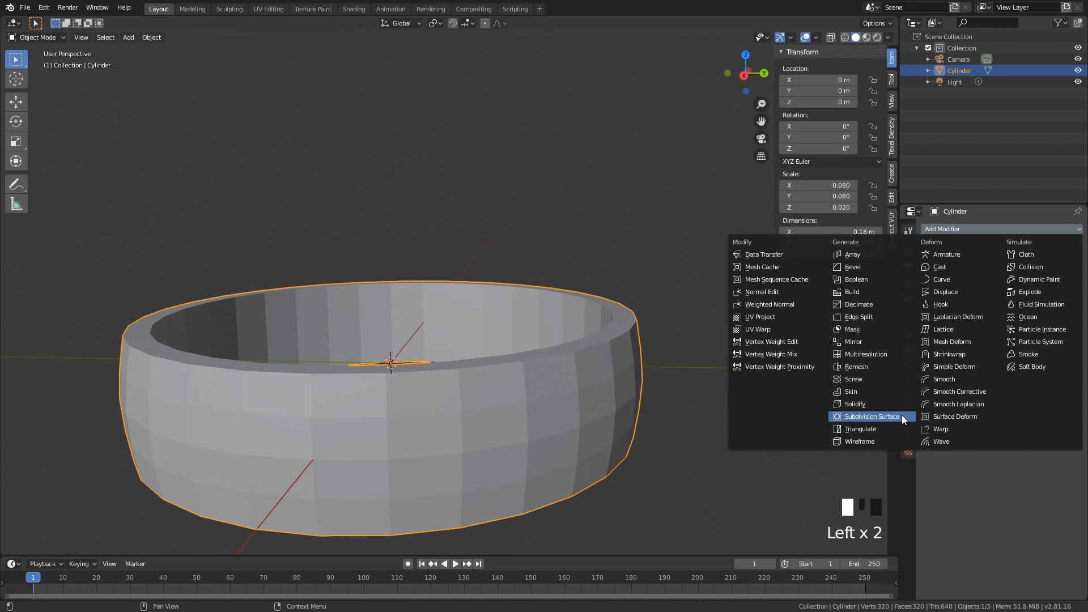
Add a Subdivision Surface modifier with 2 viewport subdivision levels.
left_click(873, 416)
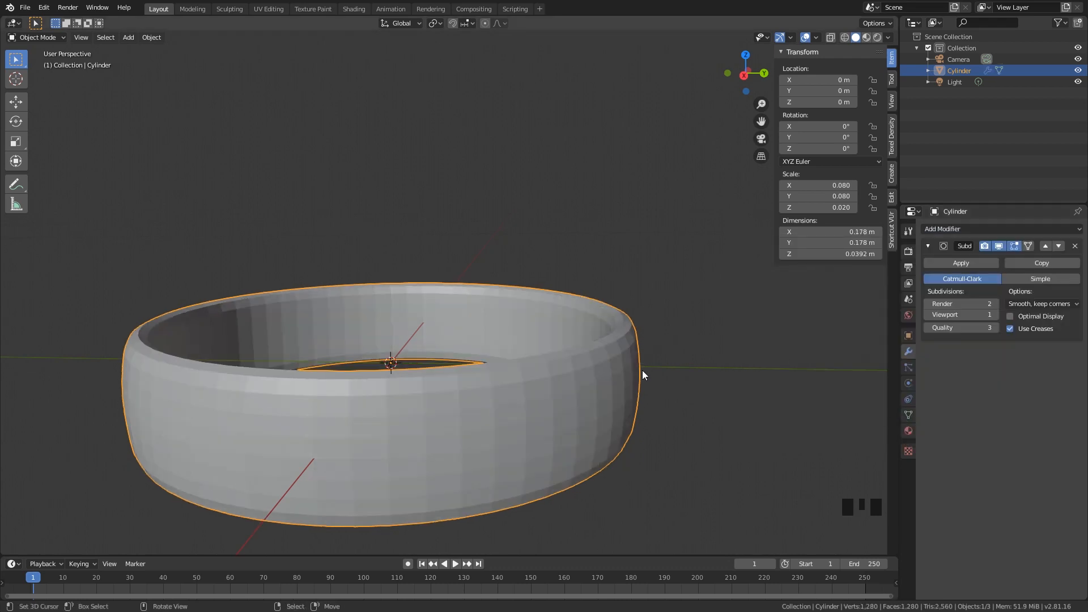
mouse_move(638, 379)
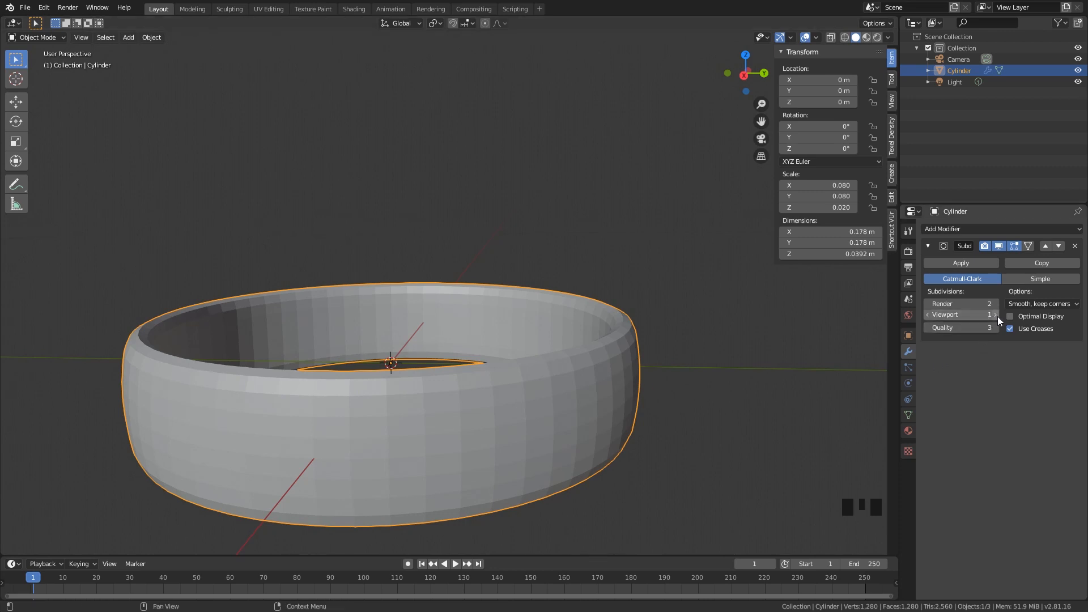
left_click(997, 313)
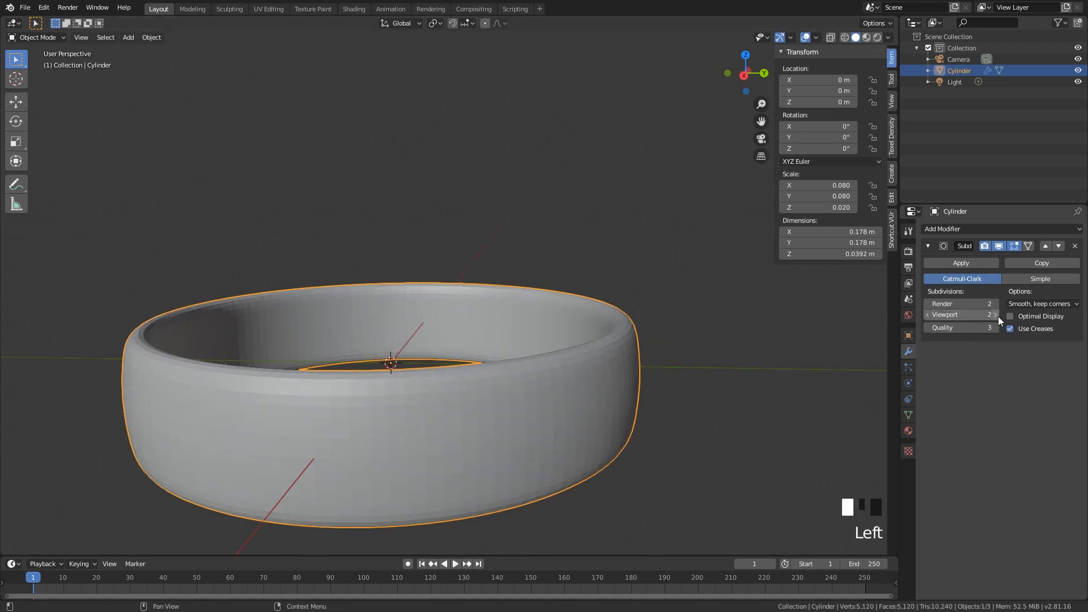
scroll("down", 3)
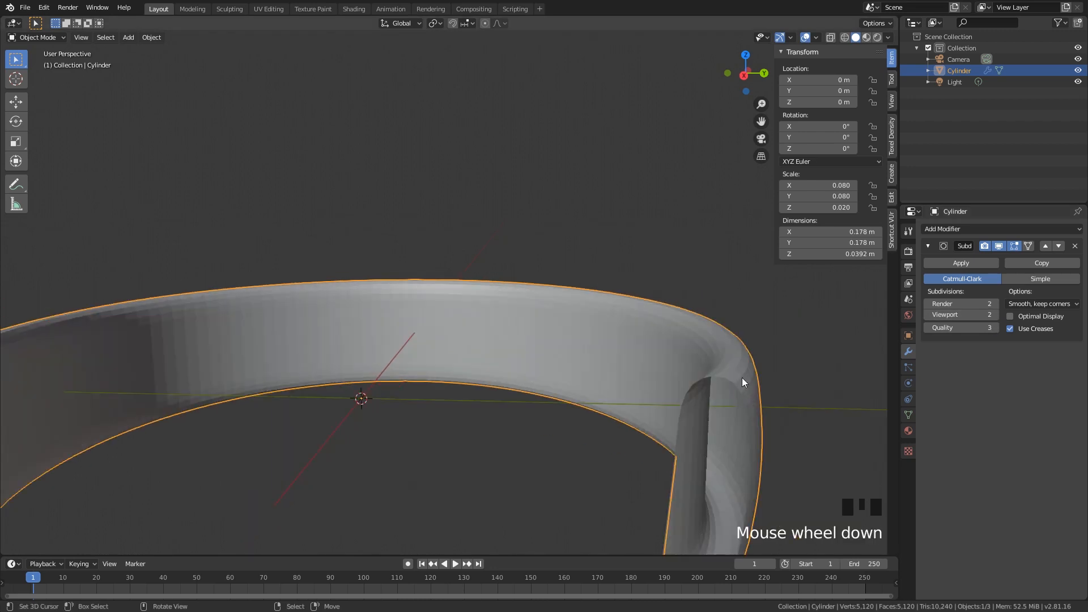
scroll("down", 3)
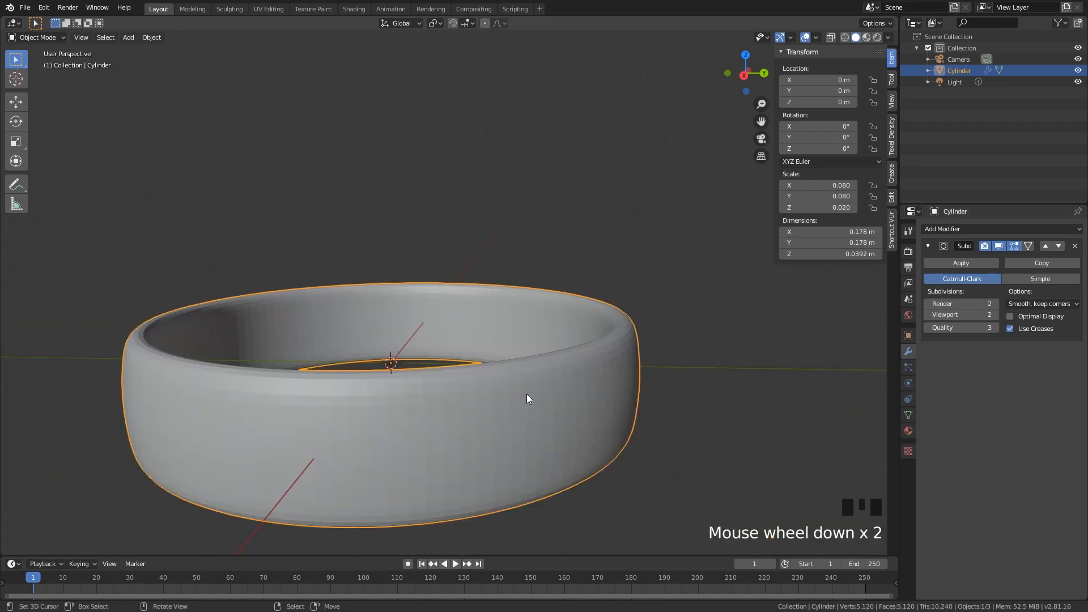
scroll("down", 3)
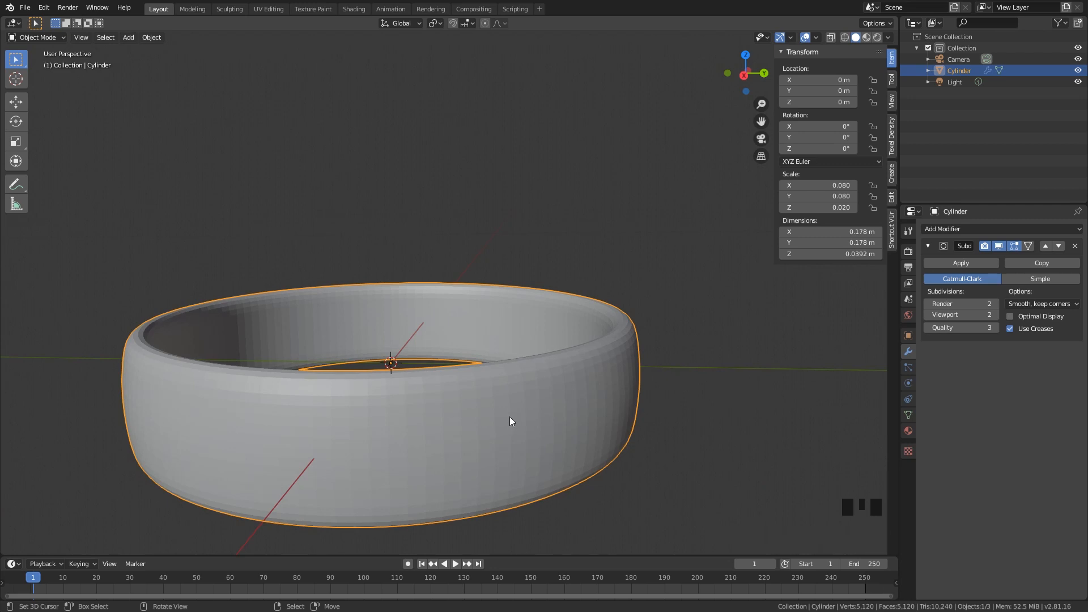
mouse_move(713, 317)
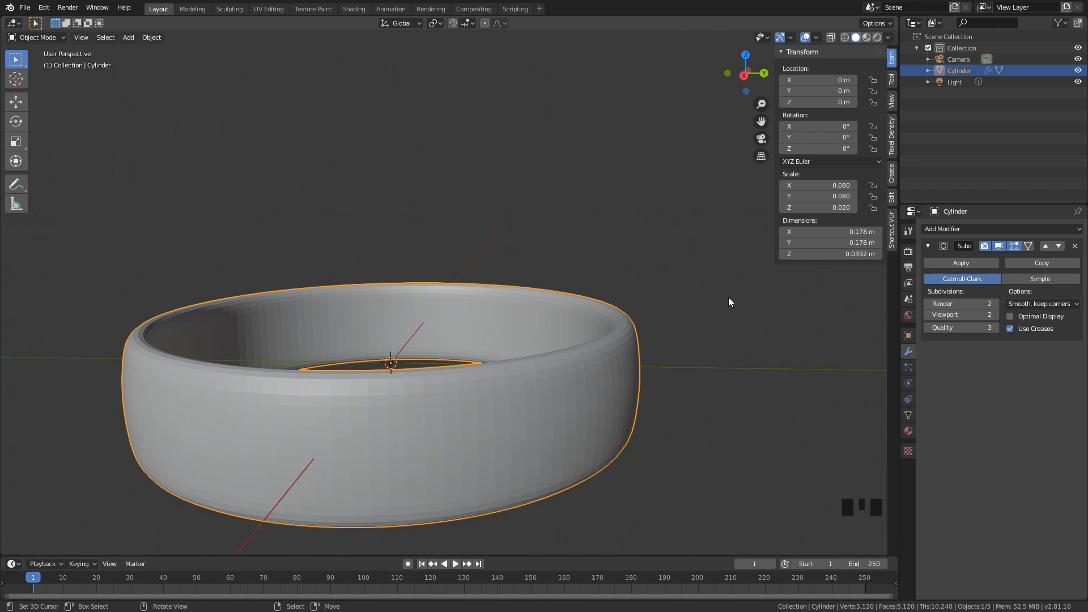
mouse_move(631, 354)
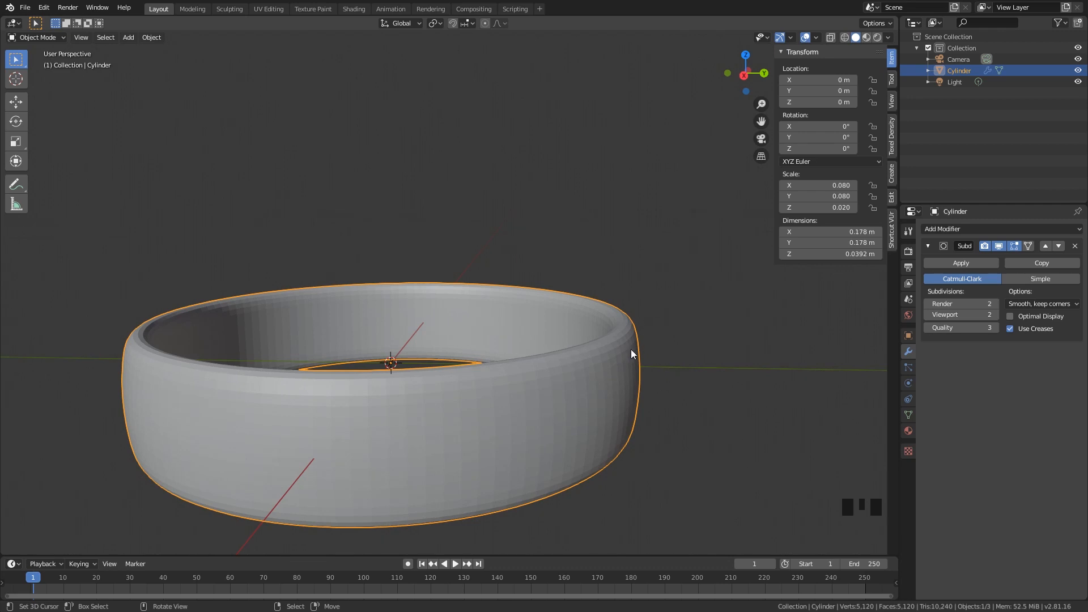
mouse_move(566, 367)
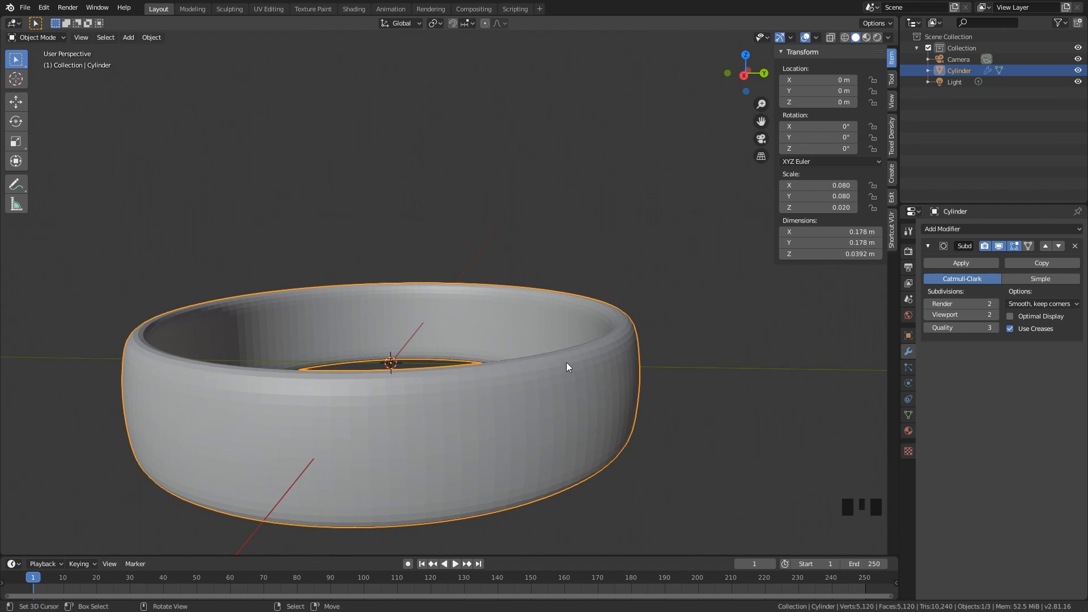
Shade the ring smooth and raise viewport subdivisions to 3.
right_click(569, 364)
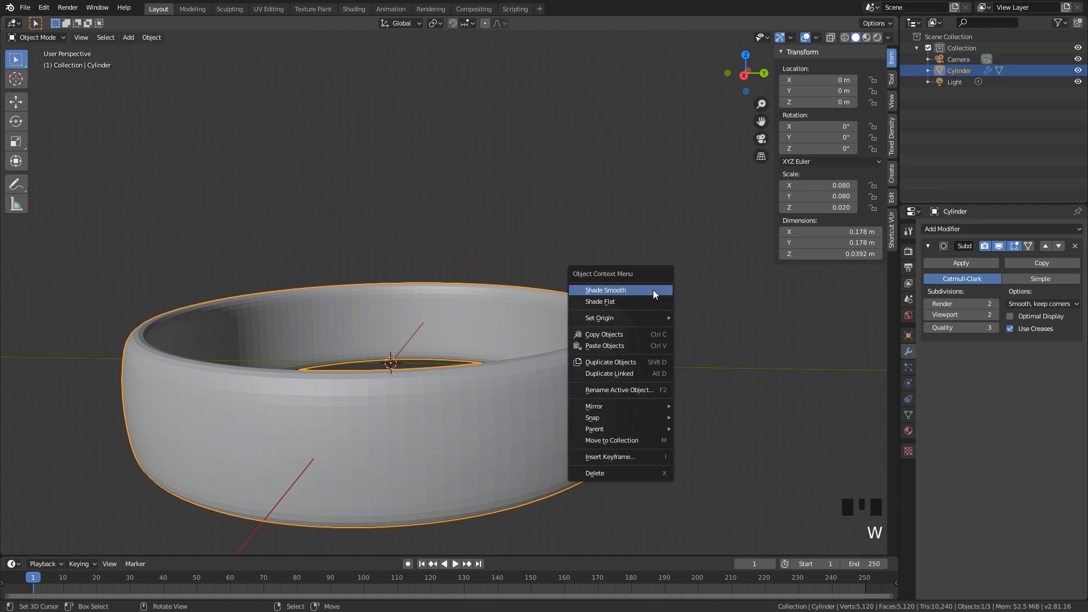
left_click(605, 289)
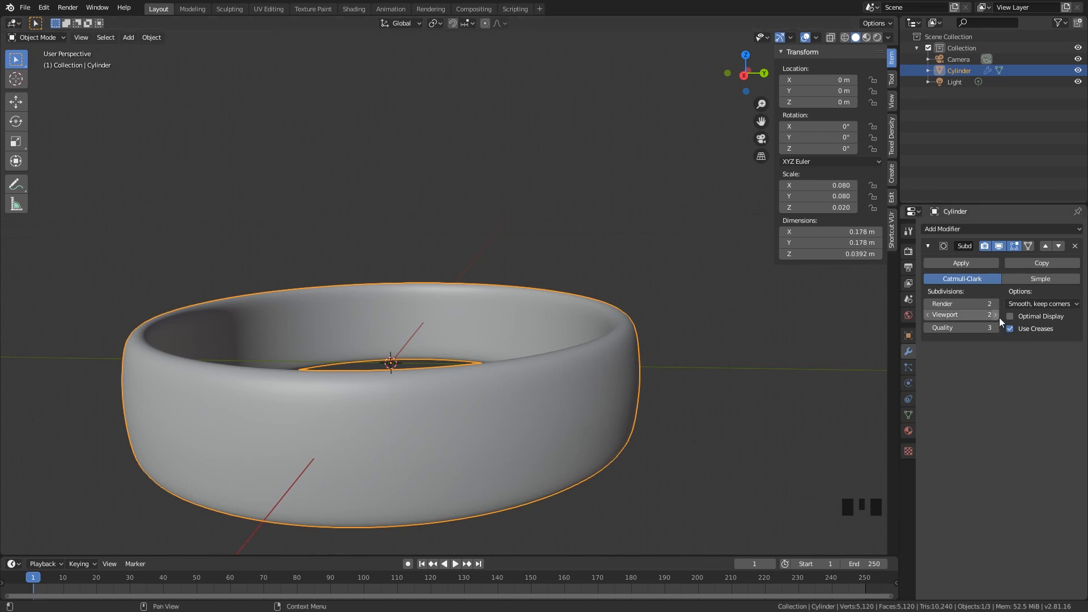
left_click(995, 314)
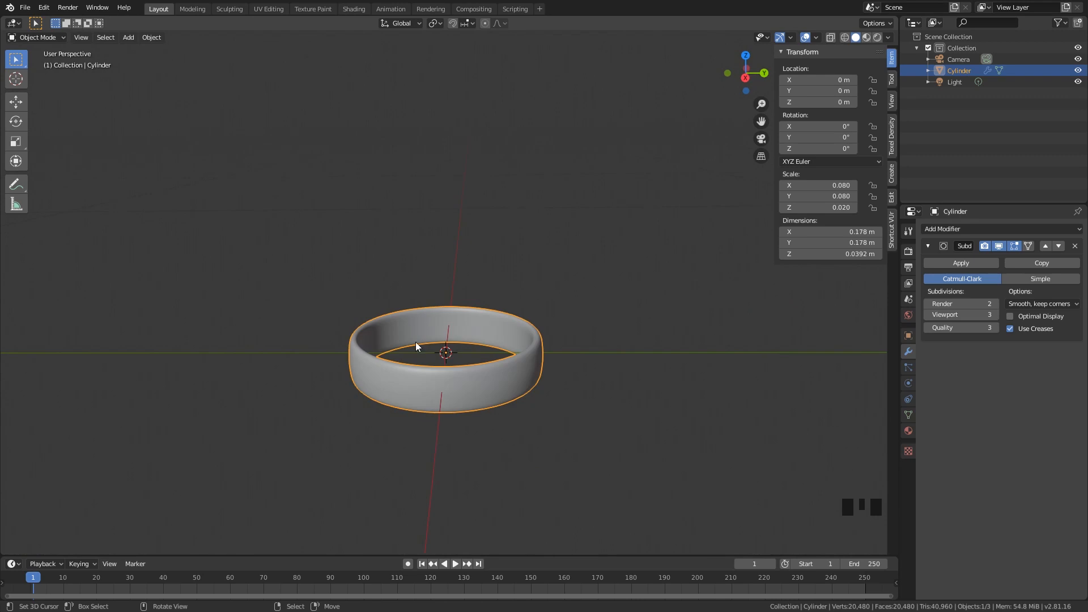
mouse_move(613, 302)
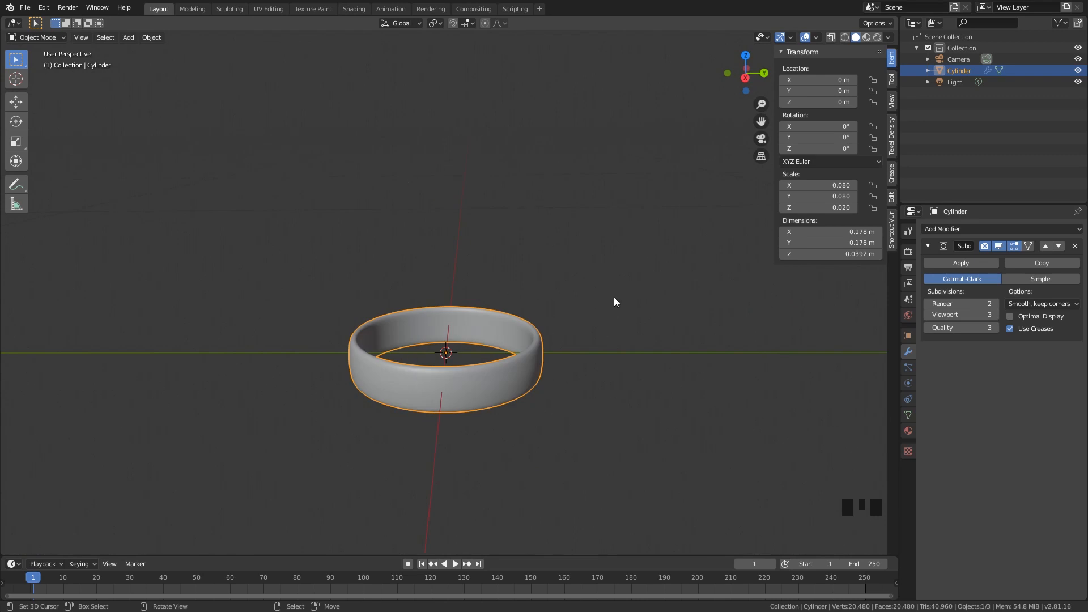
Add a plane via Shift+A as a ground surface beneath the ring.
key("shift+a")
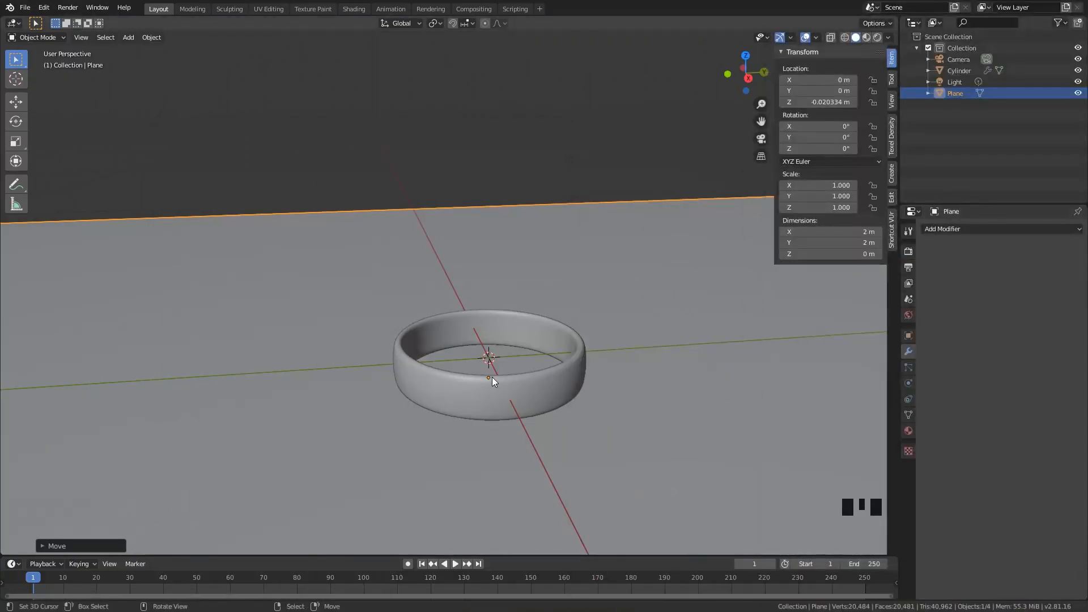
mouse_move(552, 397)
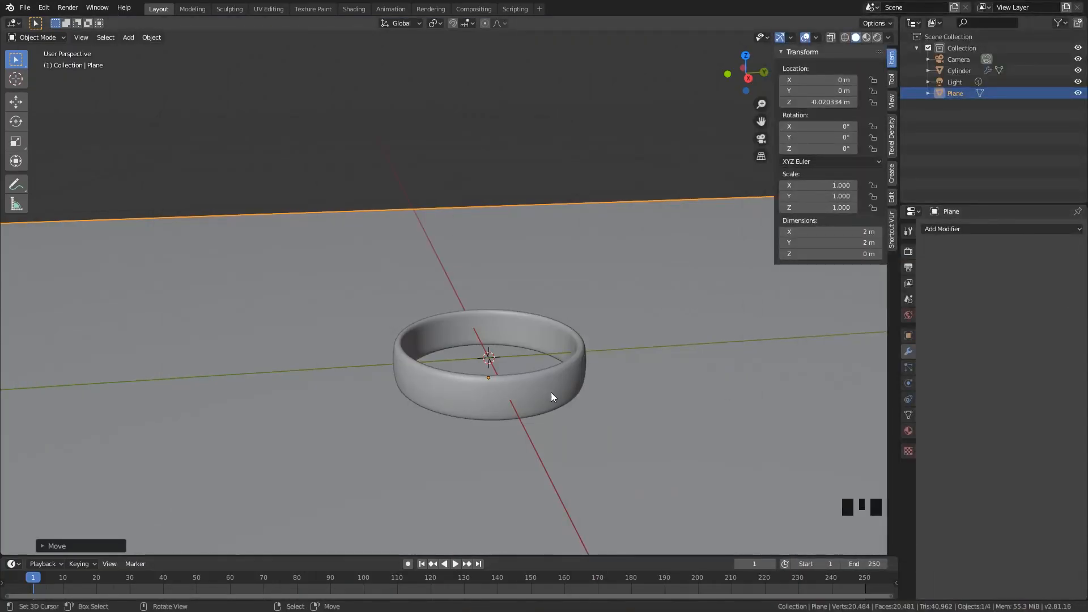
mouse_move(579, 383)
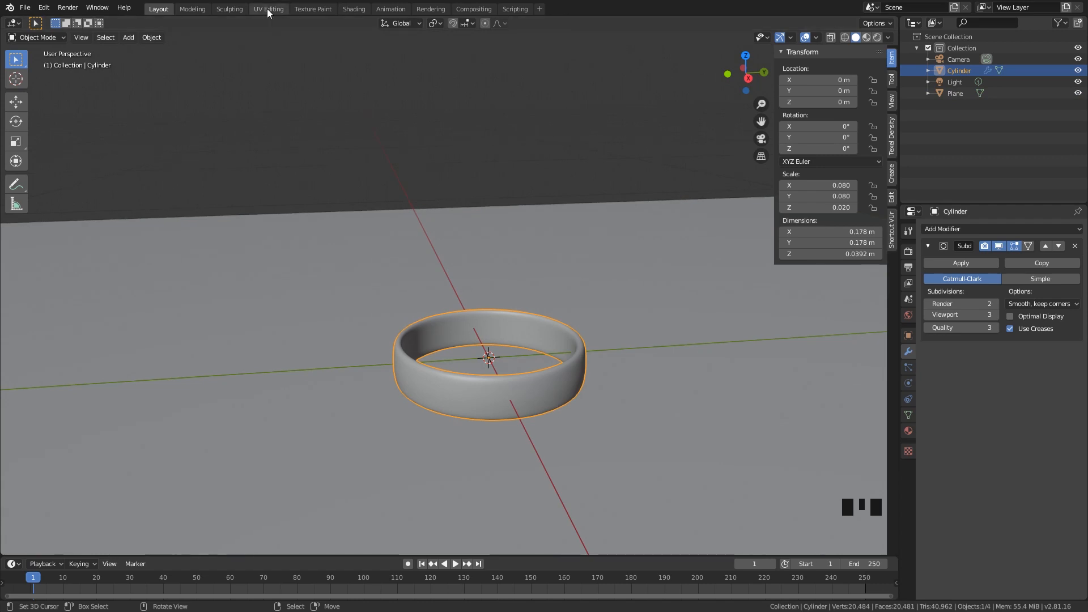
Switch to UV Editing and check the ring from front, back and perspective views.
left_click(267, 8)
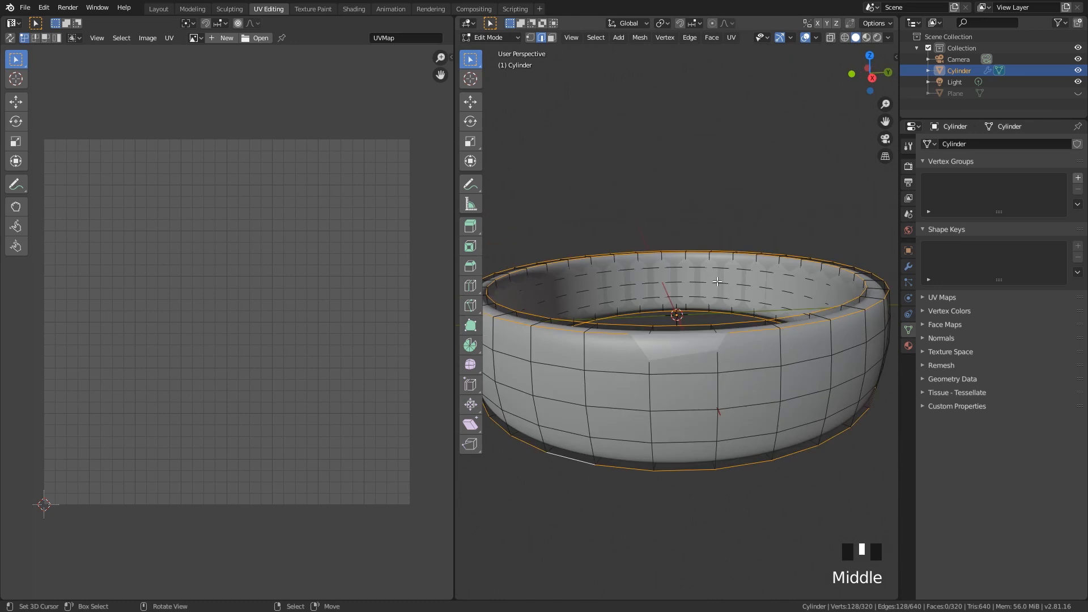
key("KP_1")
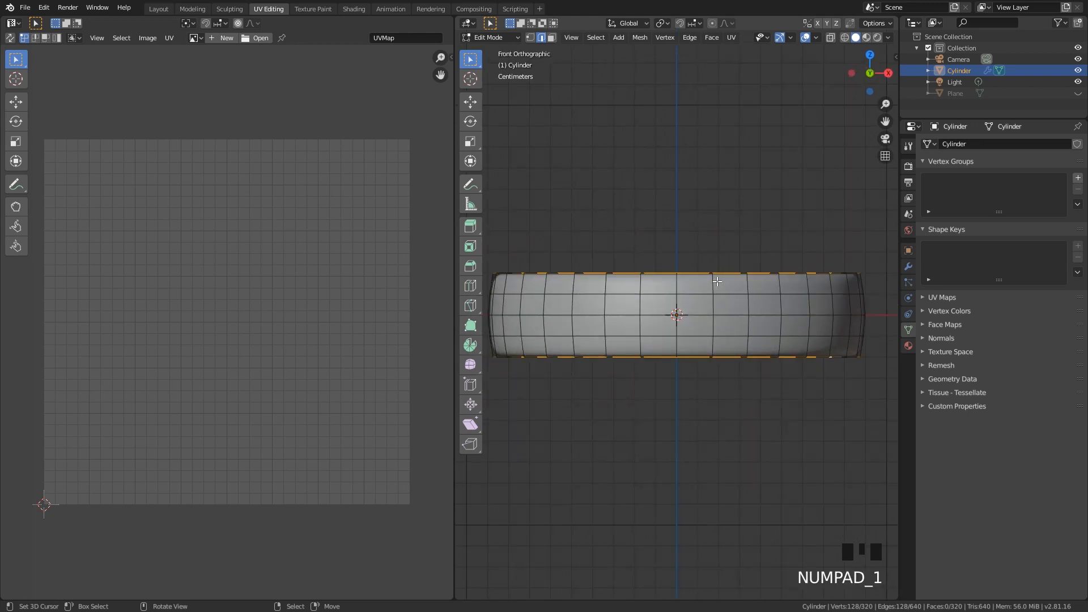
mouse_move(698, 241)
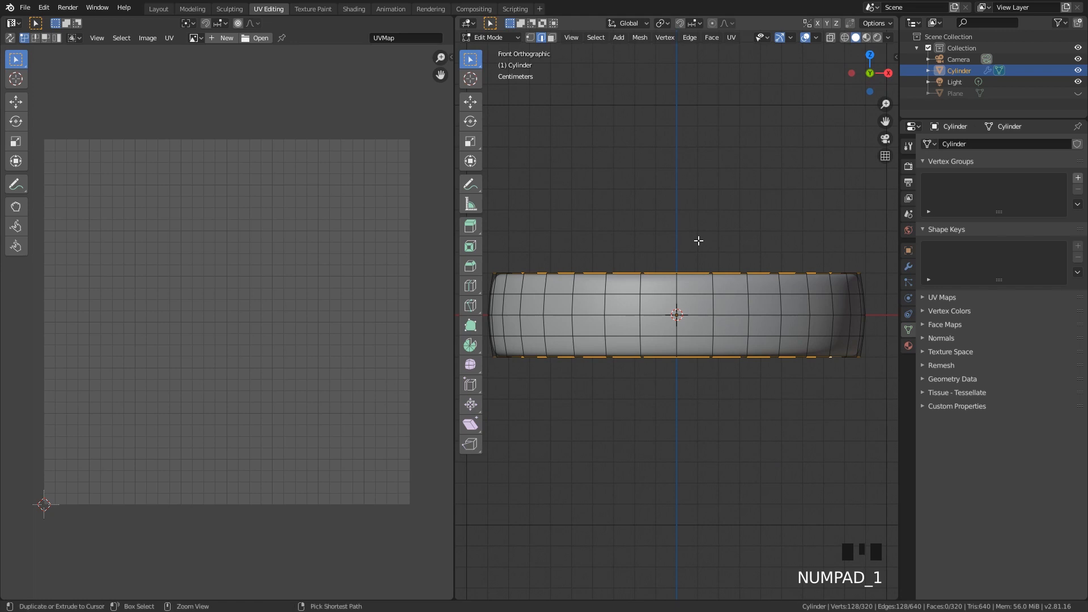
key("ctrl+KP_1")
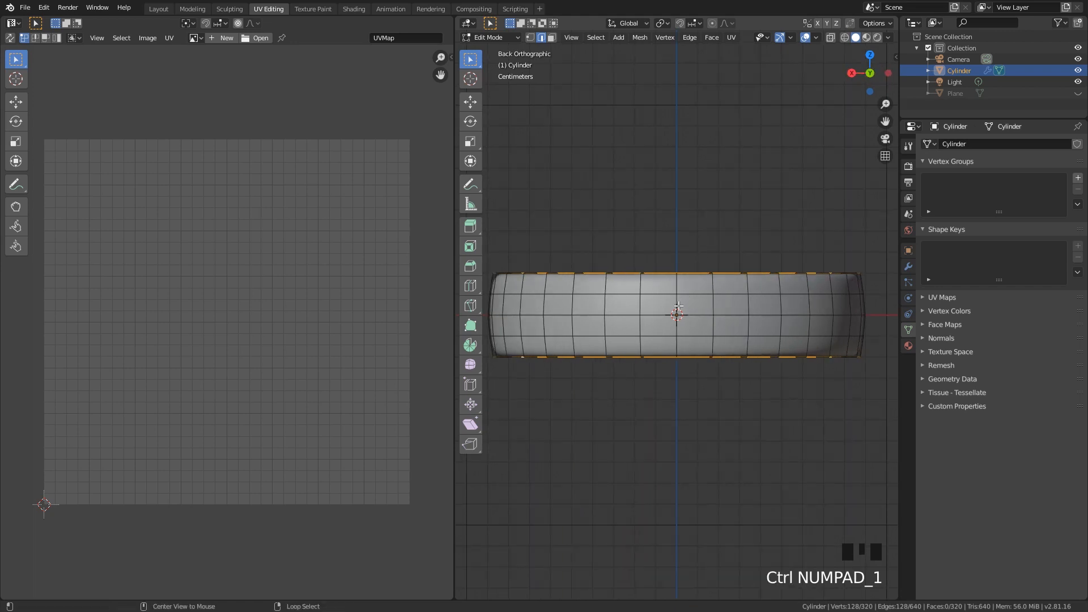
left_click_drag(677, 313, 693, 340)
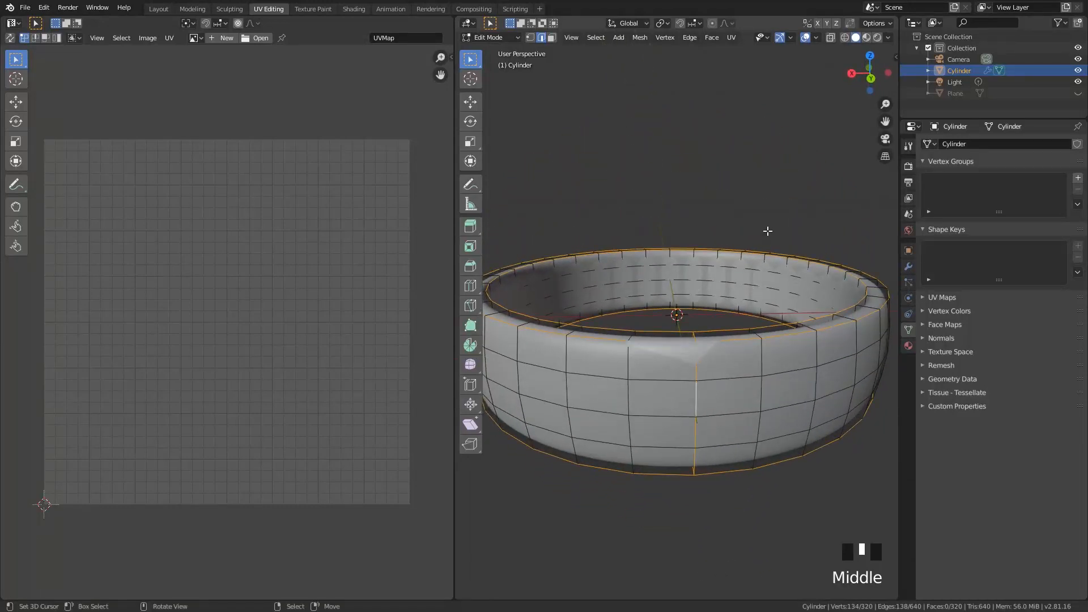
Mark the selected vertical edge loop as a seam via Edge > Mark Seam.
left_click(690, 37)
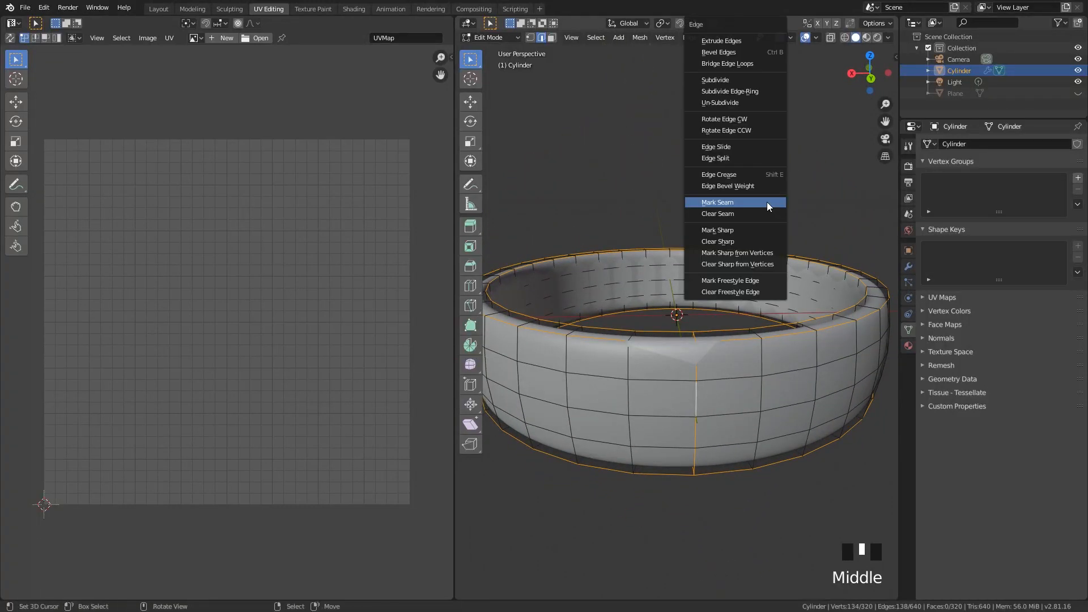
left_click(716, 202)
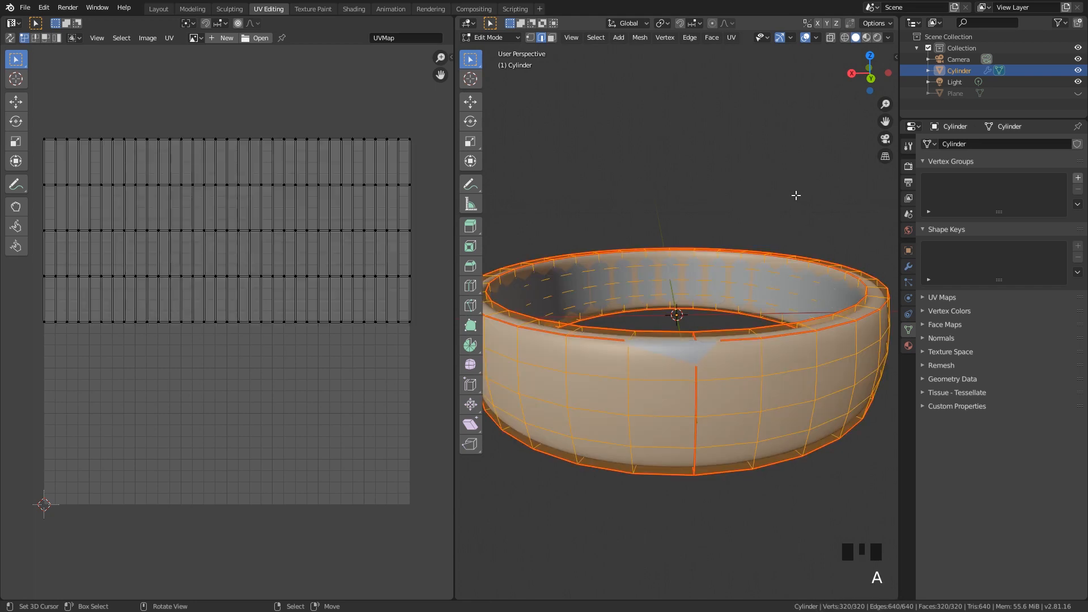
Unwrap all of the ring's geometry and return to Object Mode.
key("u")
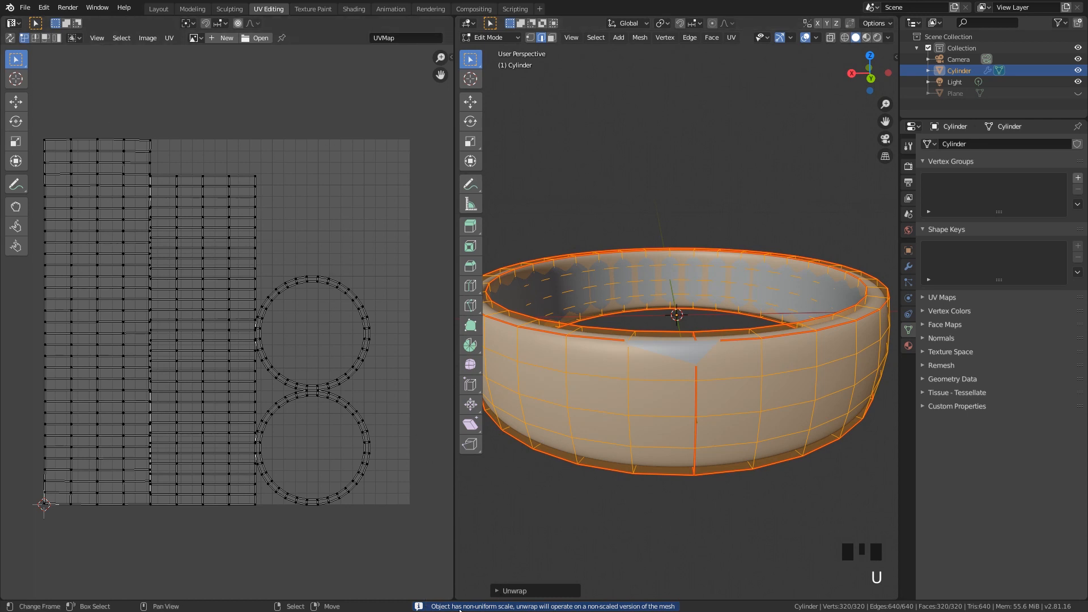
mouse_move(712, 579)
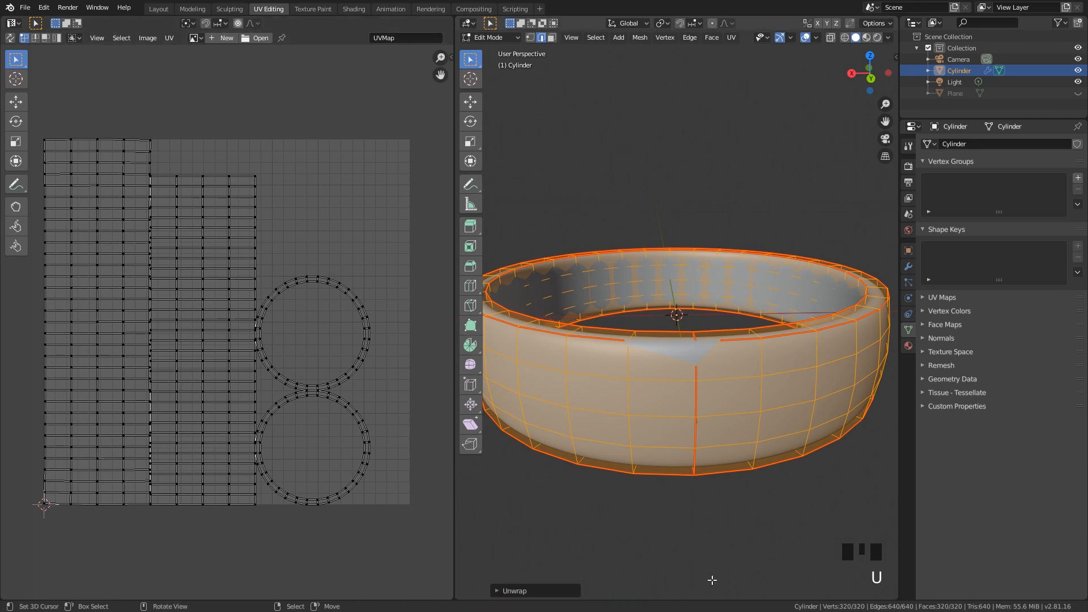
mouse_move(699, 328)
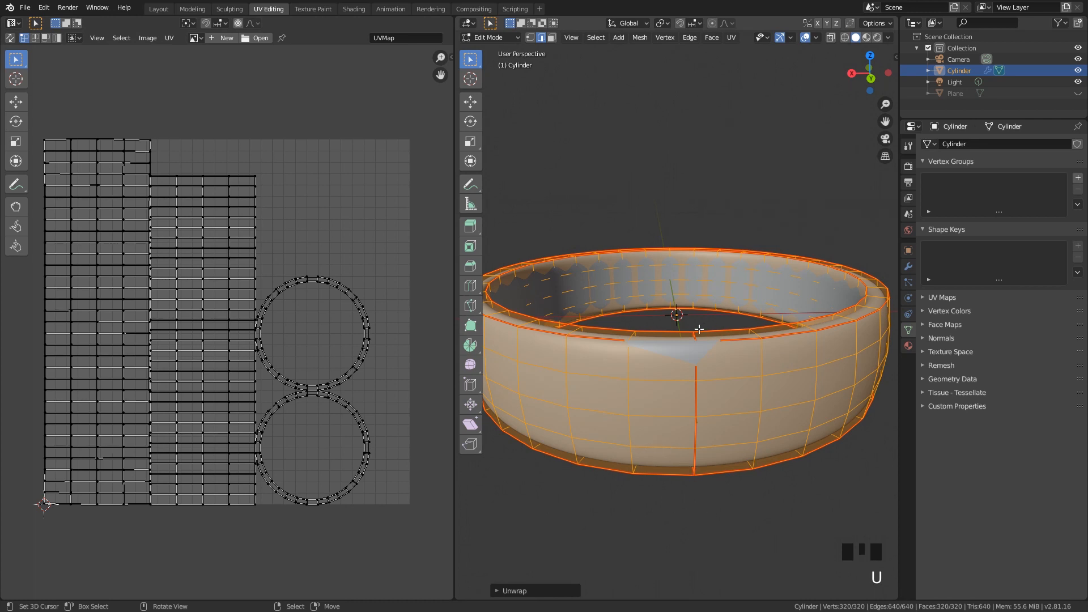
key("Tab")
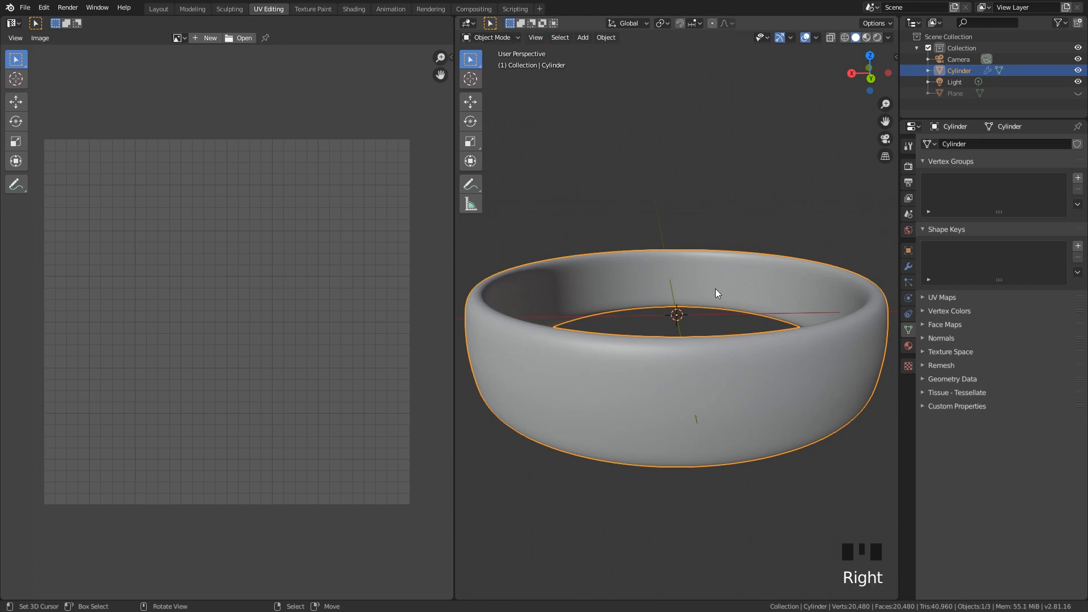
Apply the ring's scale, re-unwrap its UVs in Edit Mode, and return to Object Mode.
left_click(604, 38)
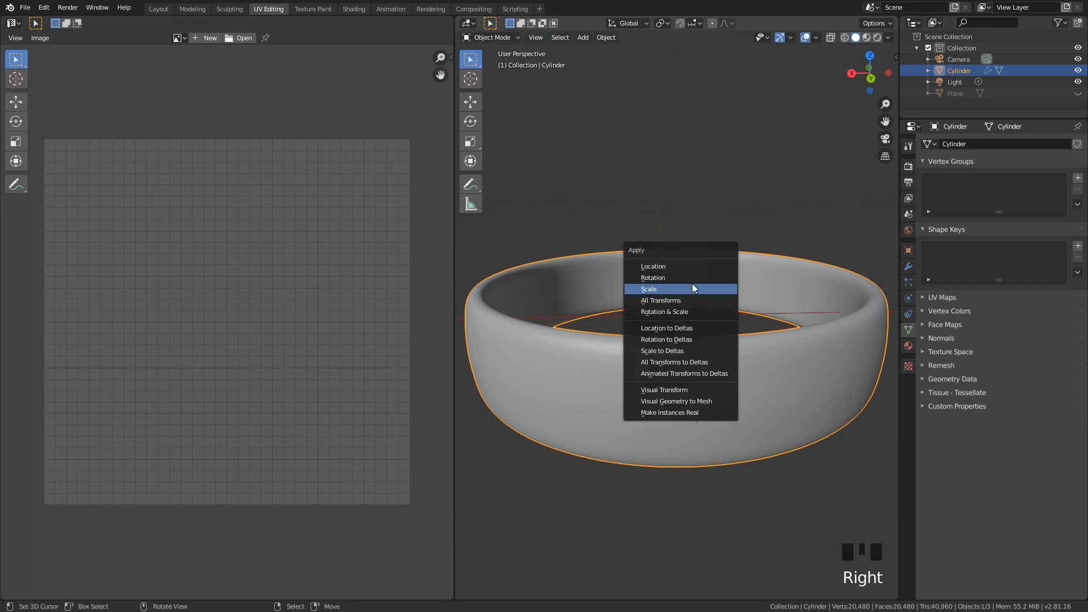
left_click(649, 289)
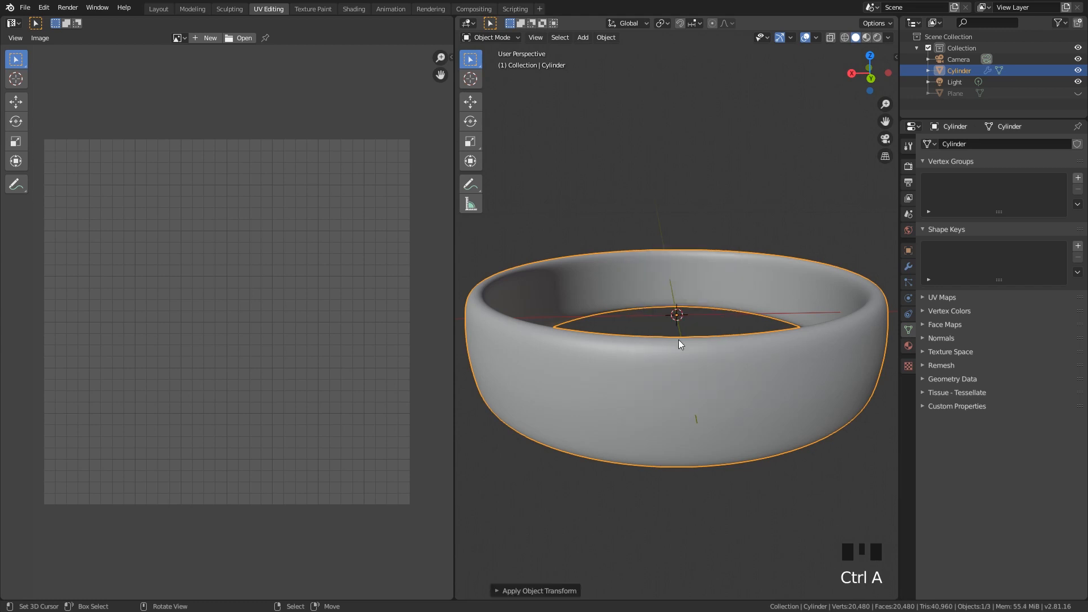
key("Tab")
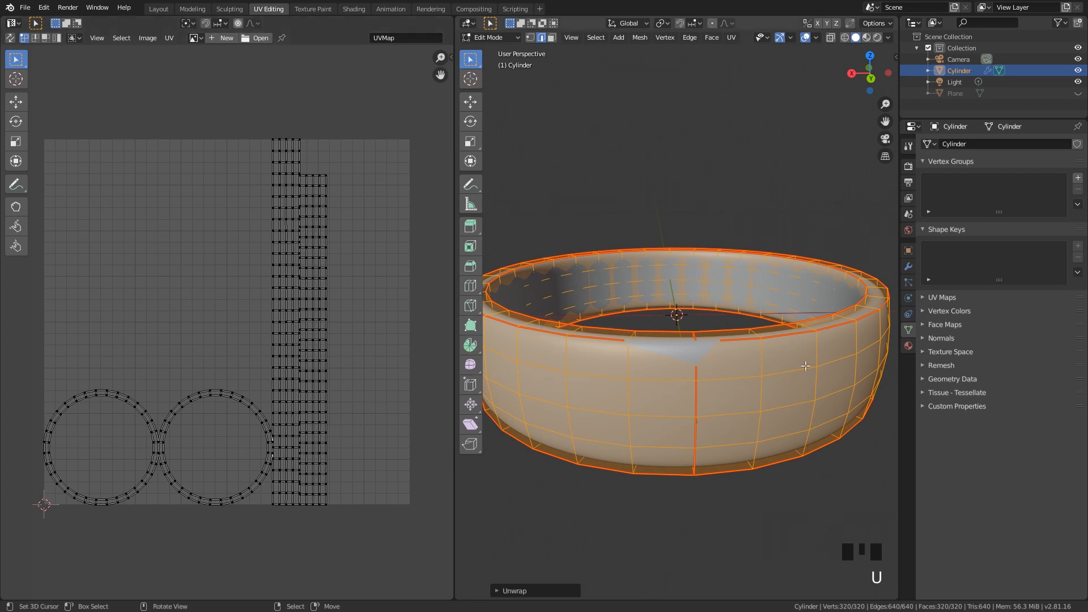
mouse_move(827, 314)
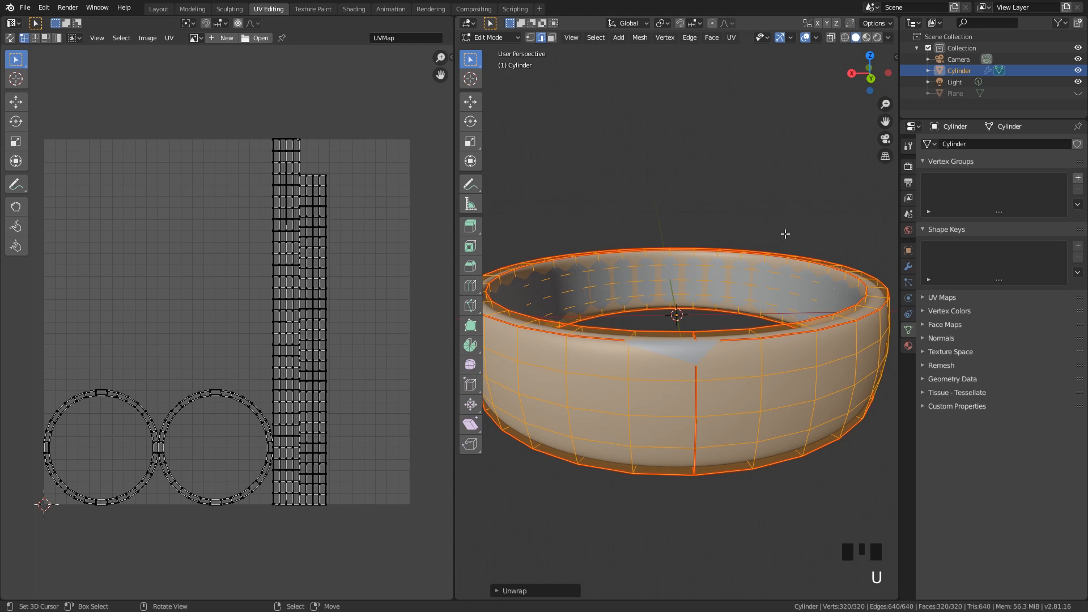
key("Tab")
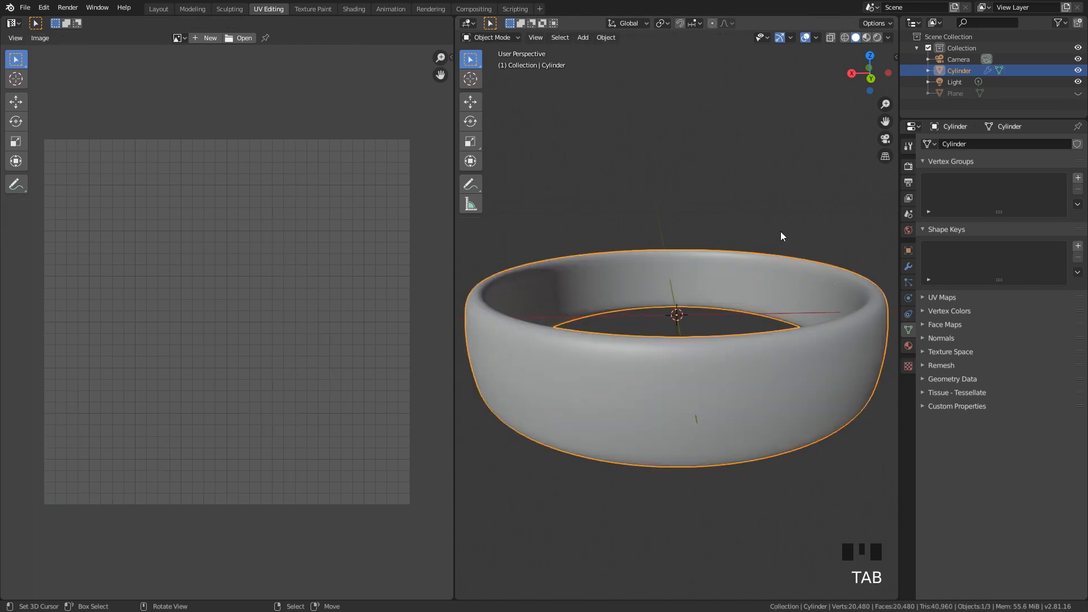
In Layout, give the ring a new Principled BSDF material and enable Rendered shading.
left_click(159, 8)
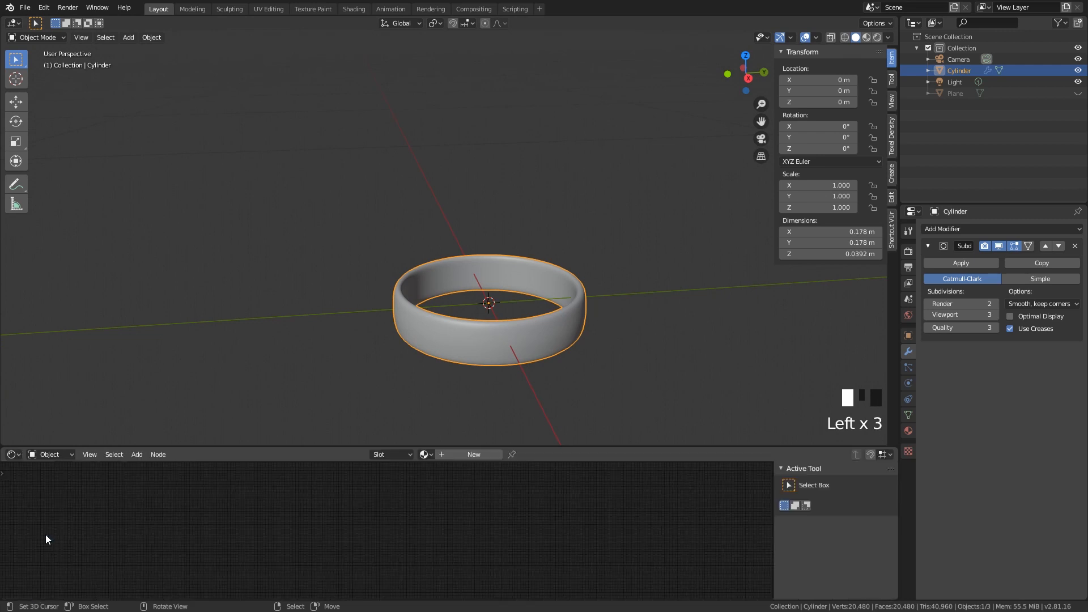
mouse_move(474, 454)
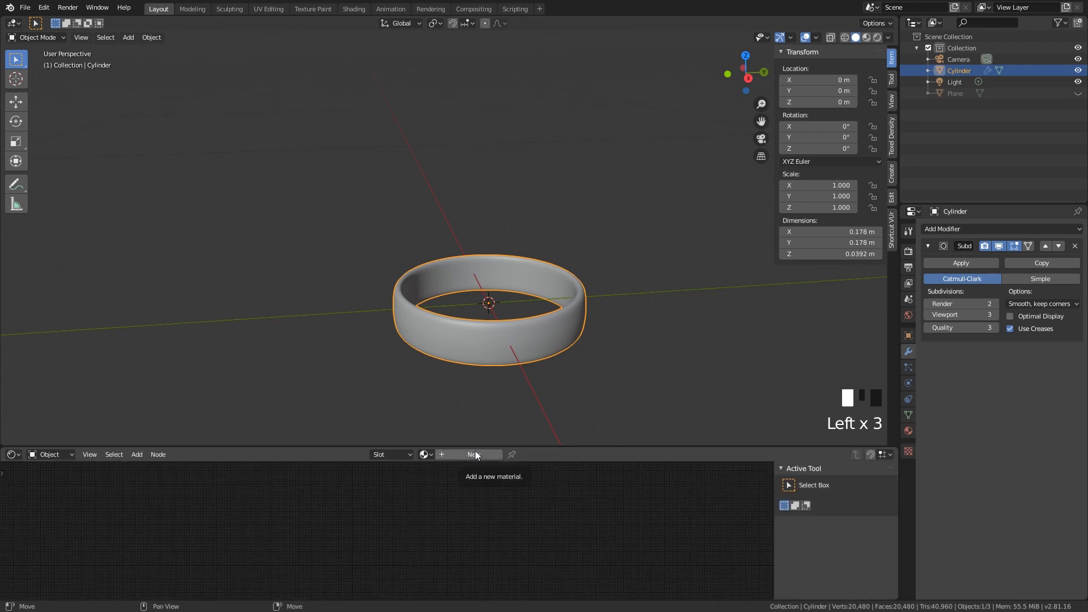
left_click(475, 455)
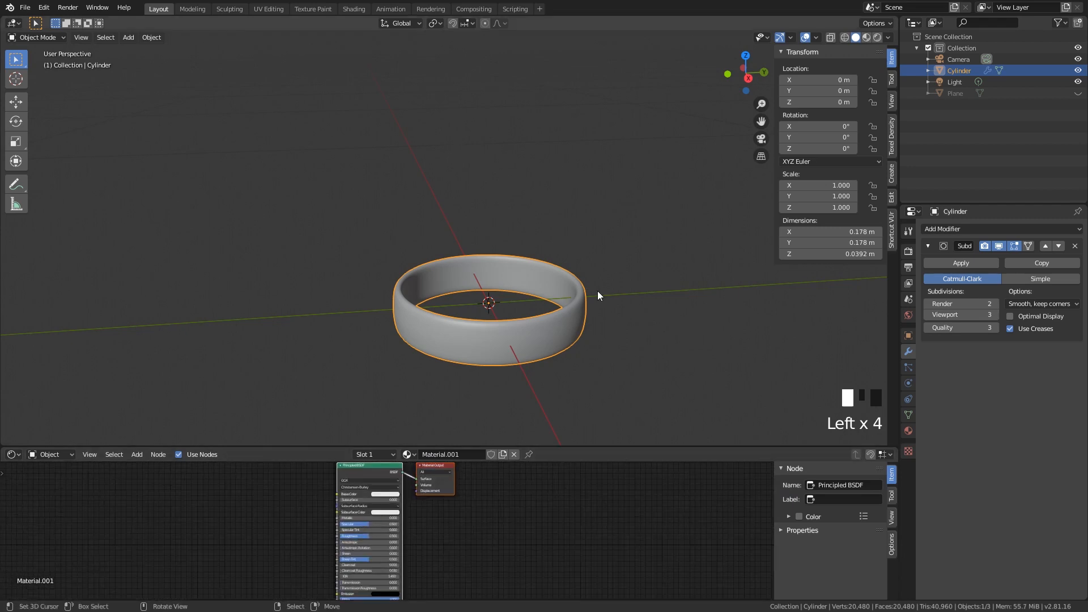
left_click(876, 36)
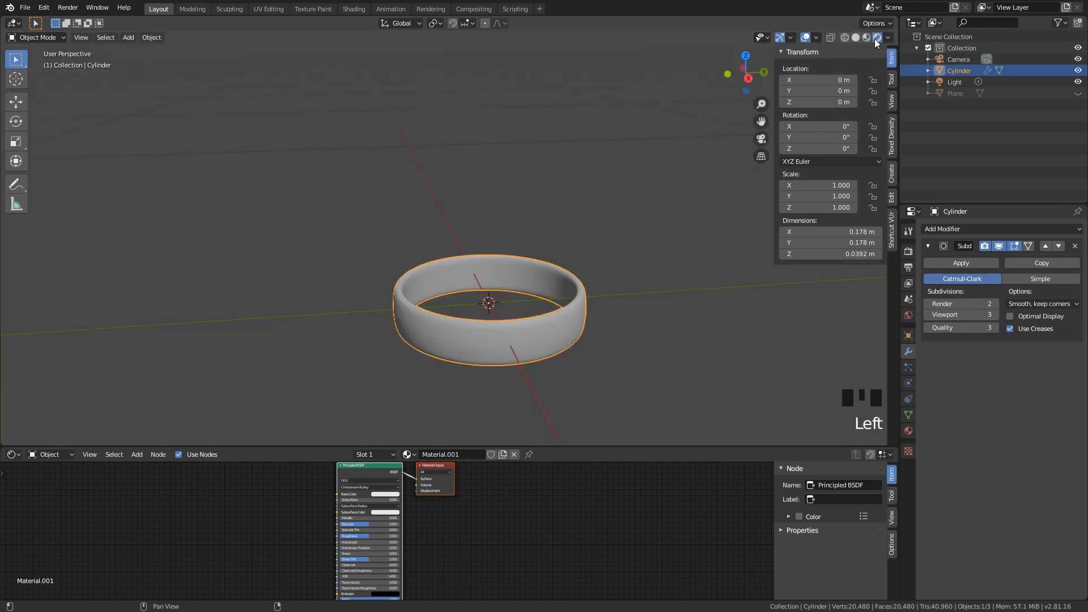
mouse_move(896, 197)
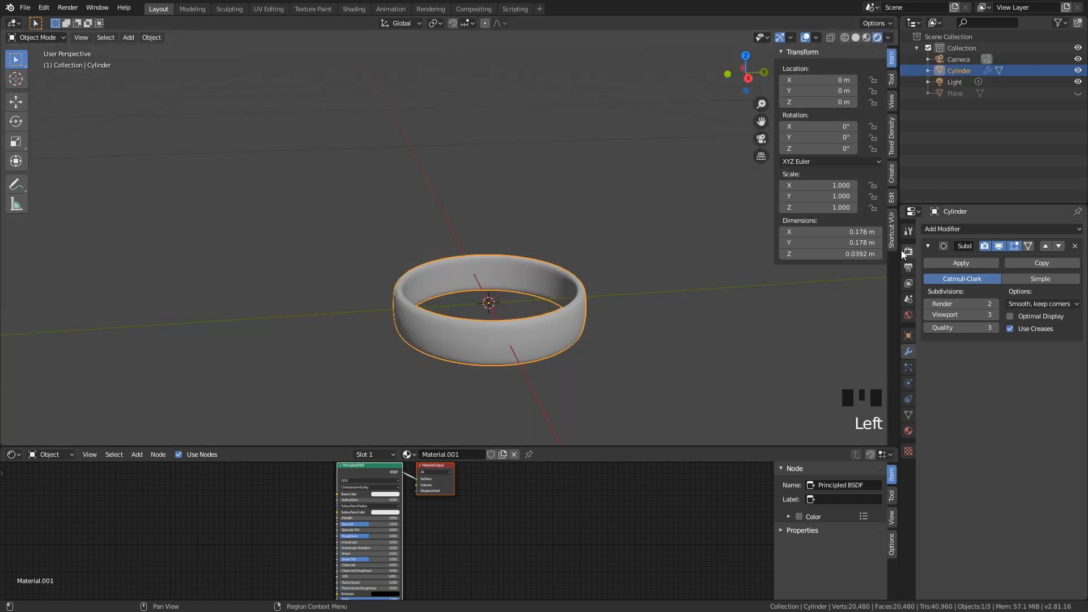
mouse_move(908, 251)
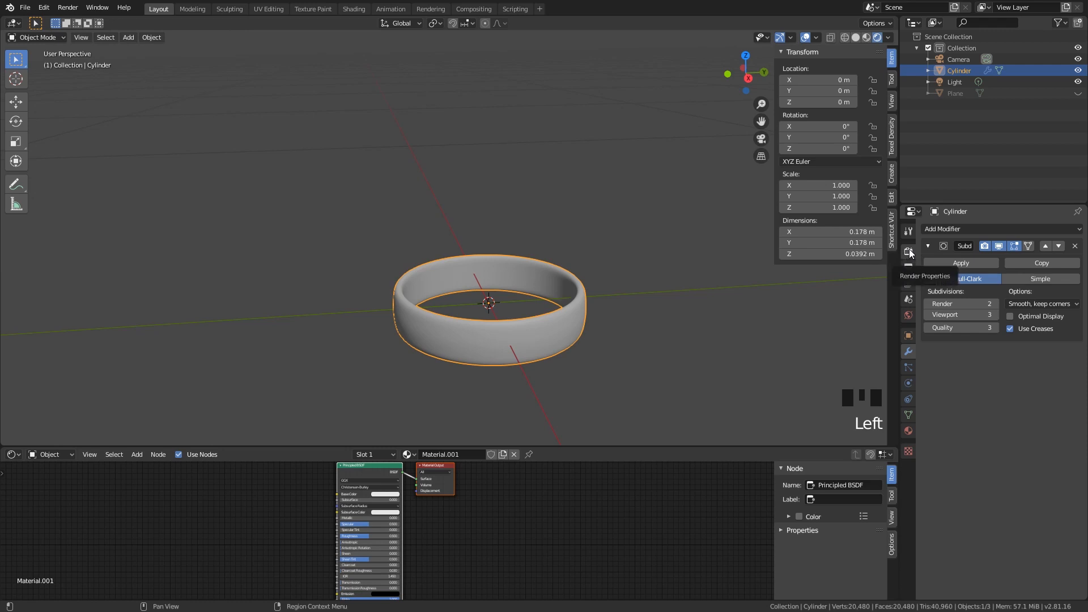
Set the render engine to Cycles with GPU Compute as the device.
left_click(907, 251)
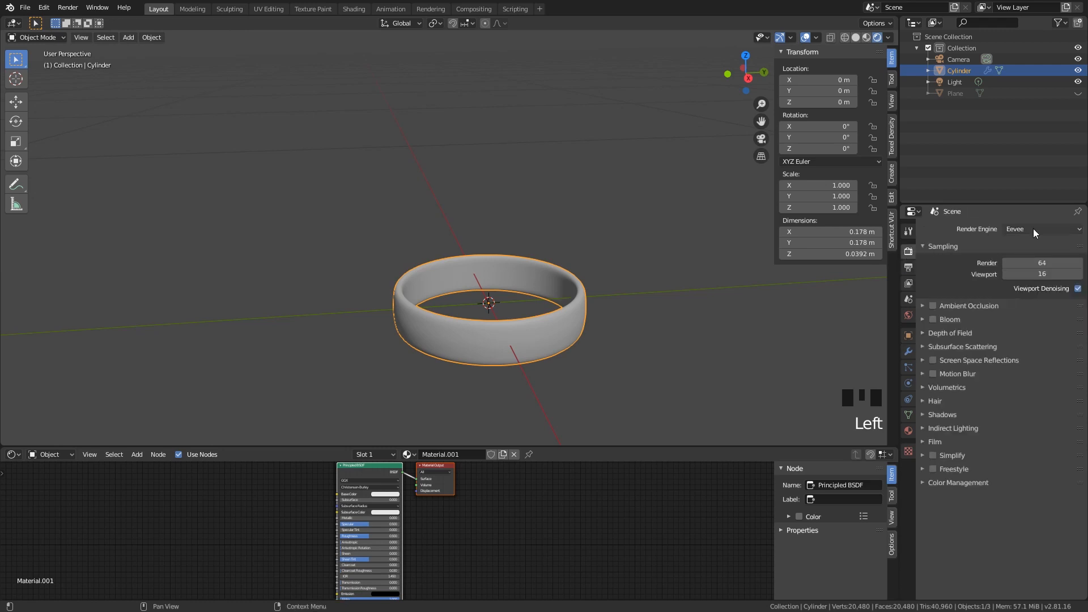
left_click(1041, 228)
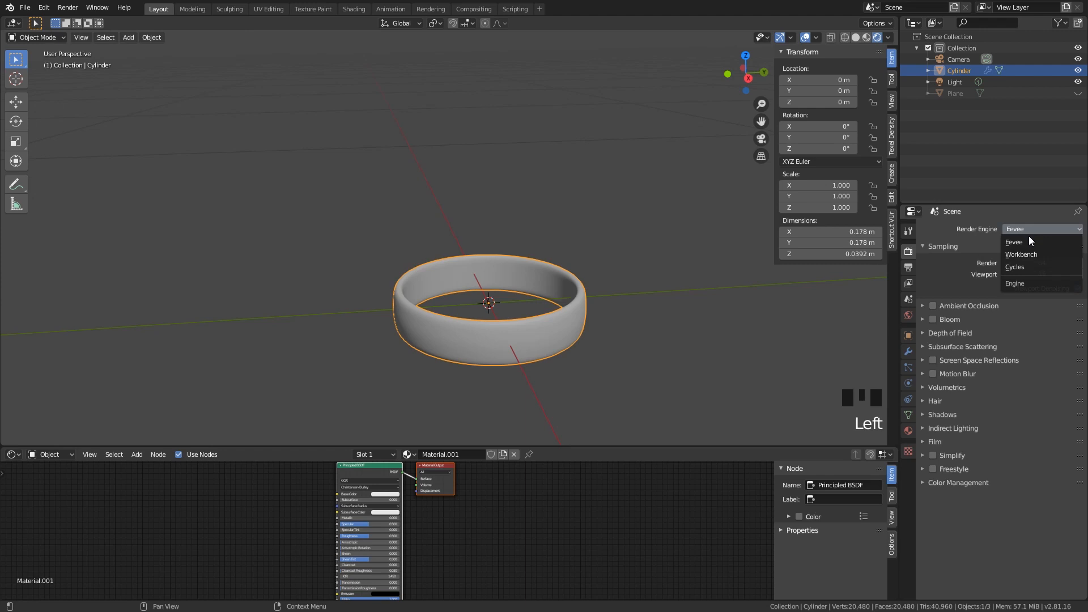
left_click(1015, 266)
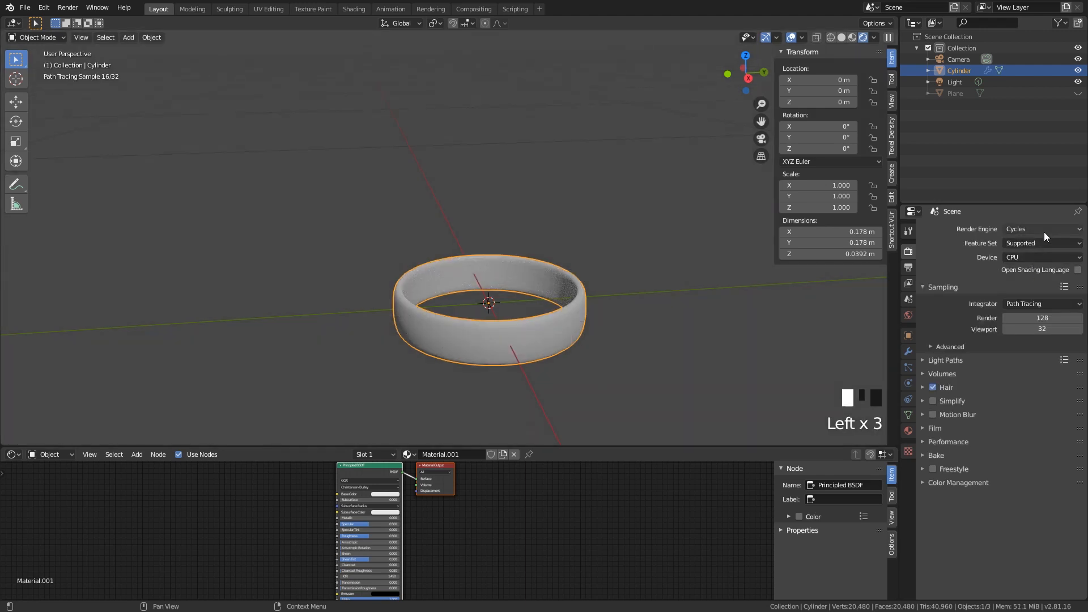
mouse_move(1044, 235)
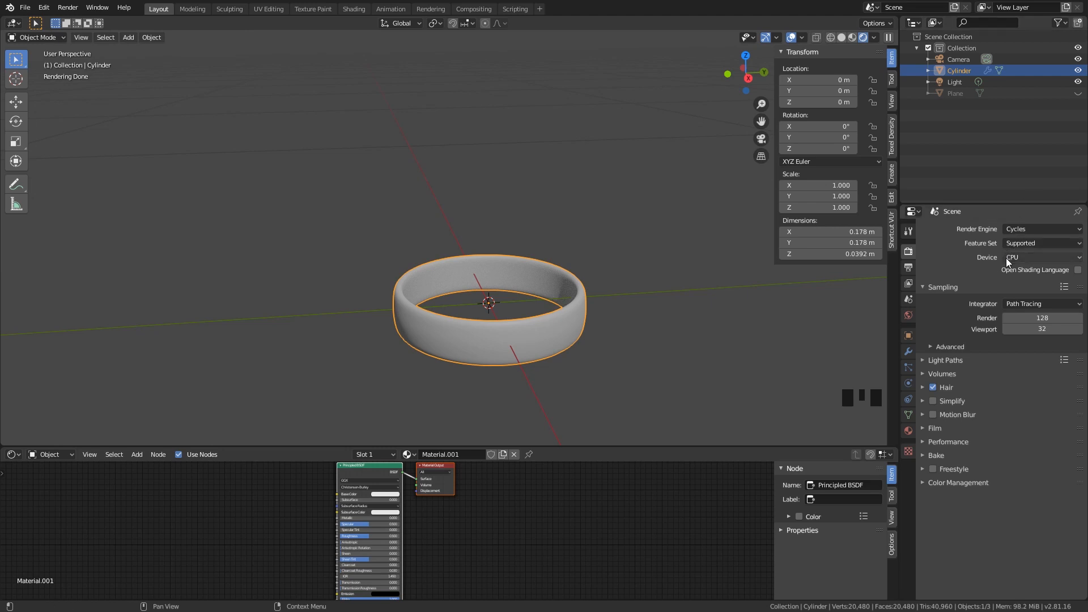
left_click(1040, 258)
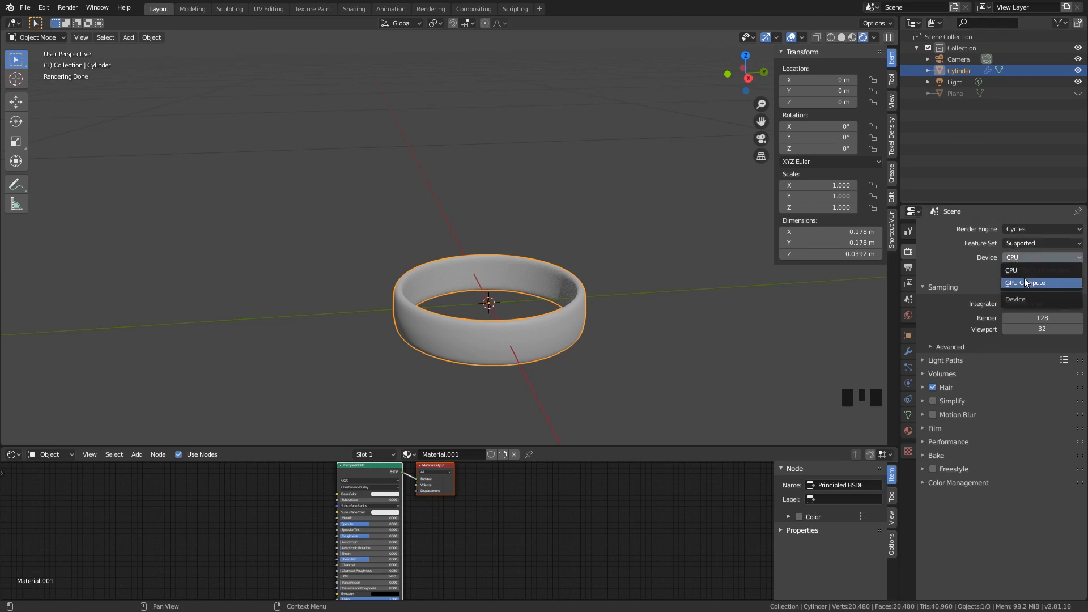
left_click(1026, 282)
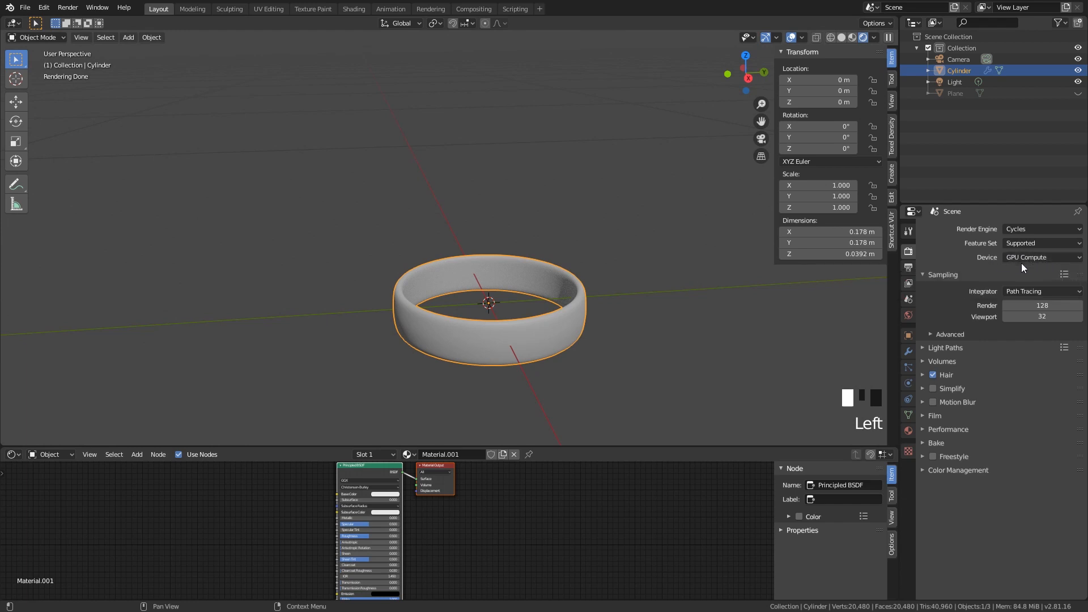
mouse_move(1033, 416)
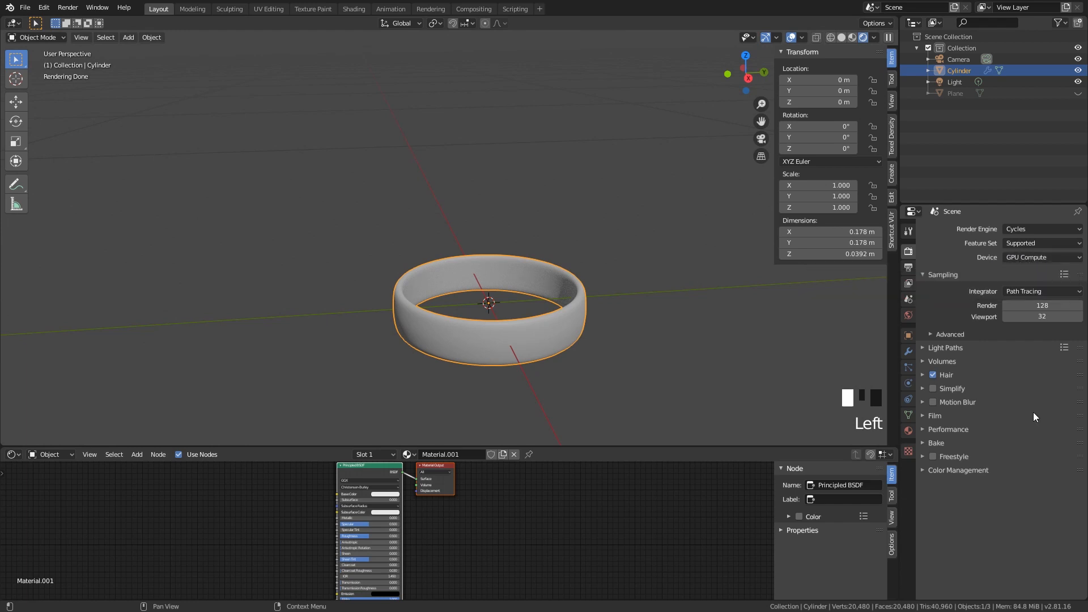
mouse_move(957, 435)
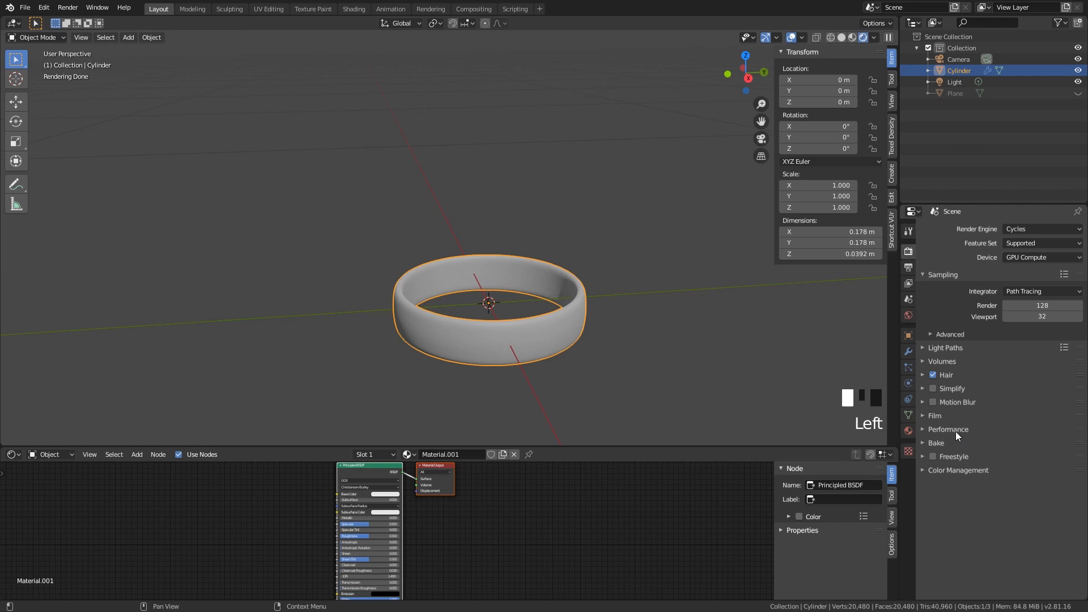
Under Performance, set the render tile size to 256.
left_click(947, 429)
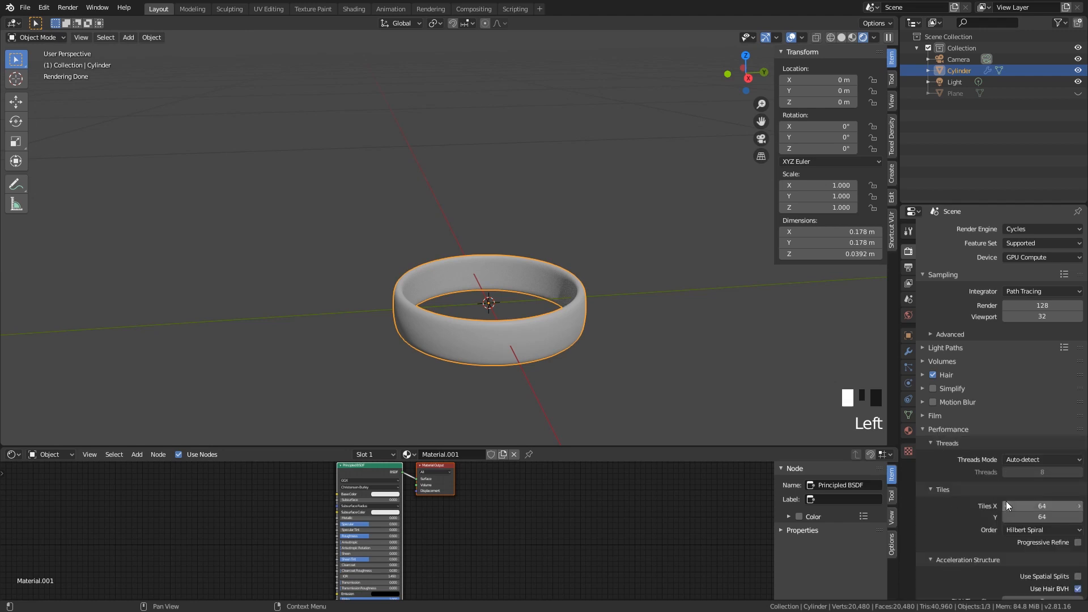
left_click(1041, 505)
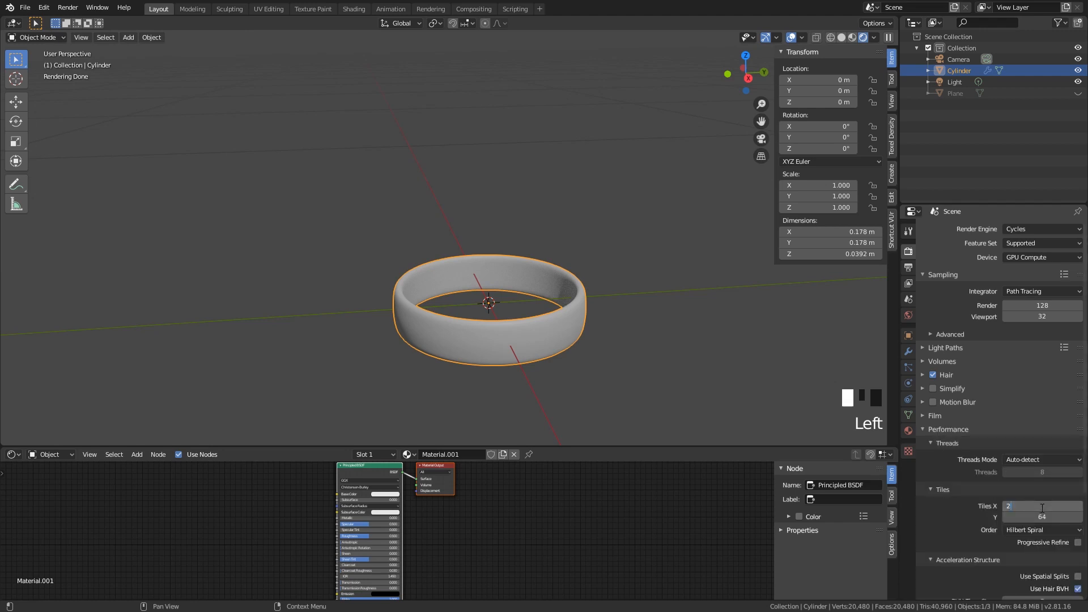
type("256")
left_click(1043, 517)
type("2856")
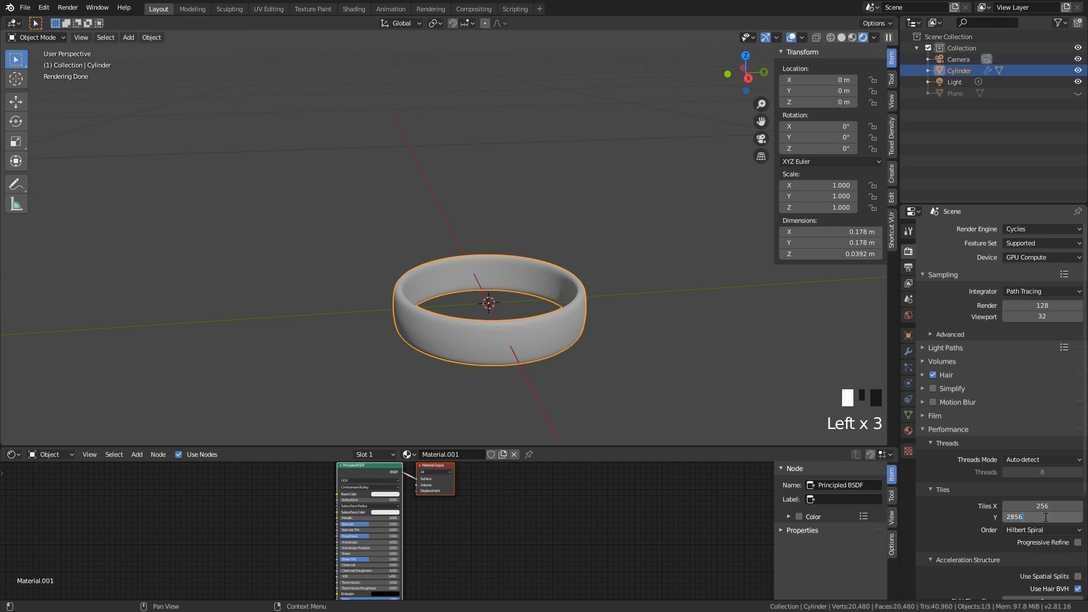
key("BACKSPACE")
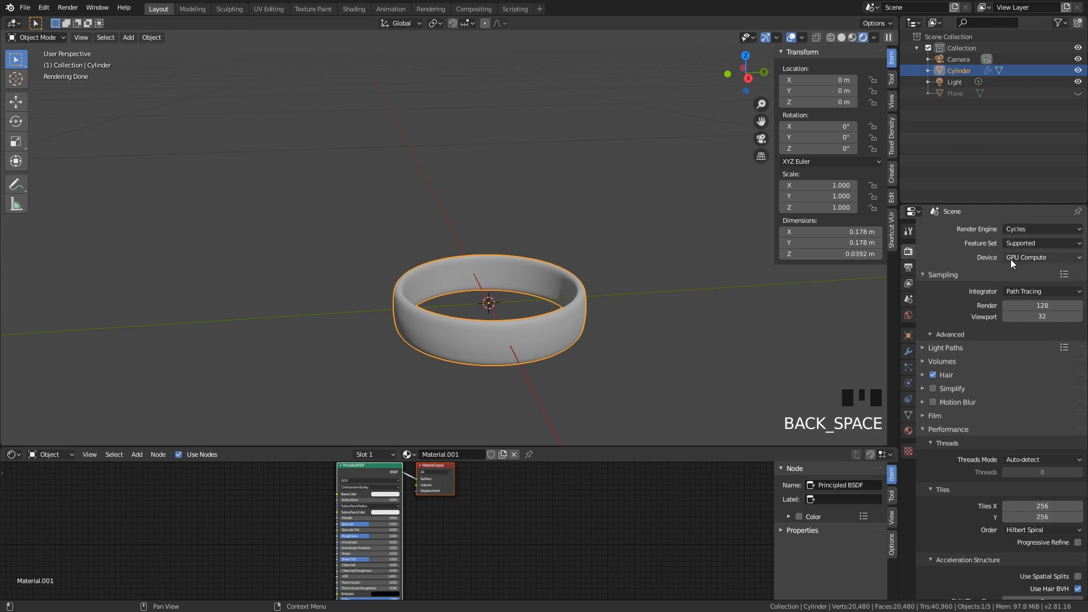
mouse_move(1041, 258)
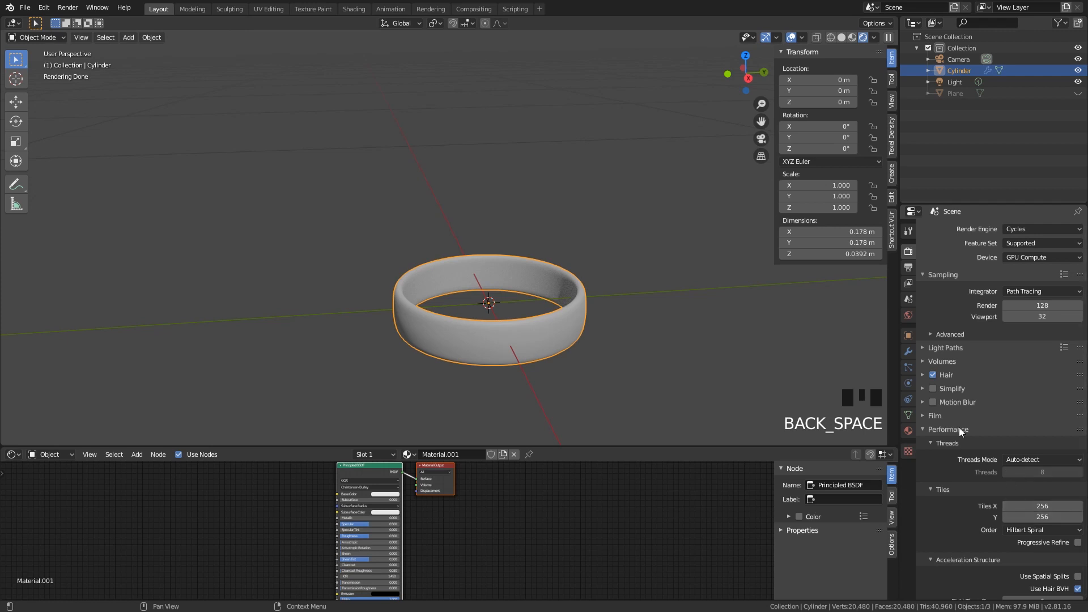
Give the ring's Principled BSDF a gold base colour, Metallic 1.0 and Roughness 0.1.
left_click(947, 428)
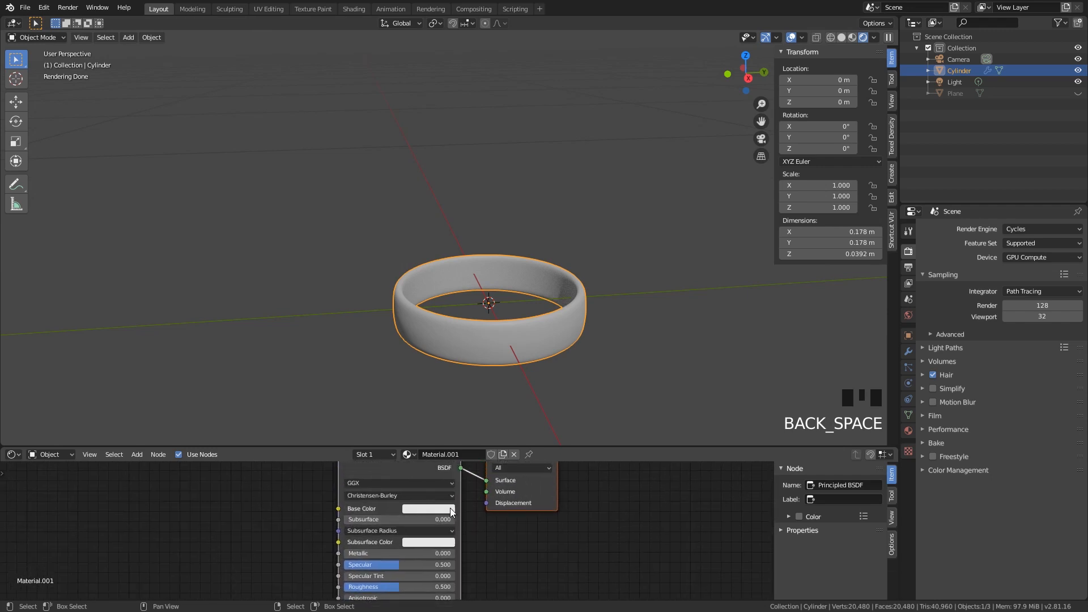
left_click(427, 508)
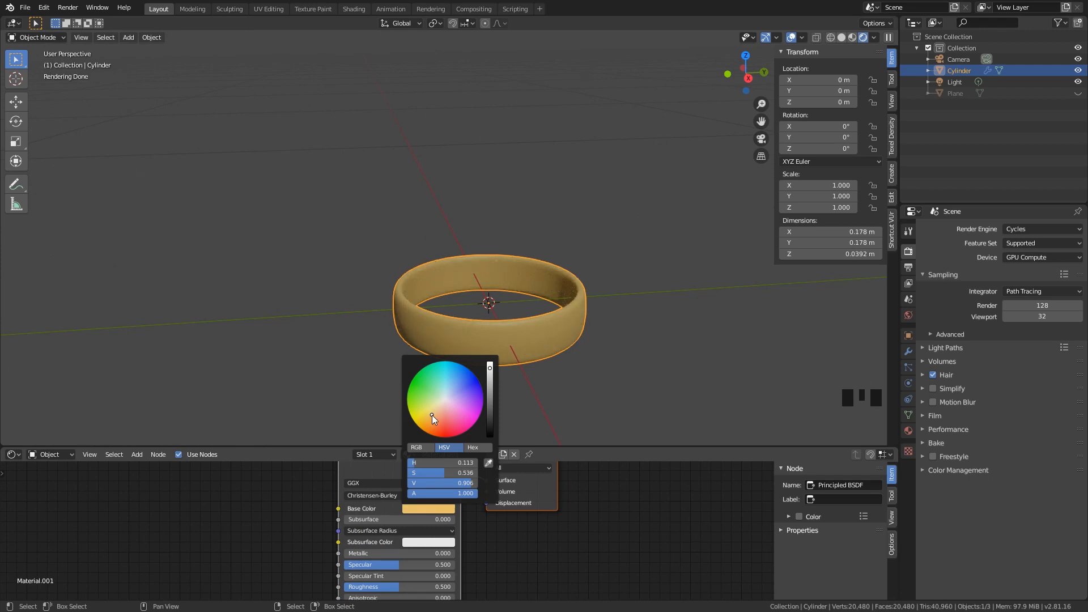
mouse_move(498, 341)
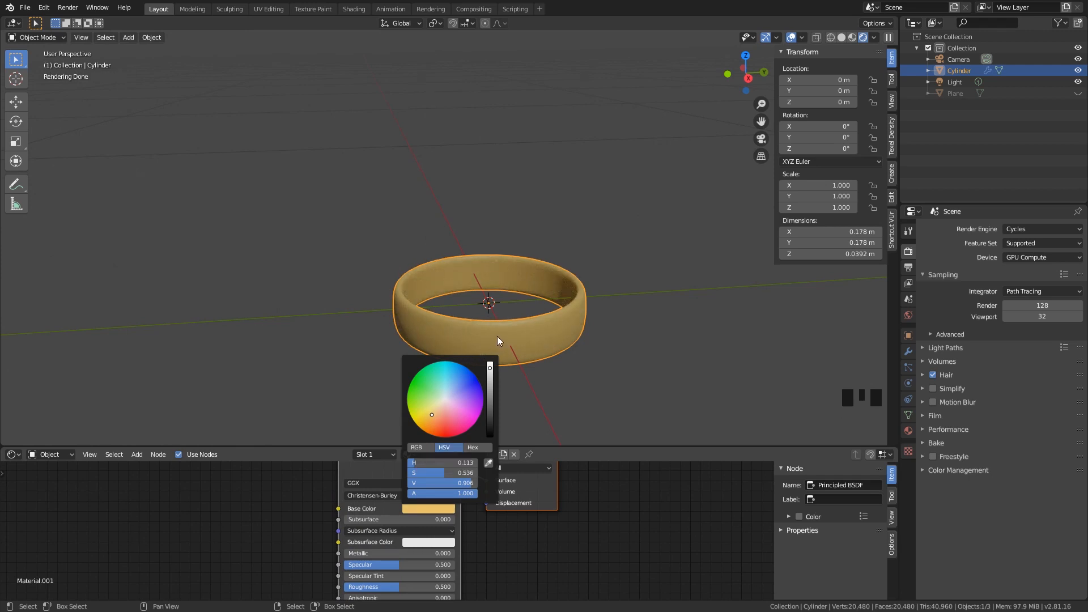
left_click(419, 384)
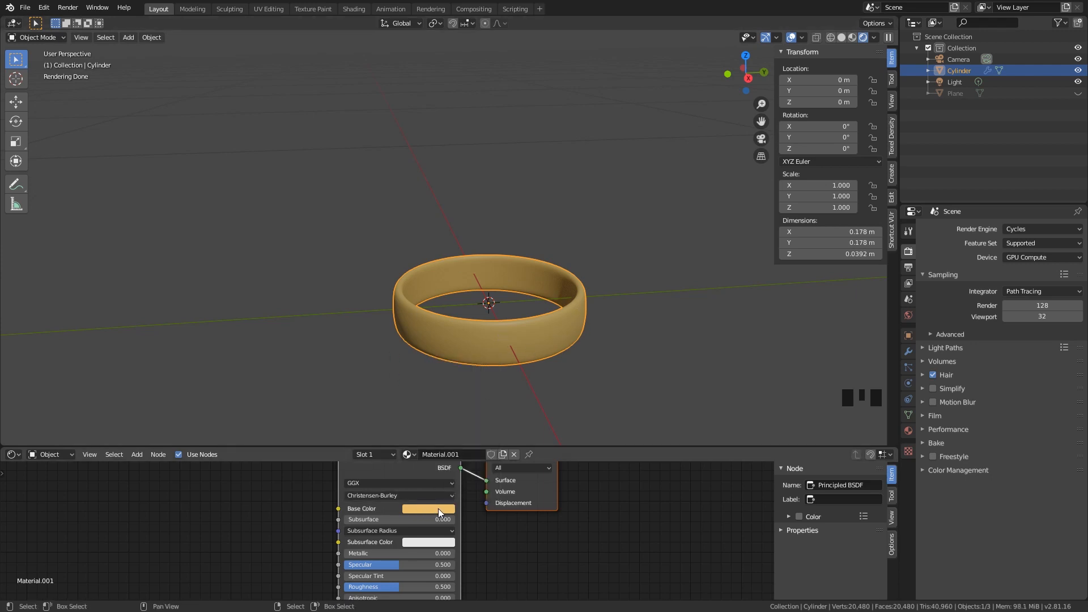
mouse_move(428, 507)
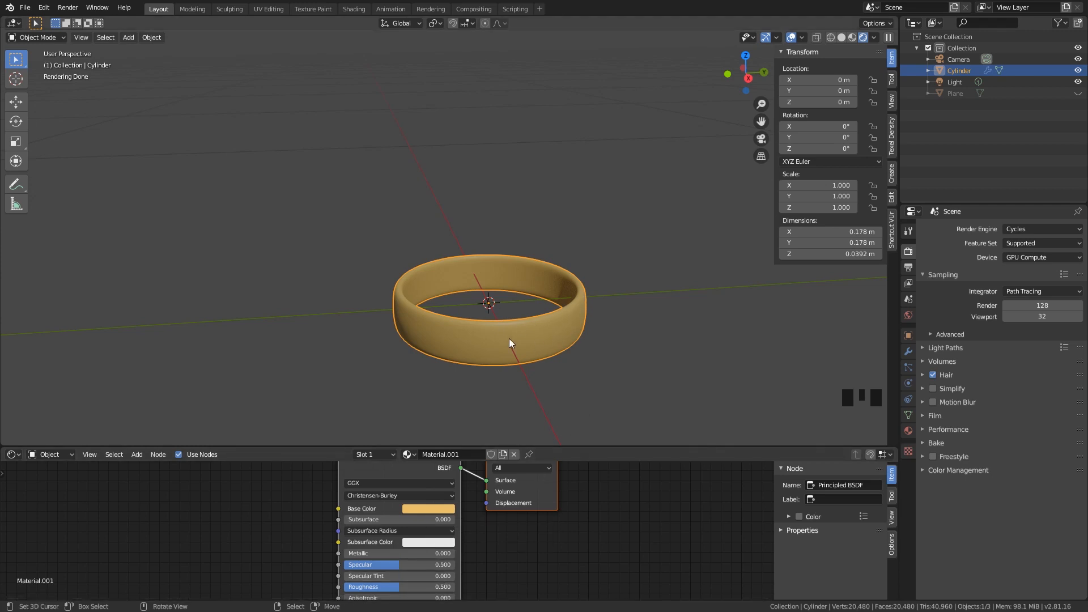
mouse_move(479, 318)
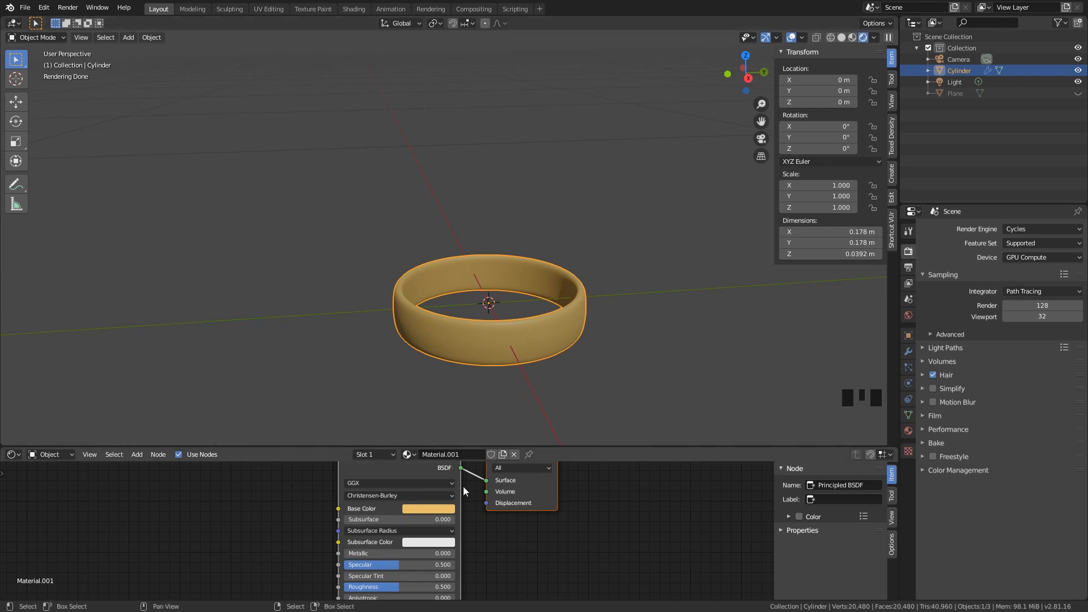
mouse_move(376, 553)
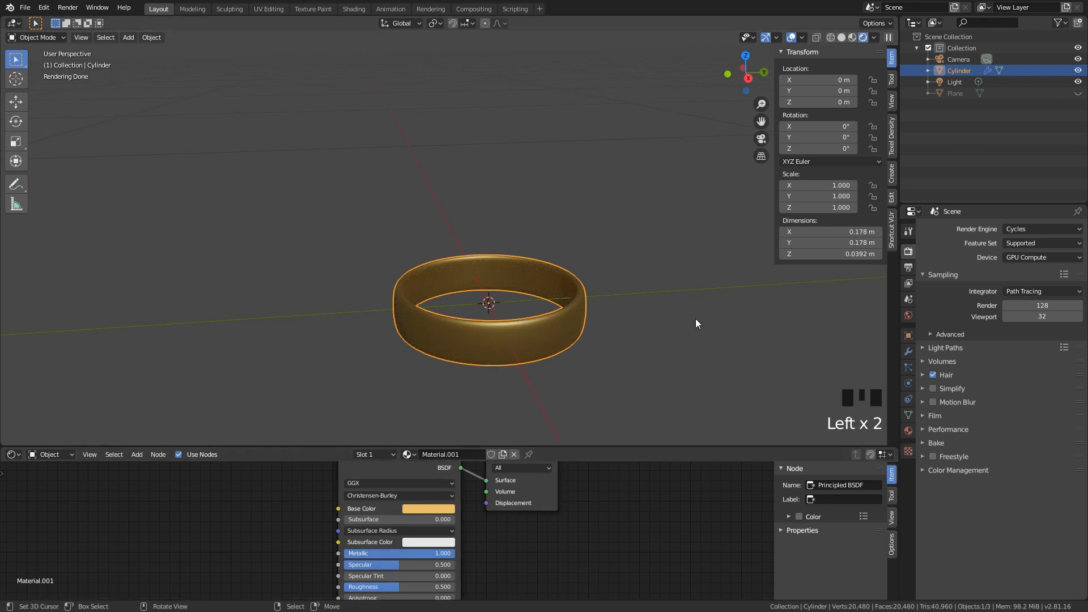
mouse_move(515, 292)
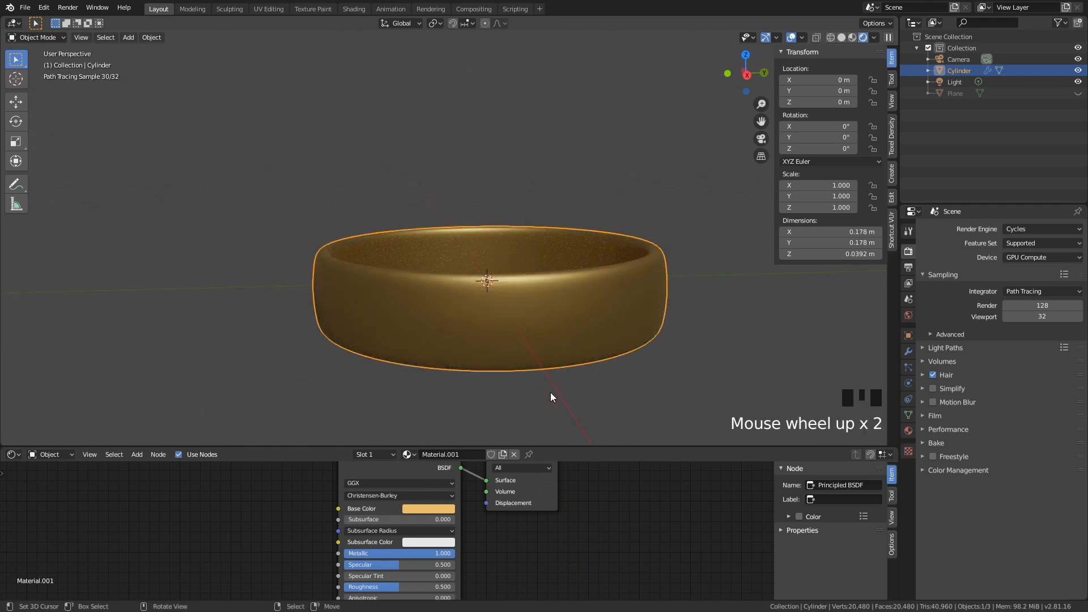
scroll("down", 3)
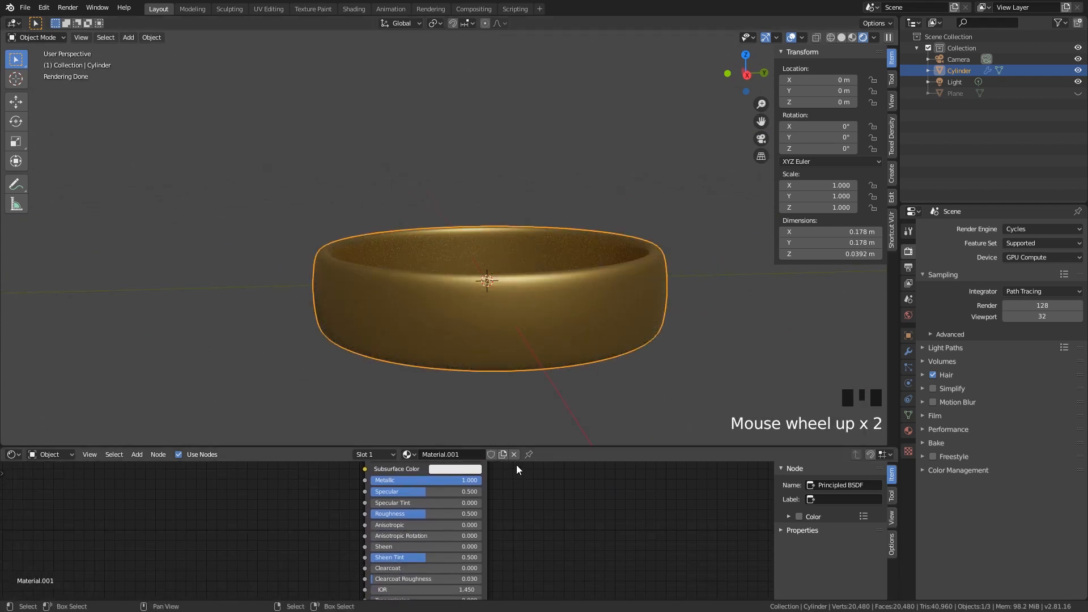
mouse_move(457, 515)
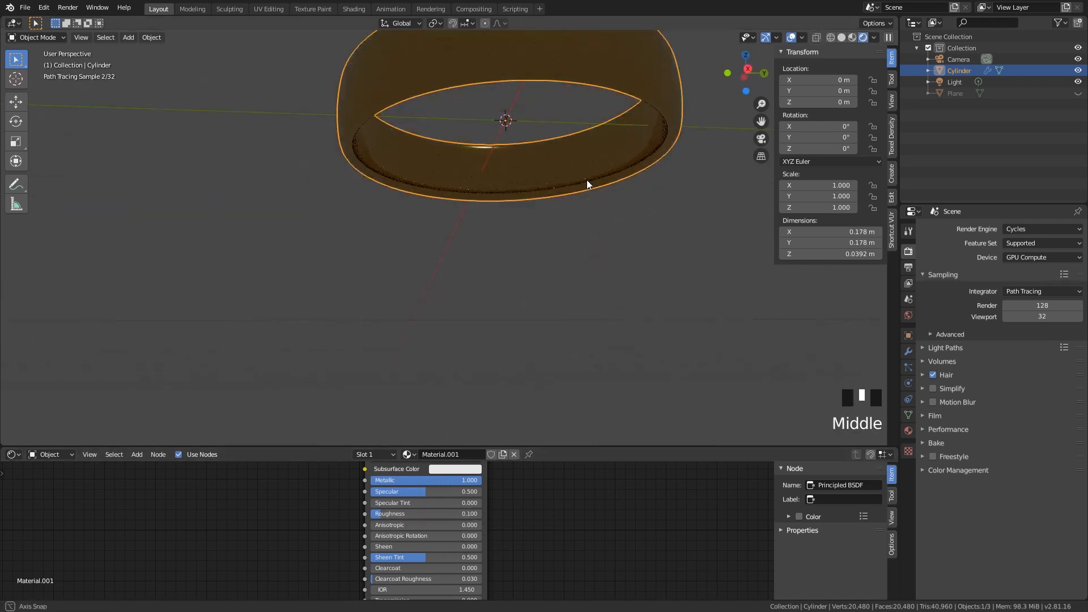
left_click_drag(586, 184, 552, 231)
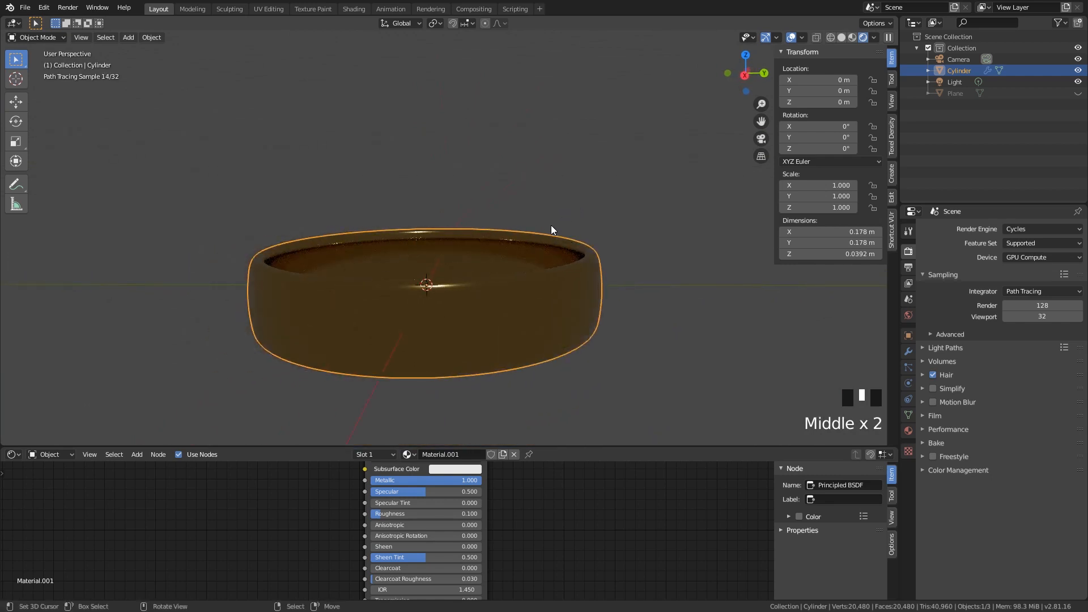
mouse_move(515, 261)
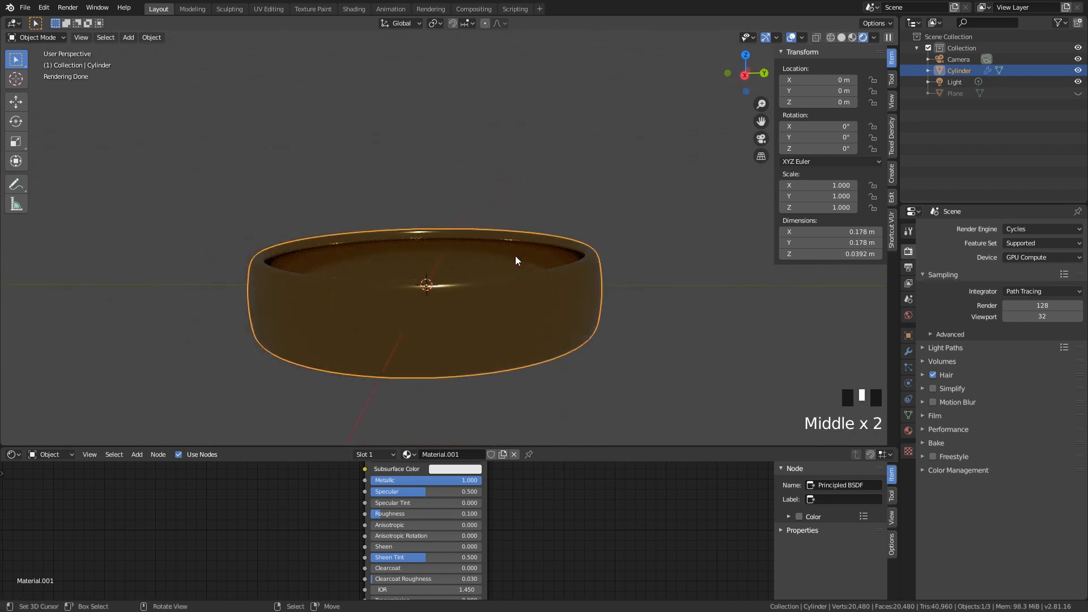
mouse_move(552, 252)
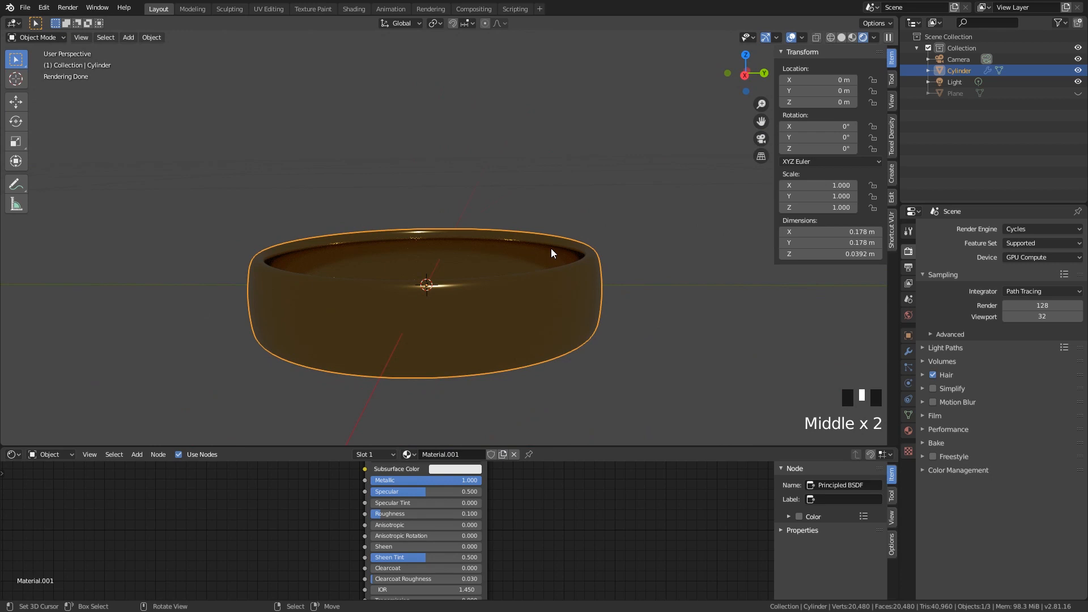
Add an Image Texture node to the ring material by searching 'im'.
scroll("down", 3)
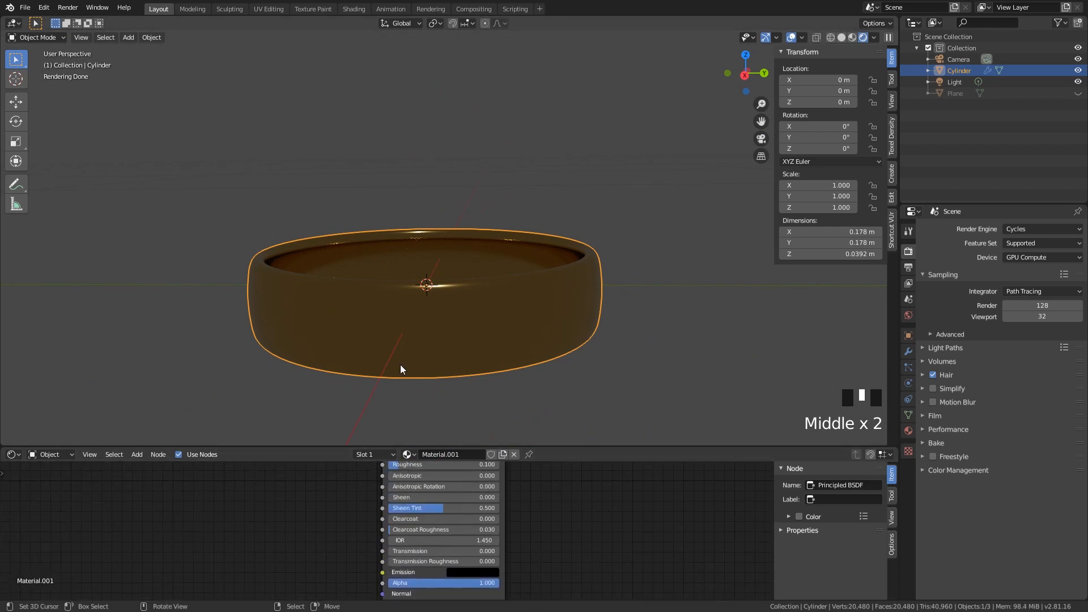
scroll("down", 3)
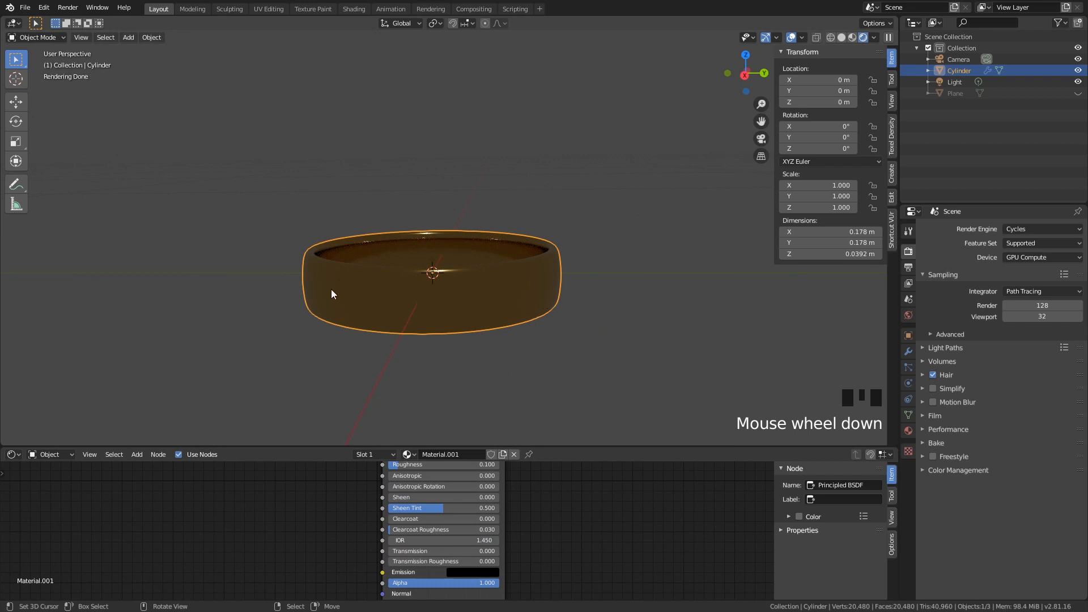
mouse_move(638, 450)
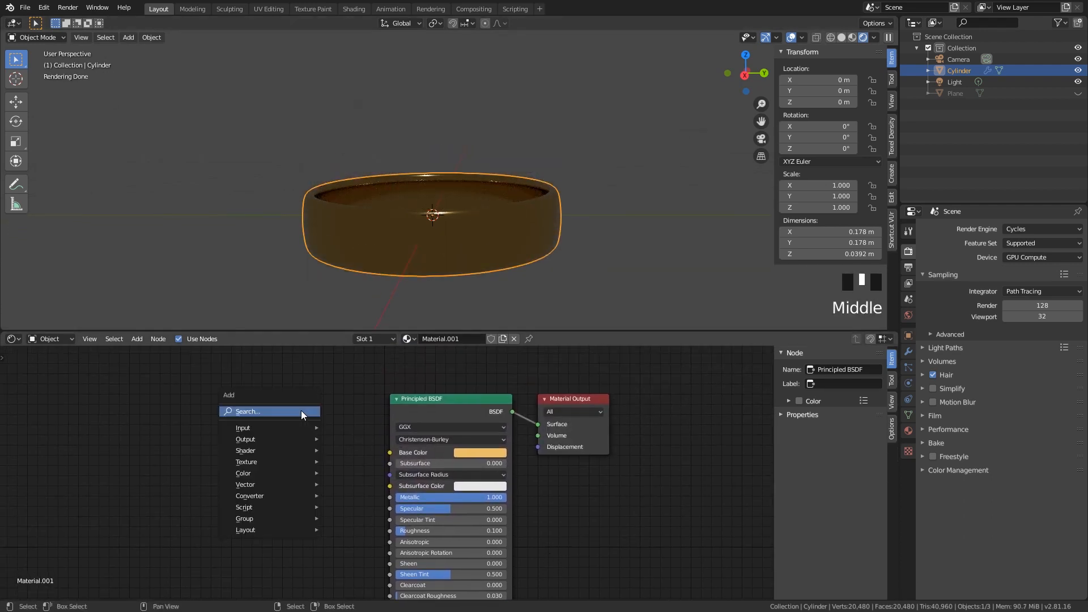
type("im")
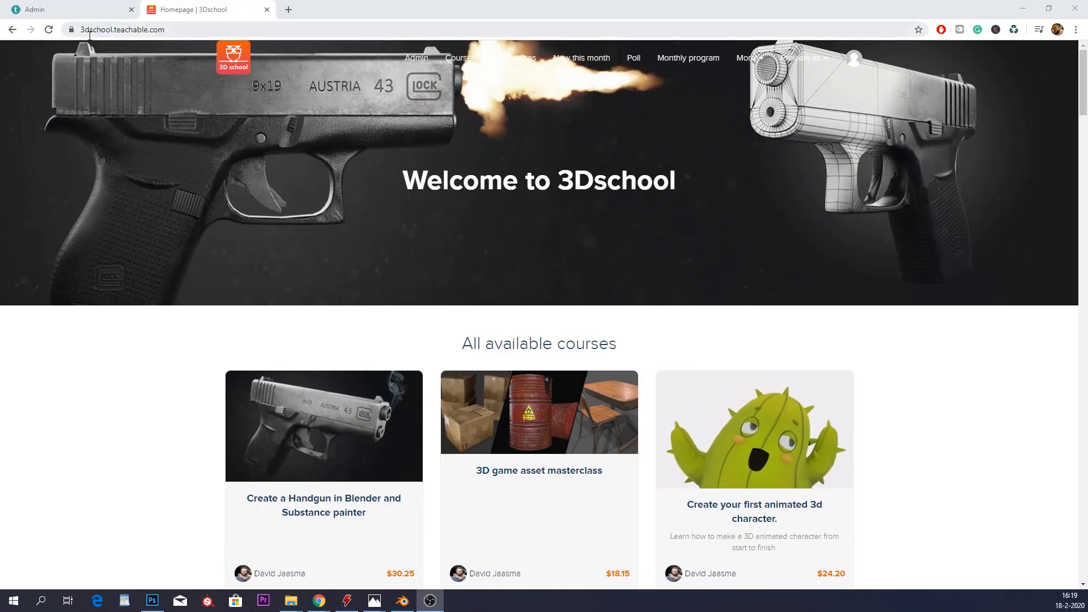
mouse_move(823, 307)
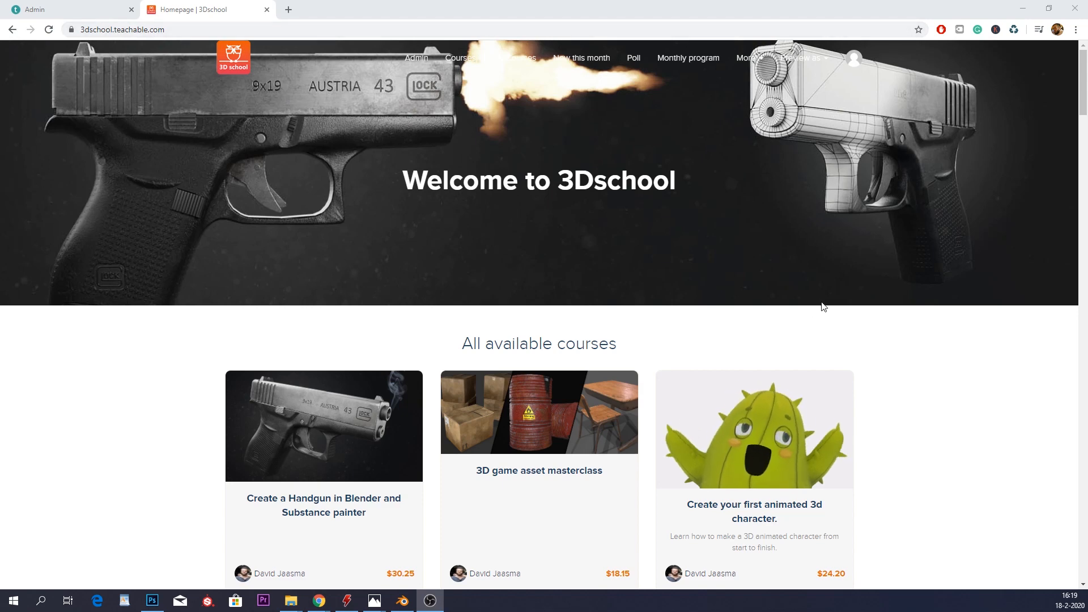
Open the free Resource pack course page from the 3Dschool homepage.
scroll("down", 3)
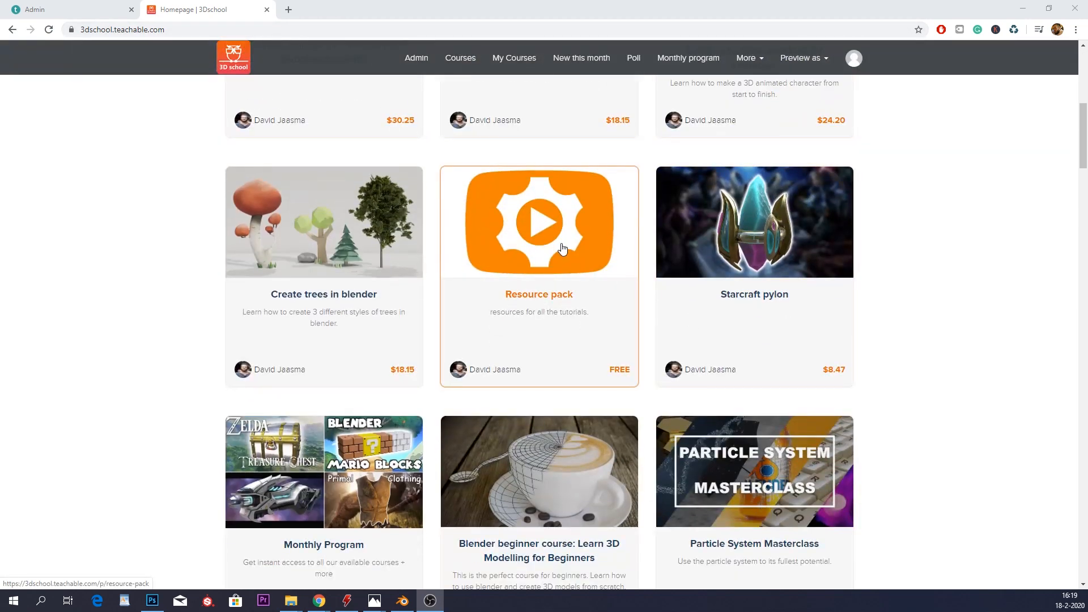
left_click(538, 222)
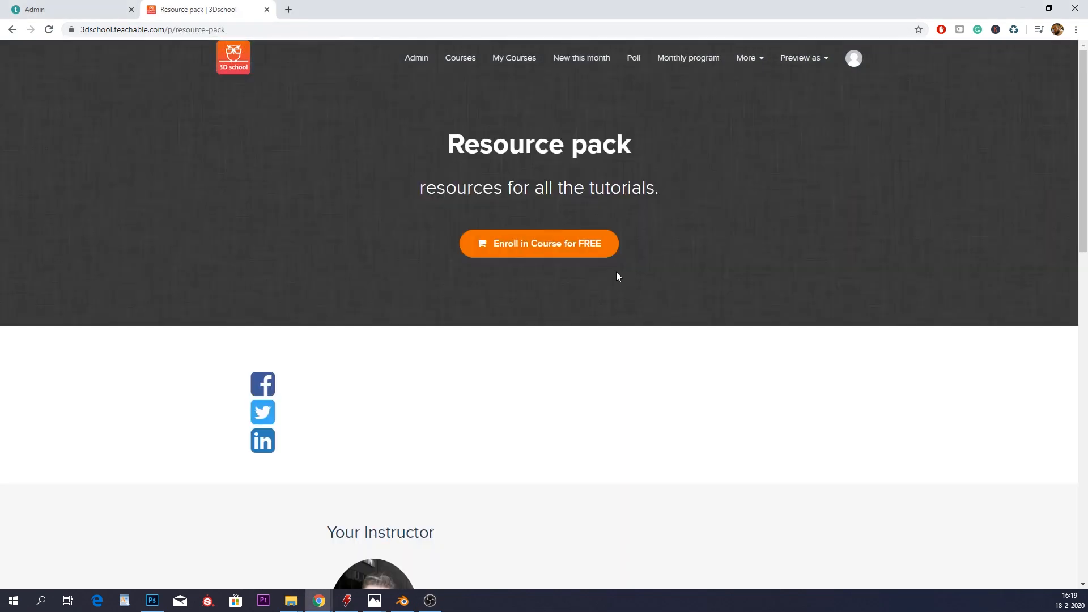
scroll("down", 3)
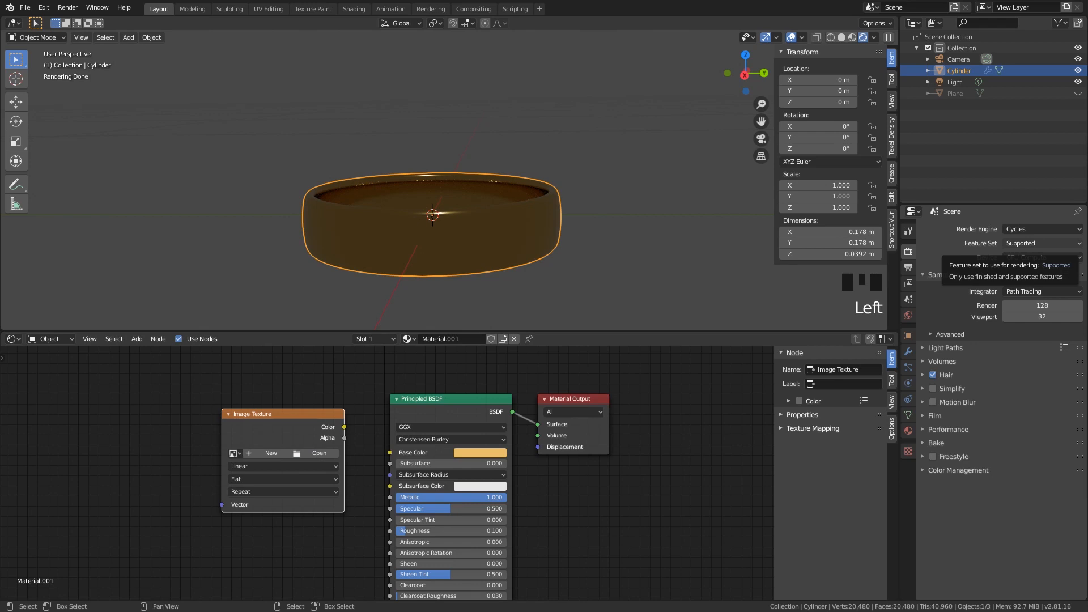
Load text.png into the Image Texture node feeding the ring's base colour.
left_click(319, 452)
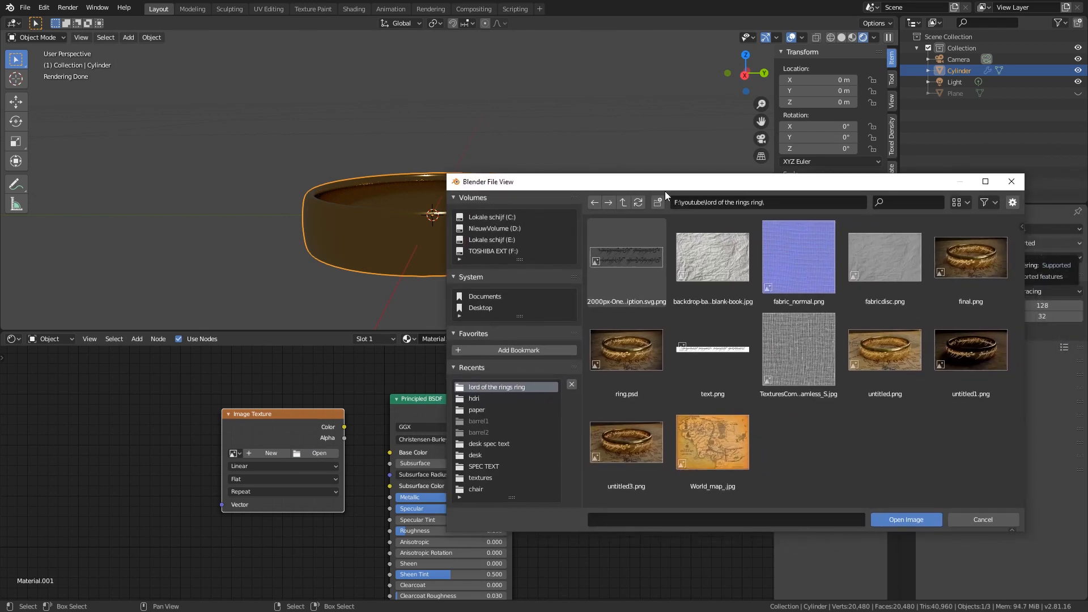
left_click(712, 349)
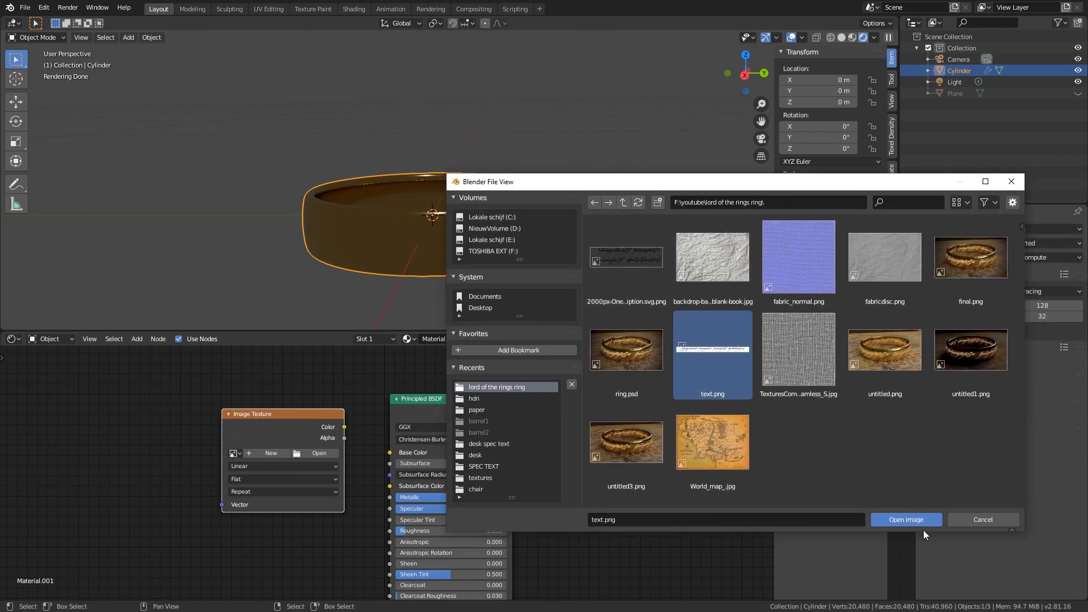
left_click(906, 519)
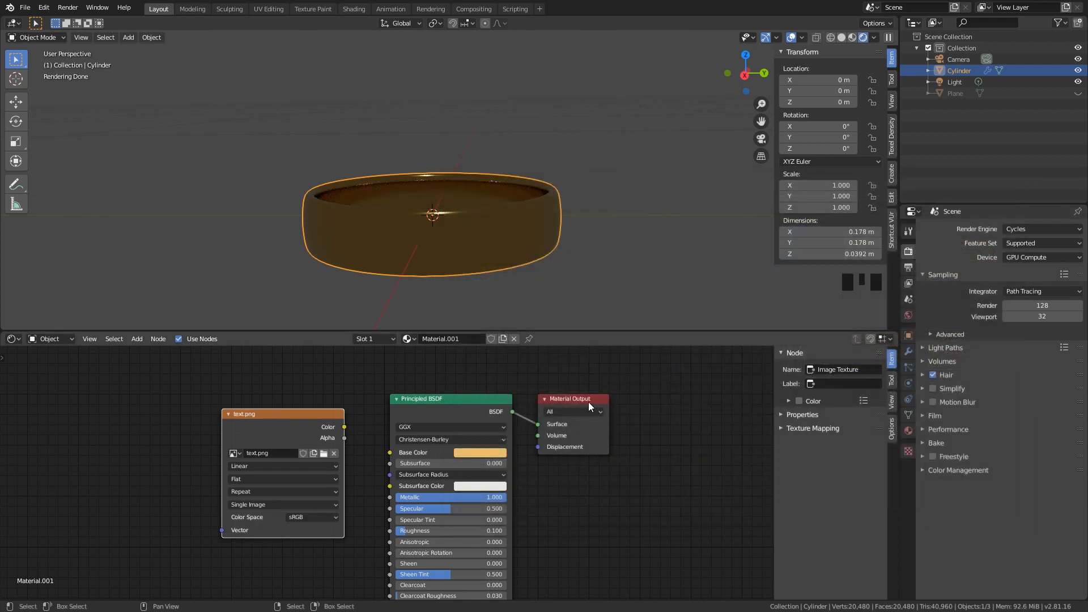
mouse_move(276, 428)
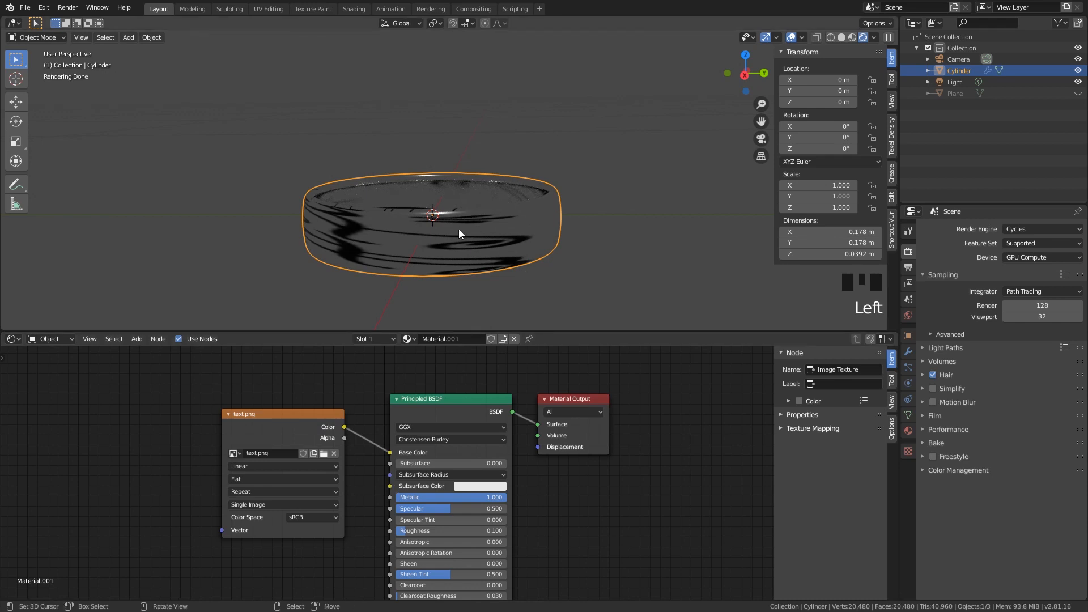
mouse_move(464, 239)
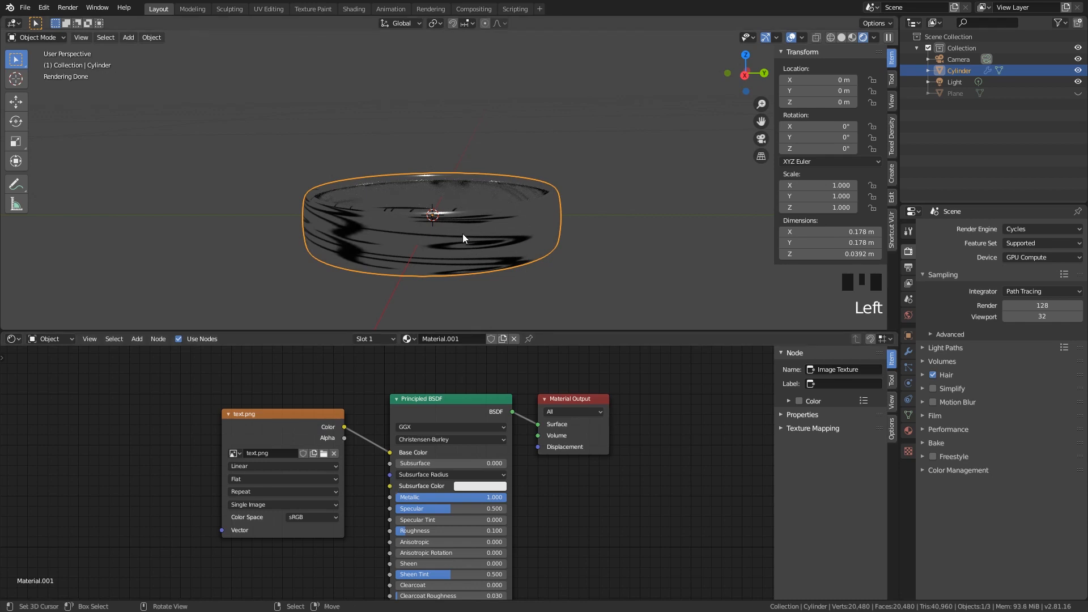
mouse_move(481, 227)
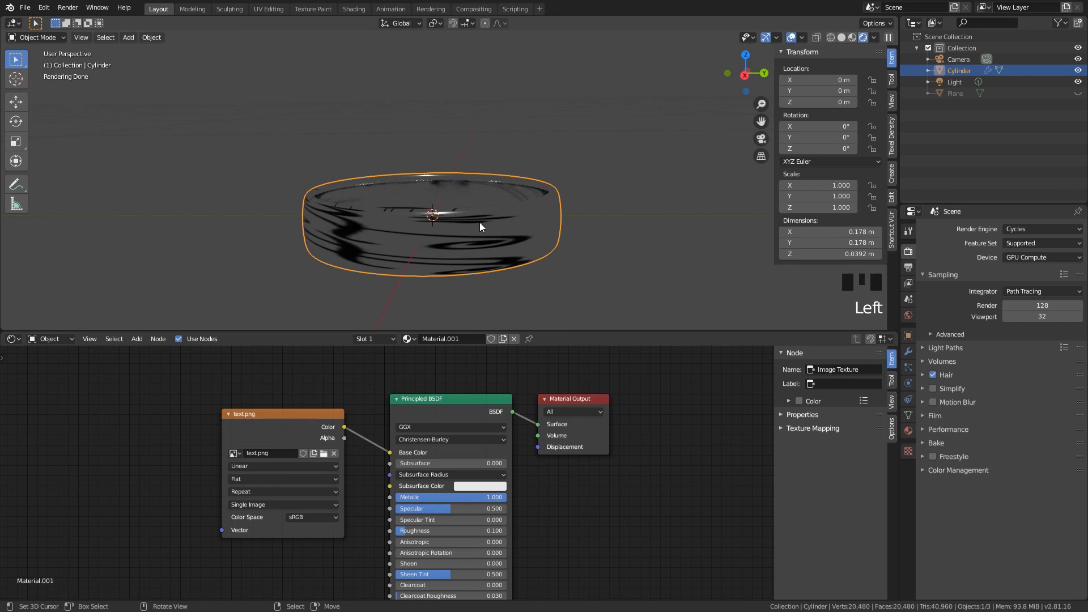
left_click(268, 8)
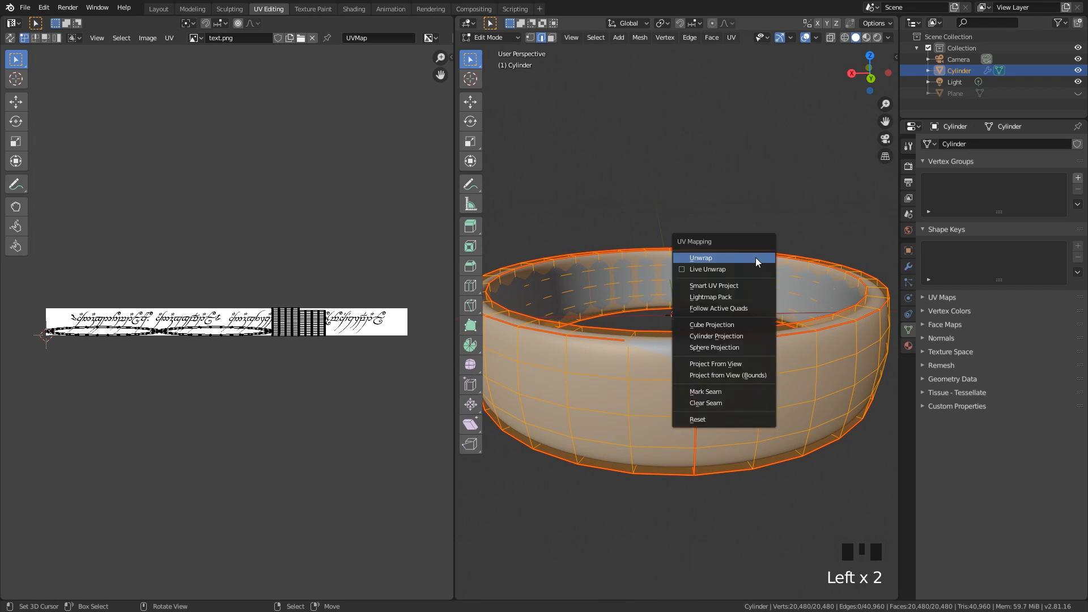
Unwrap the ring mesh and scale its UVs over the inscription image.
left_click(701, 257)
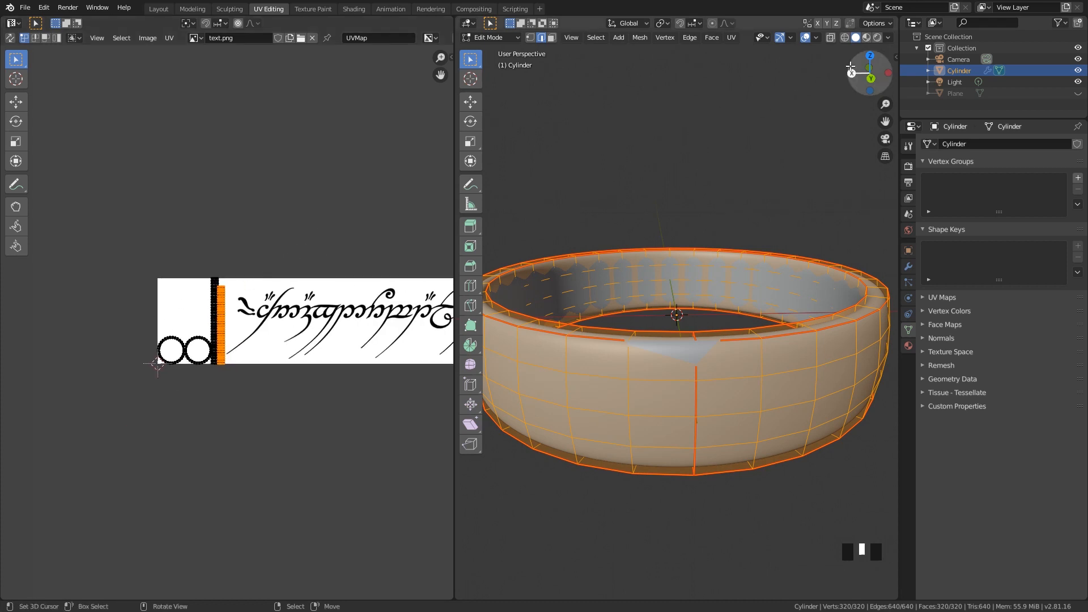
mouse_move(867, 37)
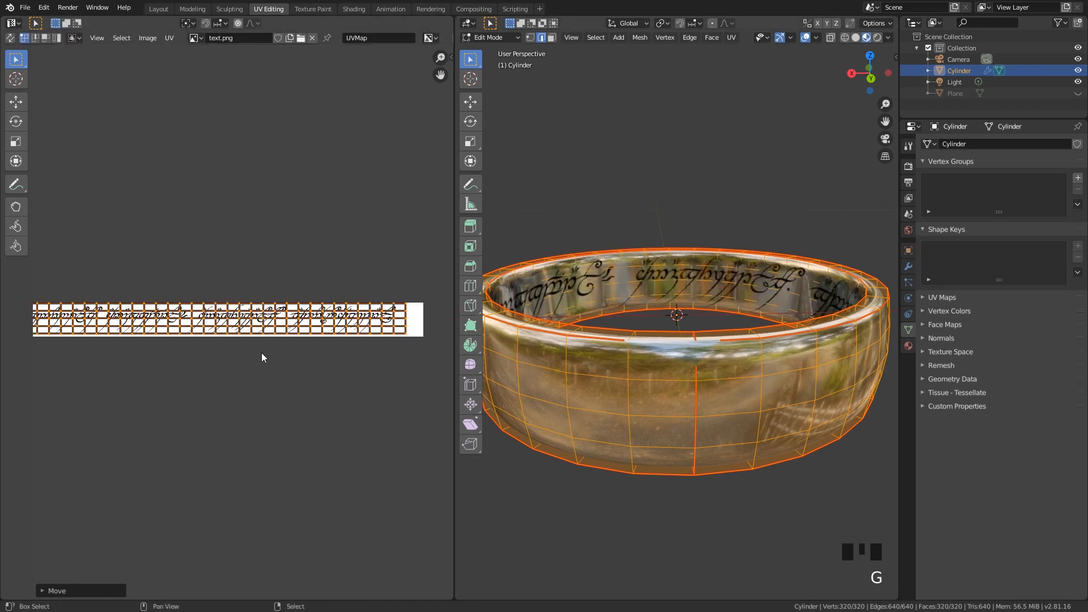
key("s")
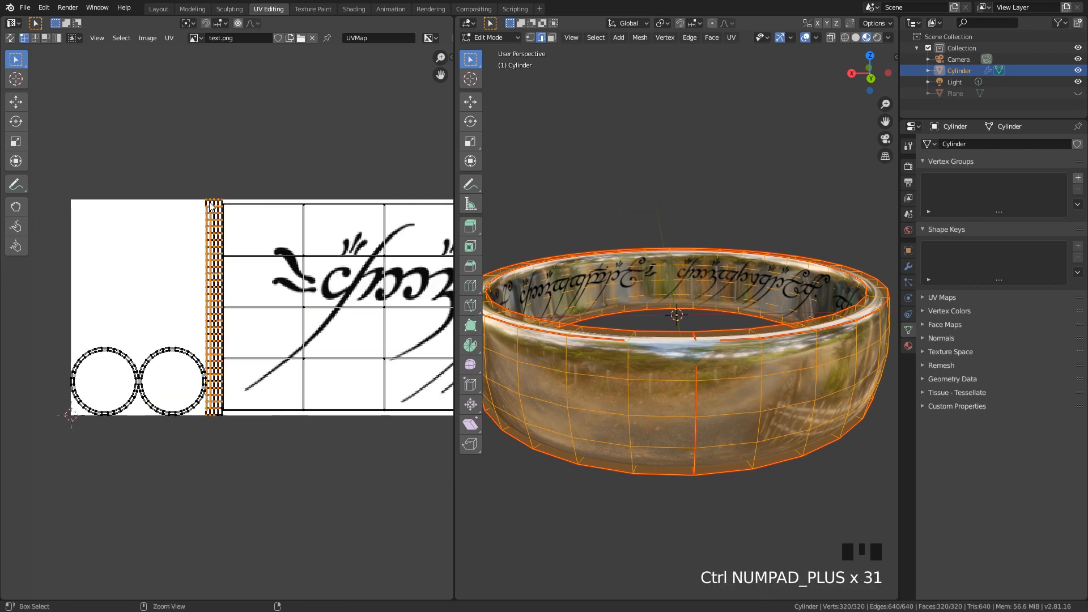
key("r")
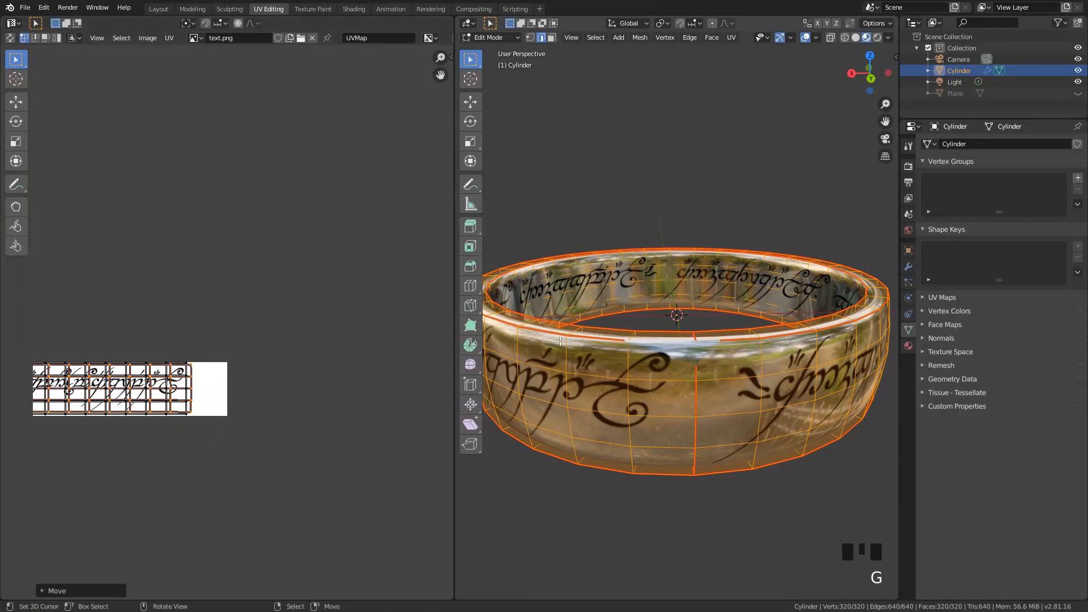
Reposition the UV strips and toggle edit mode to check the inscription wraps the band.
key("Tab")
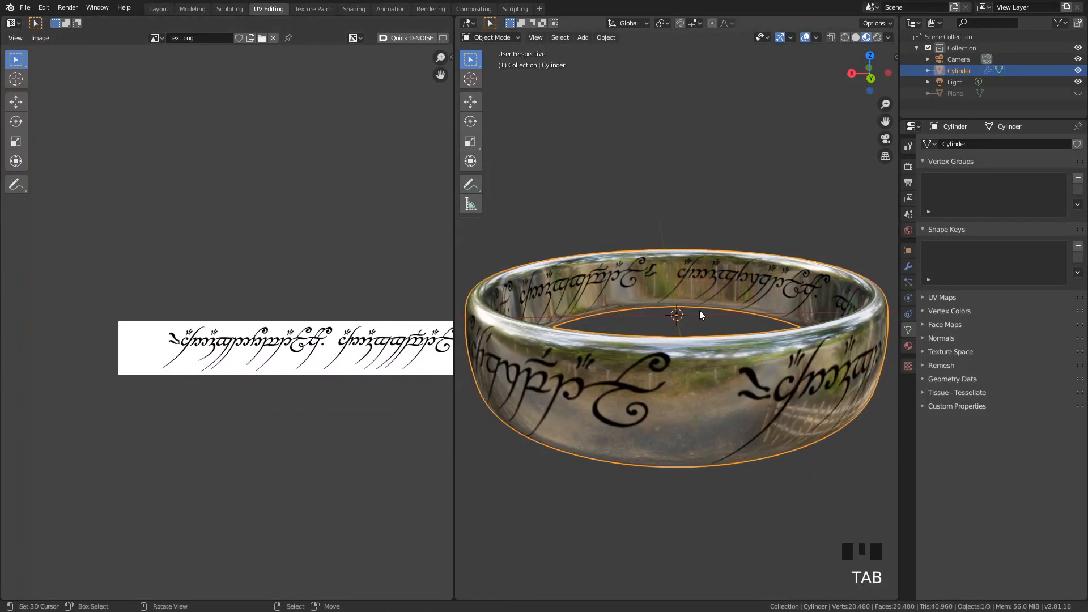
key("Tab")
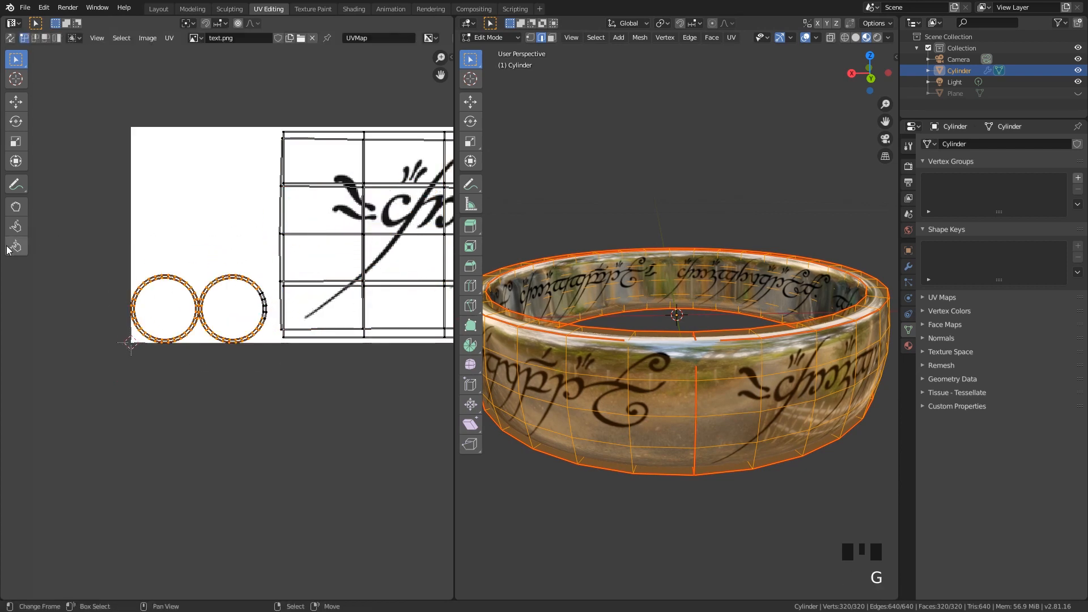
key("Tab")
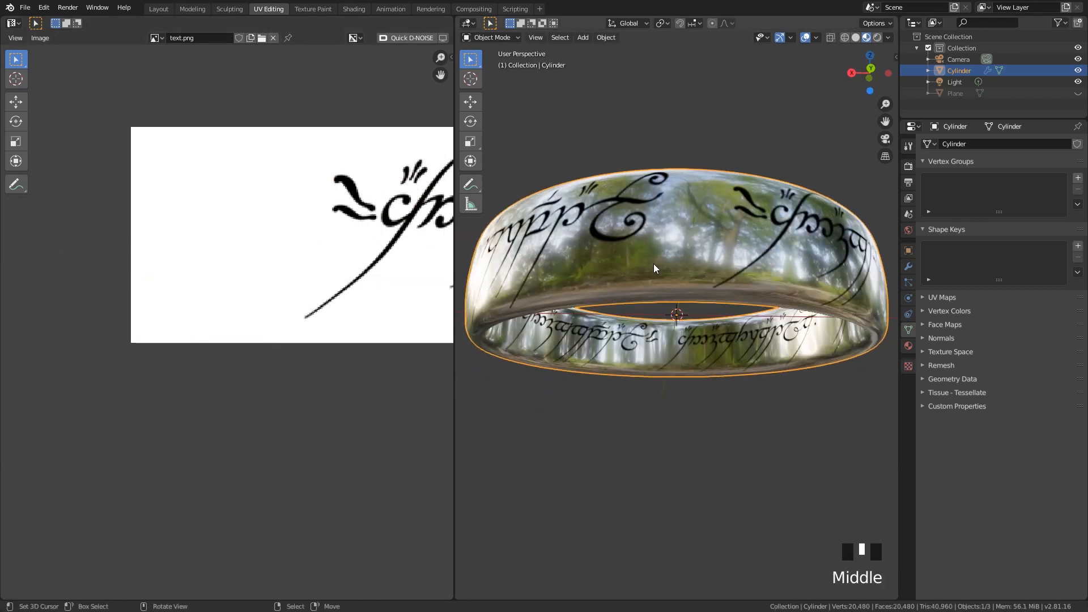
key("Tab")
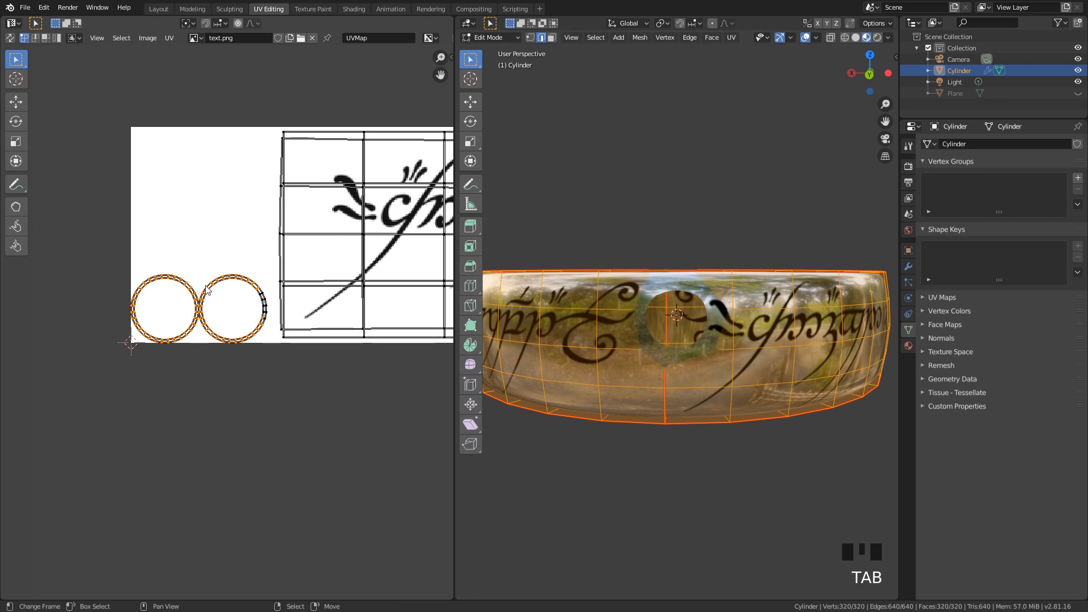
mouse_move(320, 132)
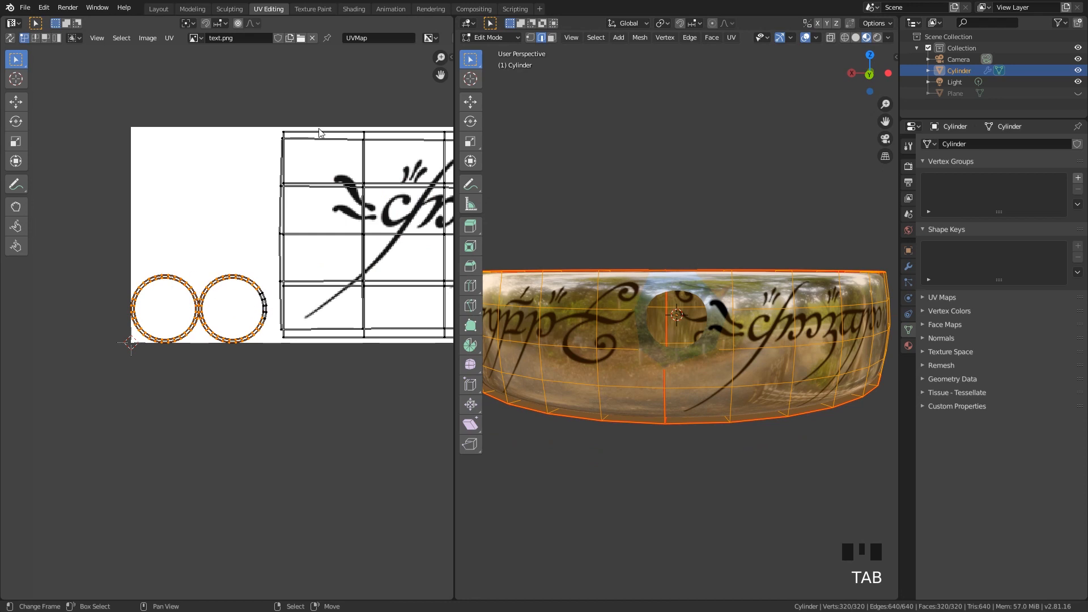
Return to the Layout workspace and glance at a One Ring reference photo in Chrome.
left_click(158, 8)
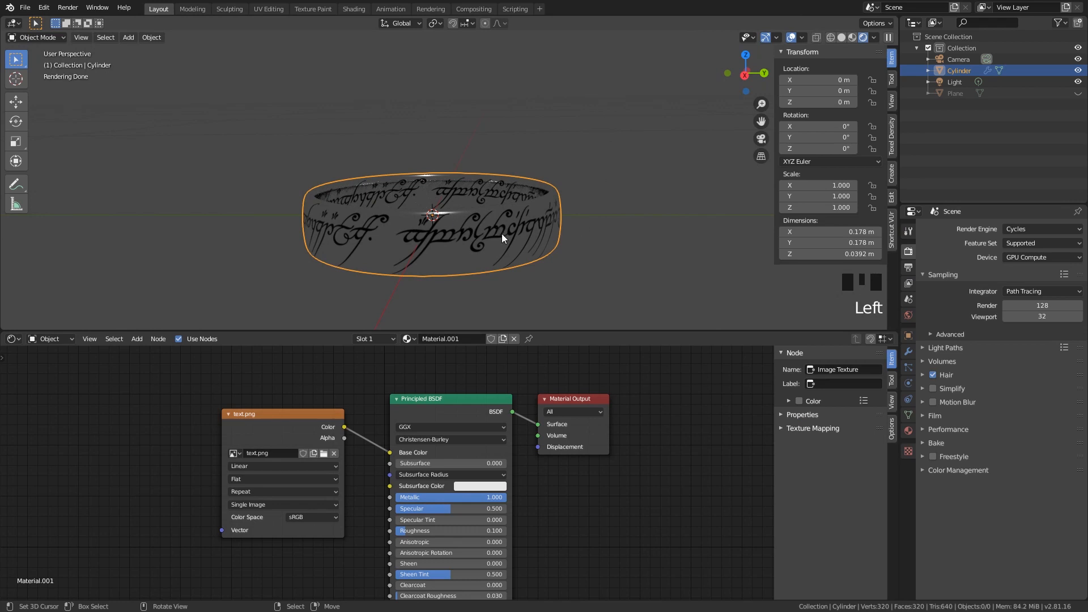
mouse_move(509, 252)
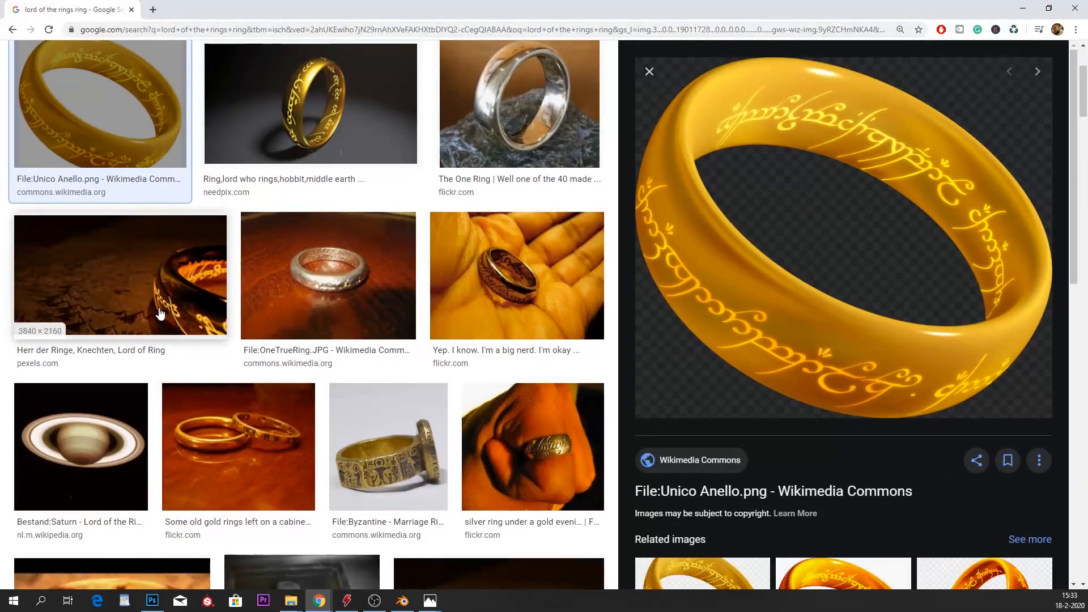
left_click(119, 276)
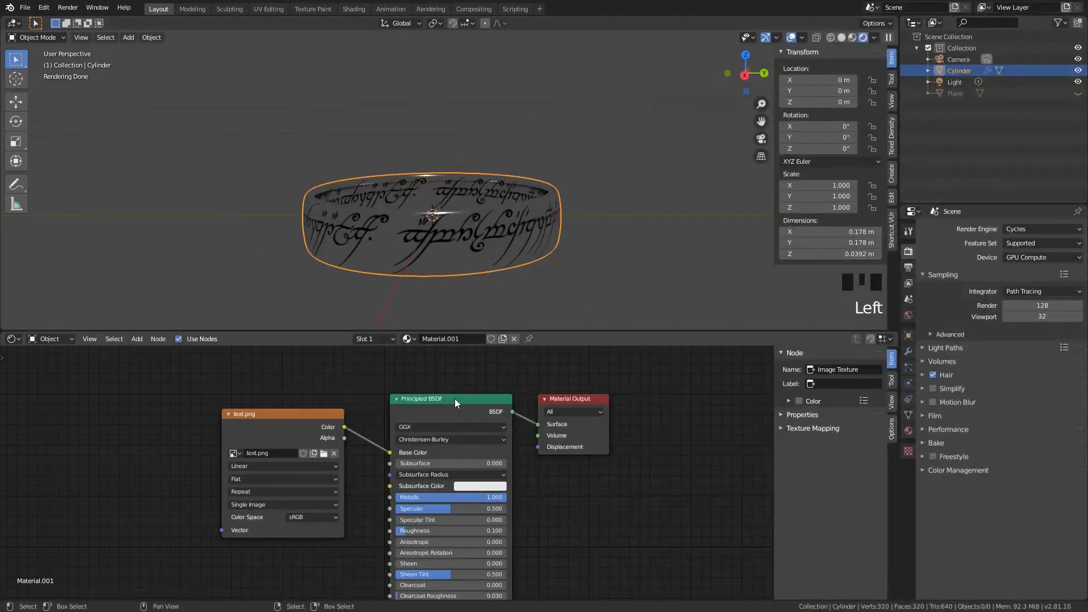
mouse_move(200, 493)
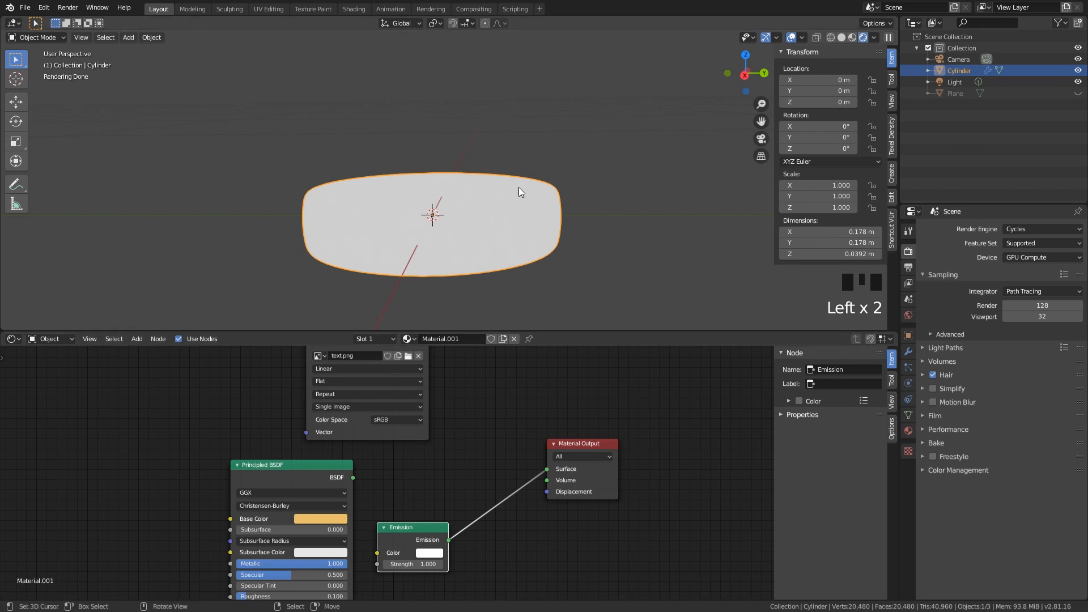
mouse_move(471, 214)
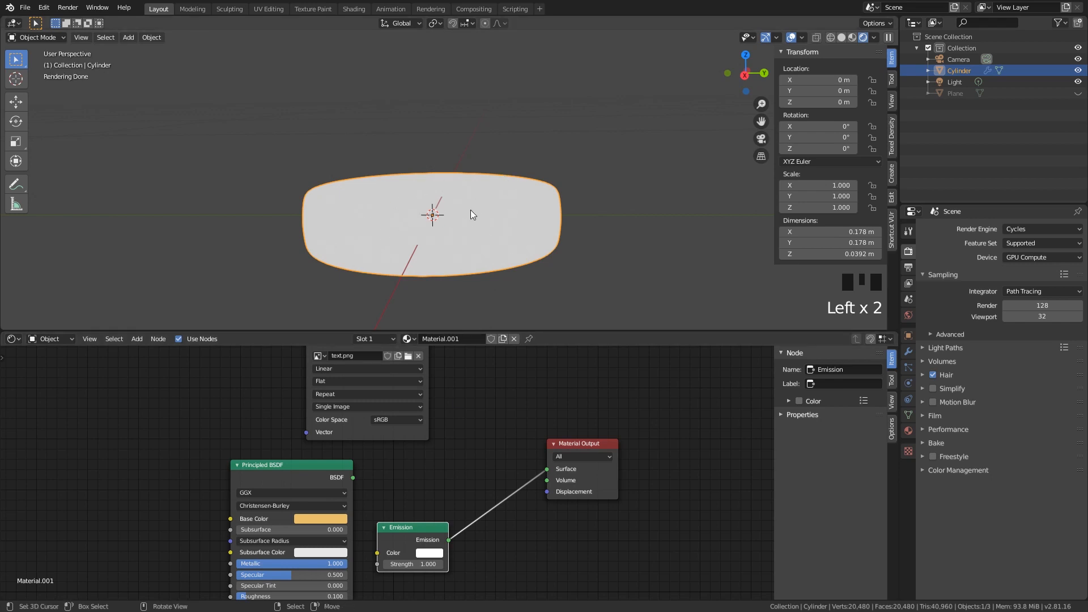
Connect the gold Principled BSDF into the Mix Shader and drag Fac to 0.000.
left_click(137, 339)
type("mi")
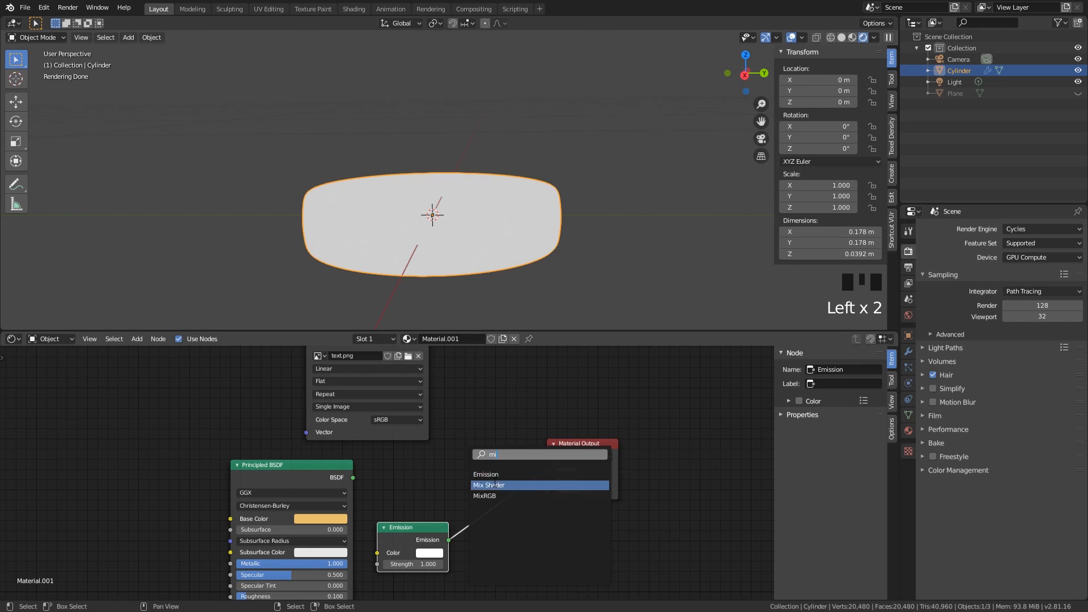
left_click(488, 484)
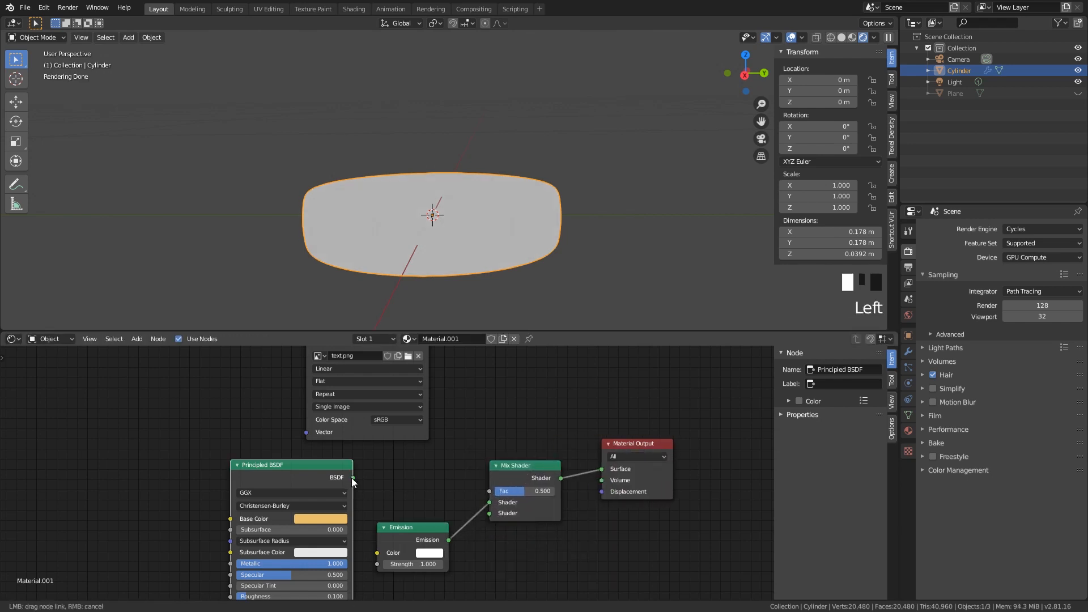
left_click_drag(352, 477, 492, 512)
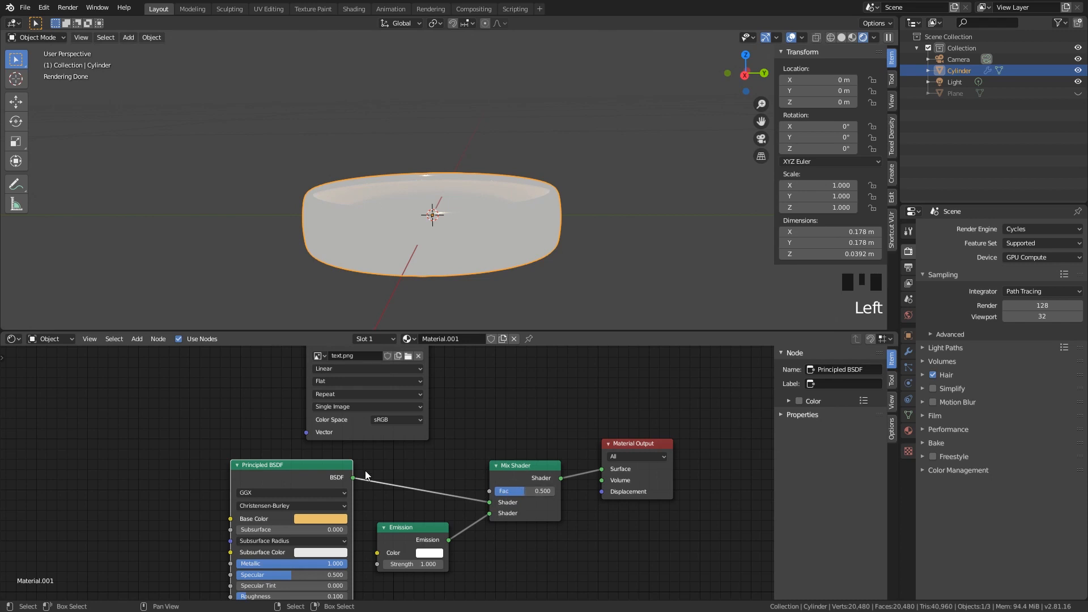
mouse_move(417, 550)
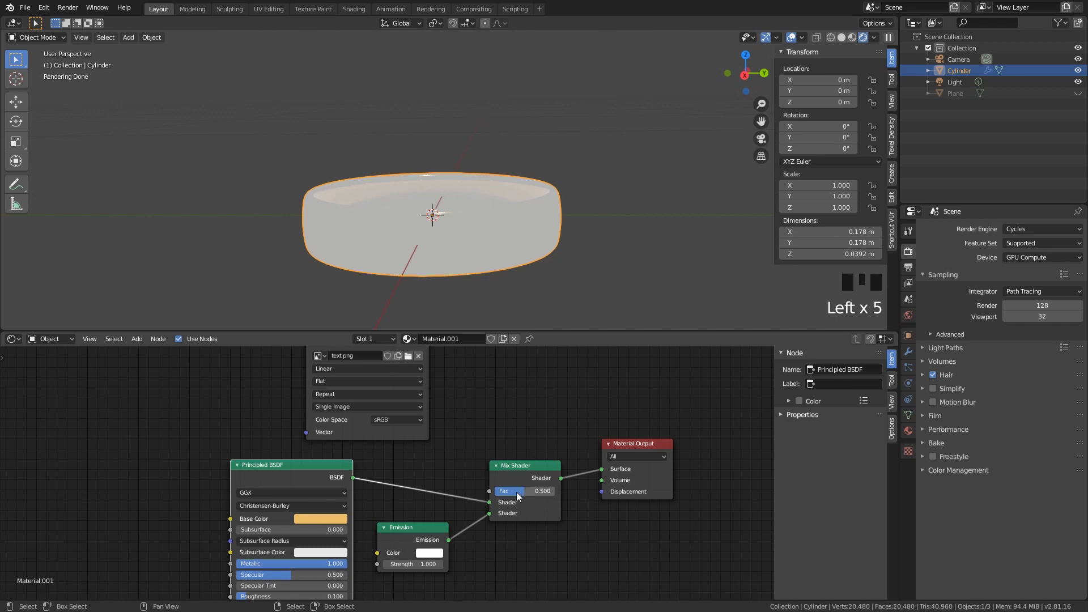
left_click_drag(548, 490, 534, 491)
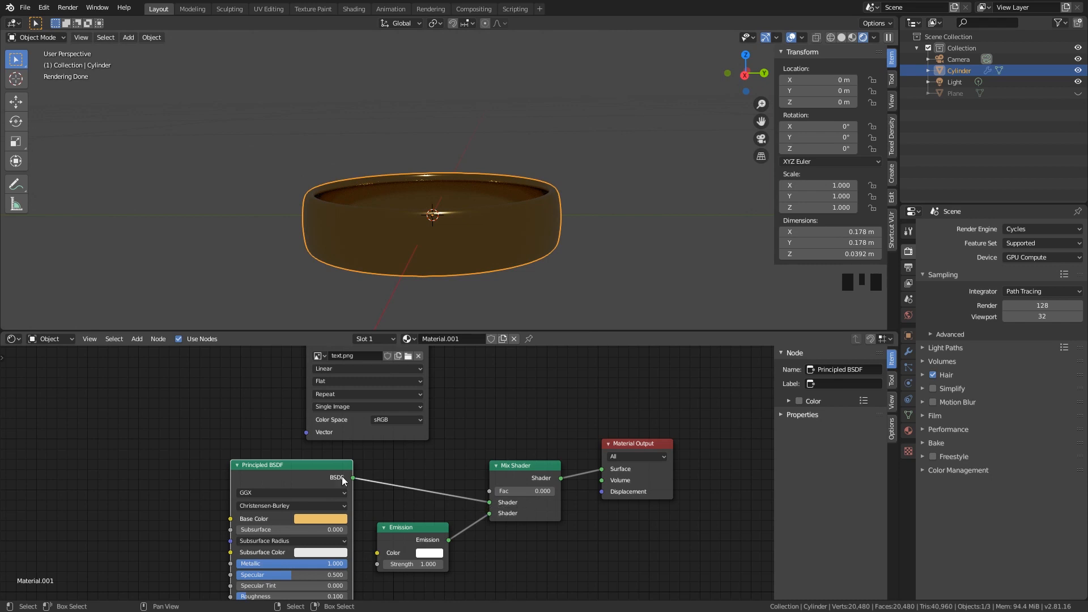
mouse_move(276, 482)
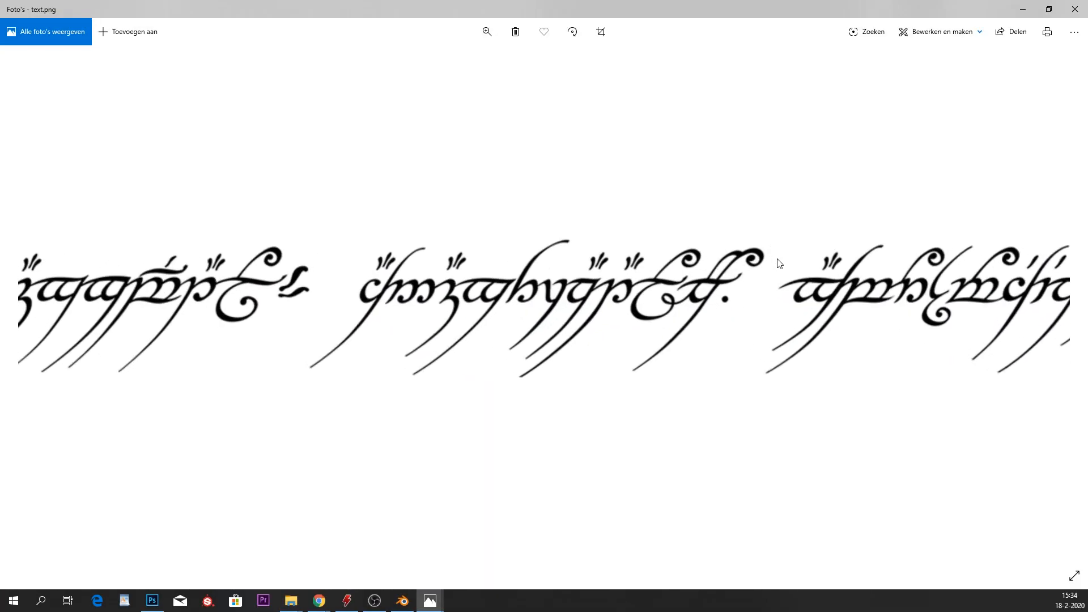
mouse_move(694, 333)
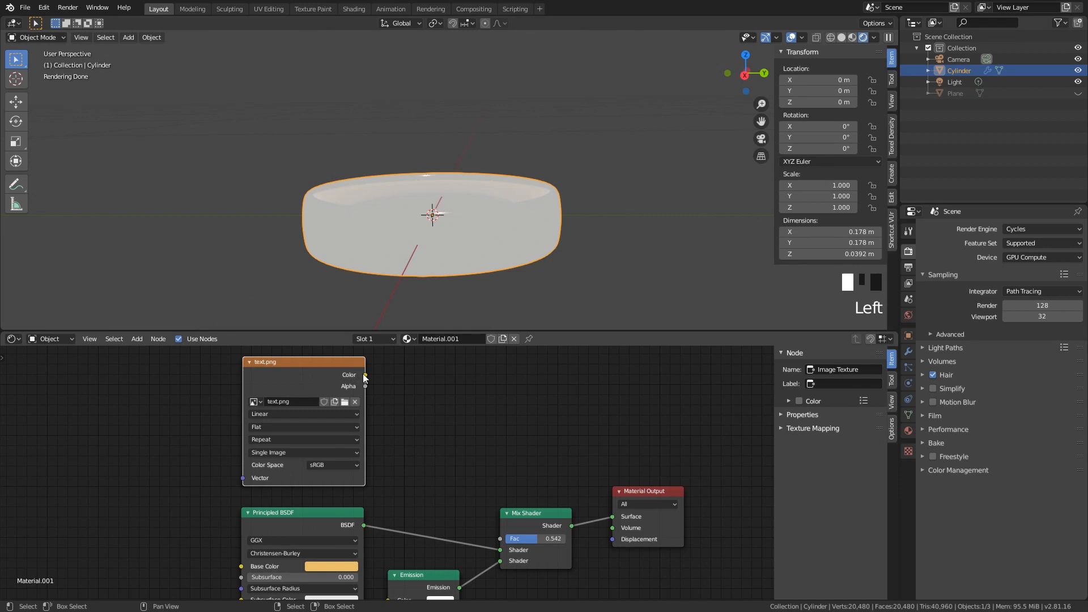
Drive the Mix Shader Fac from text.png Alpha and set a warm yellow Emission at strength 2.
left_click_drag(367, 375, 503, 542)
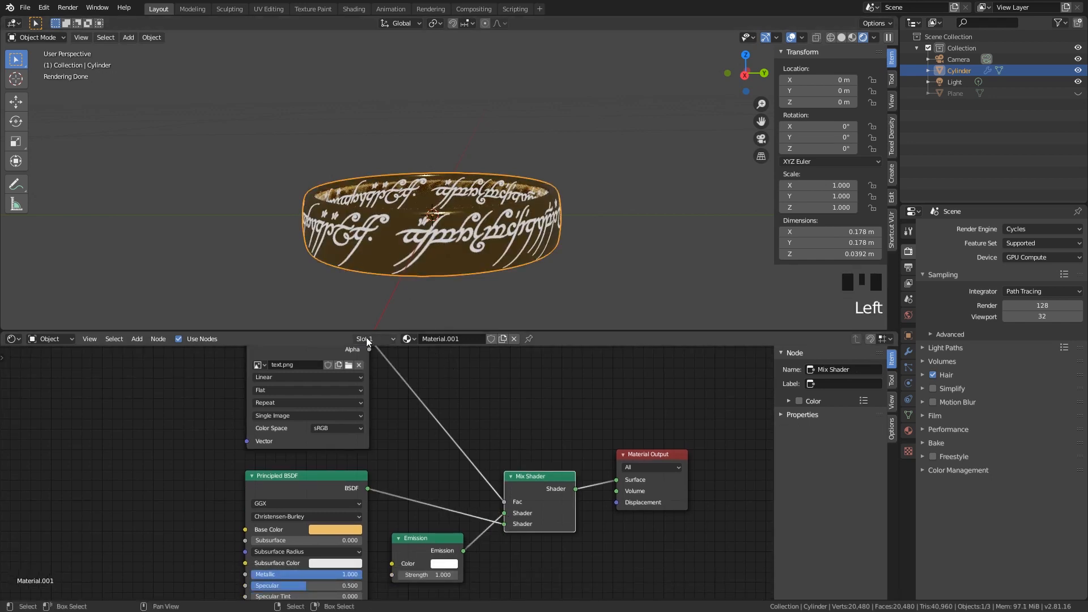
mouse_move(420, 255)
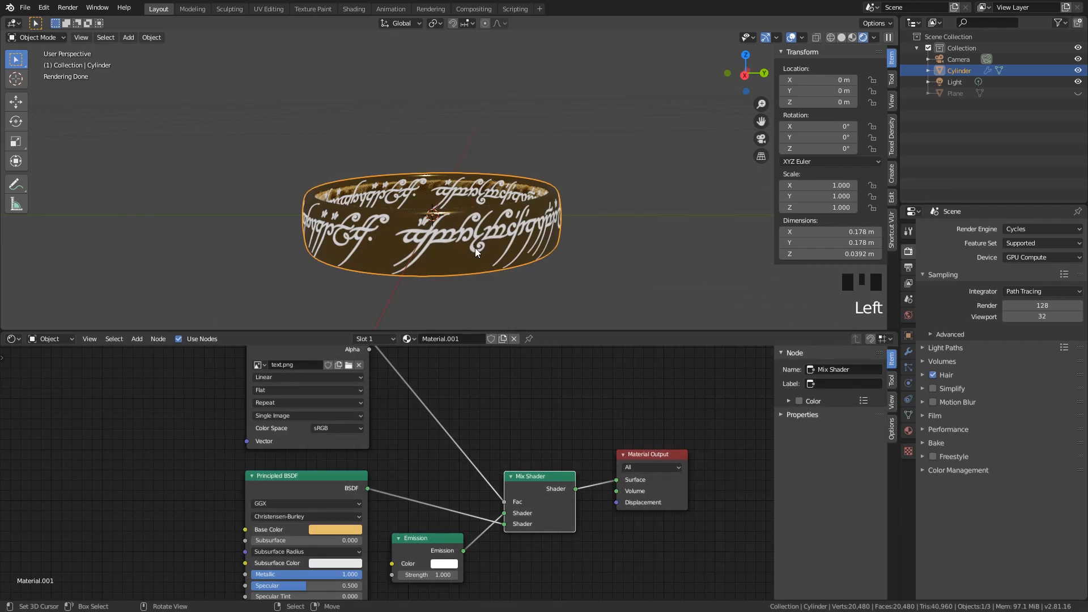
left_click(444, 563)
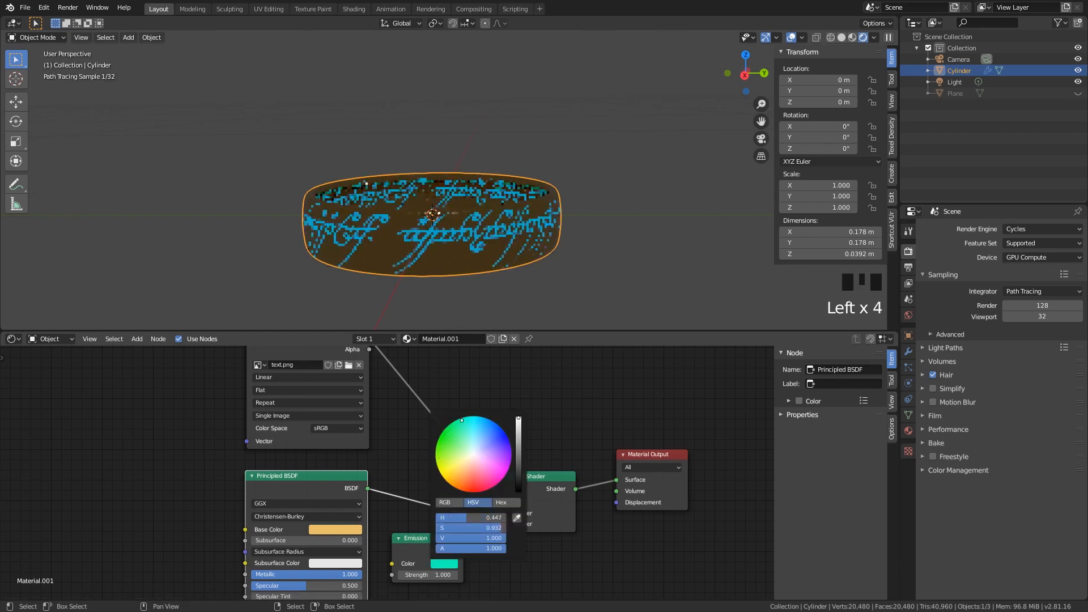
left_click(473, 463)
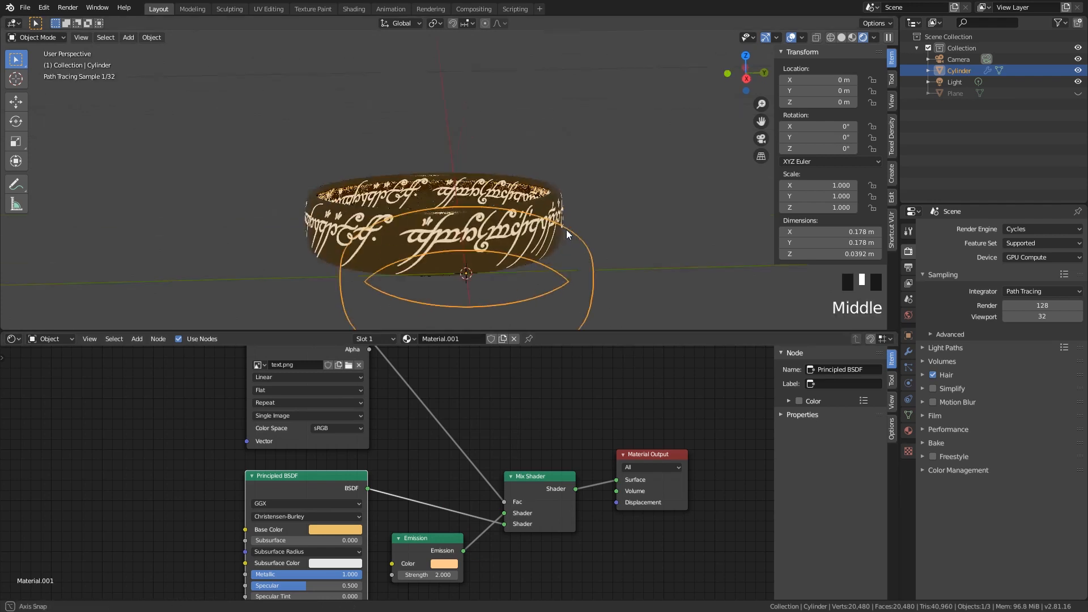
scroll("down", 3)
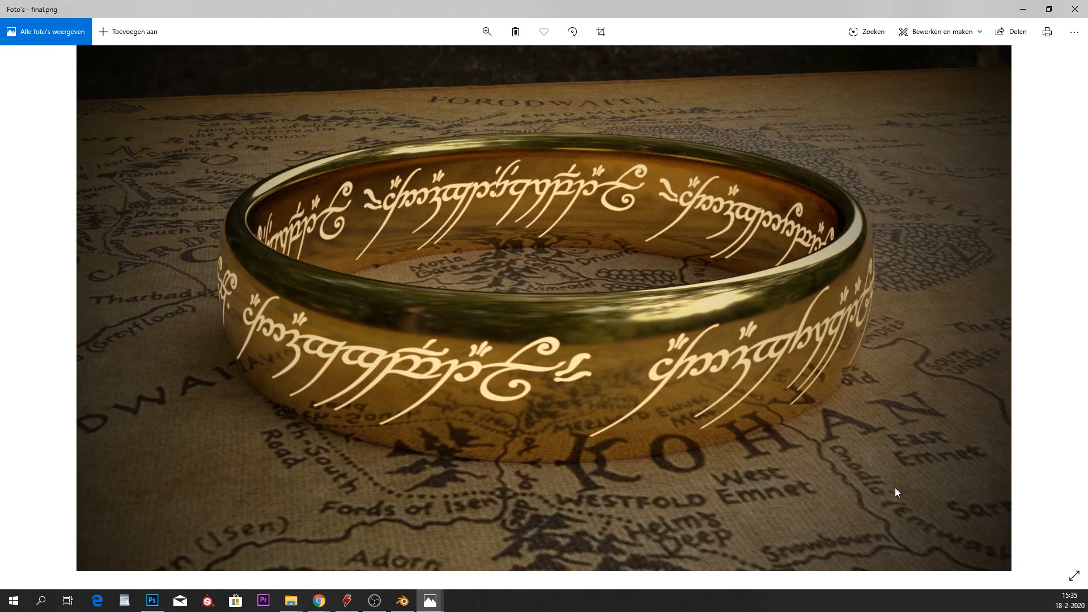
mouse_move(948, 501)
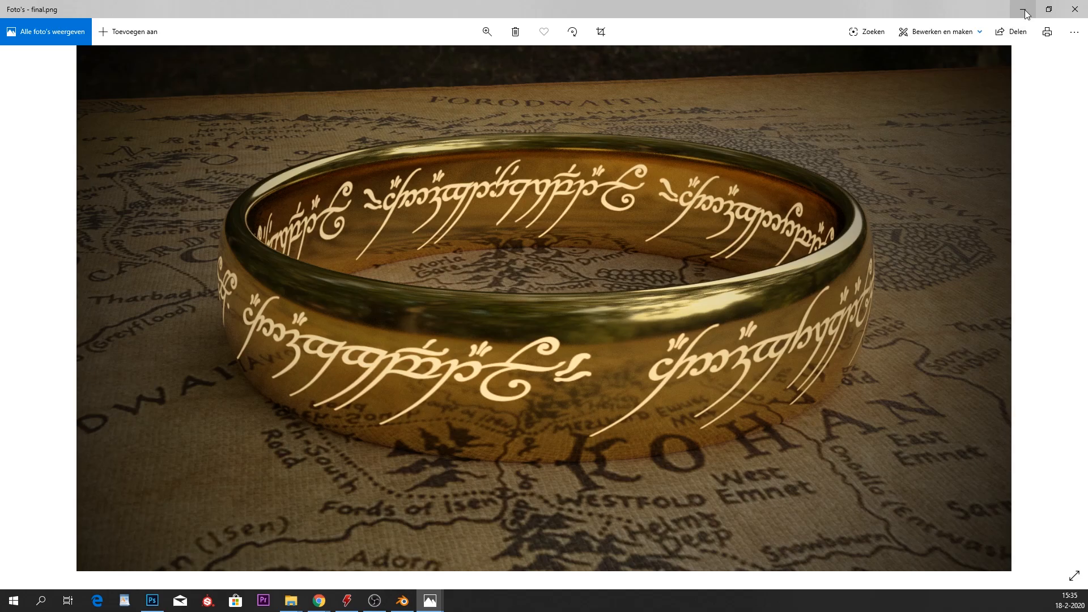
Give the Plane a new material with World_map_.jpg as its base colour texture.
left_click(429, 601)
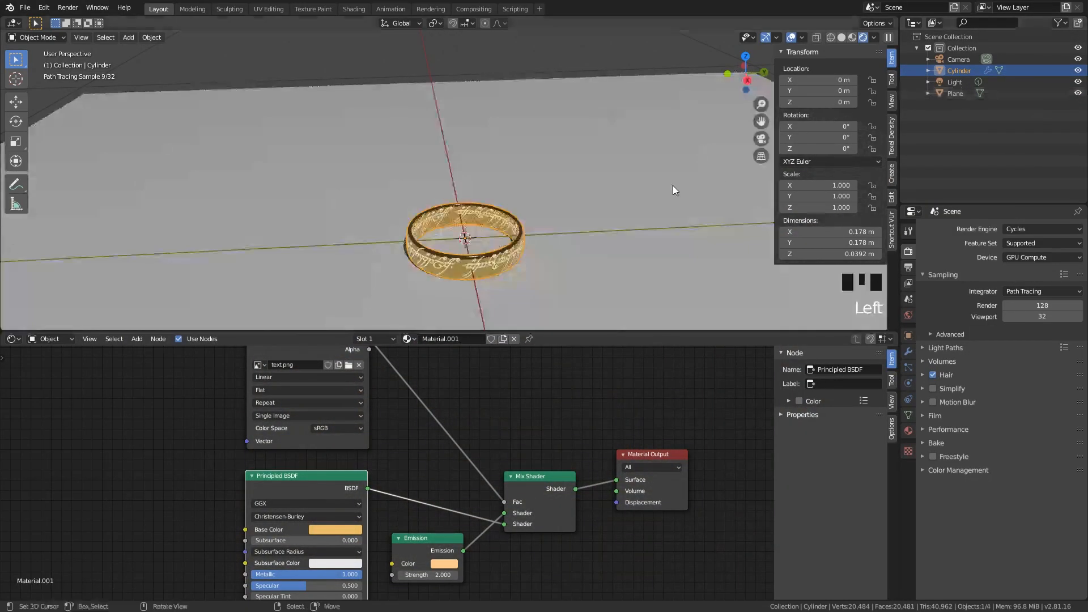
scroll("down", 3)
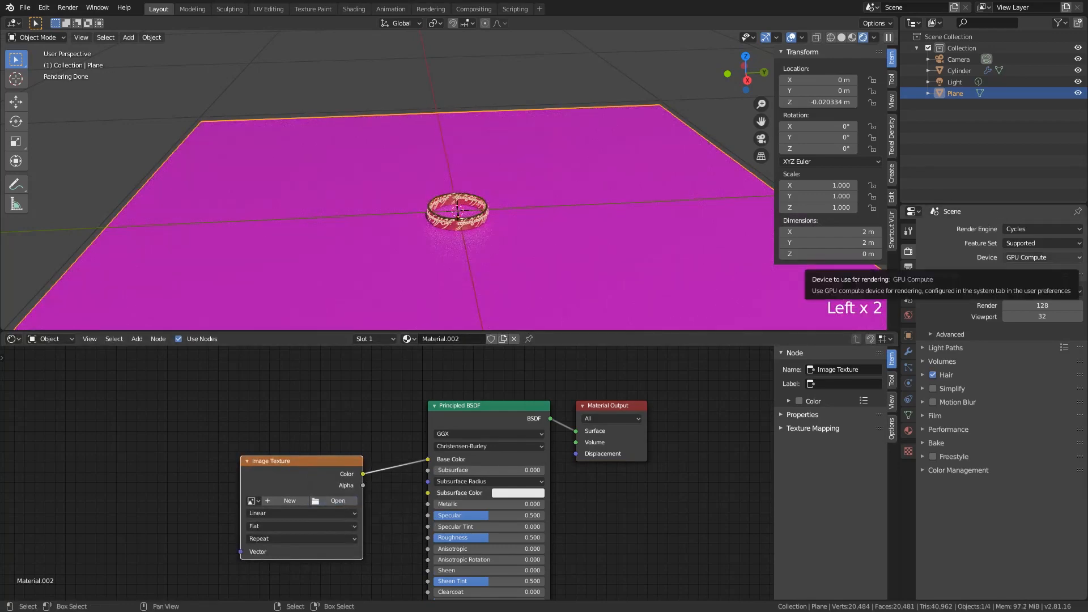
left_click(337, 500)
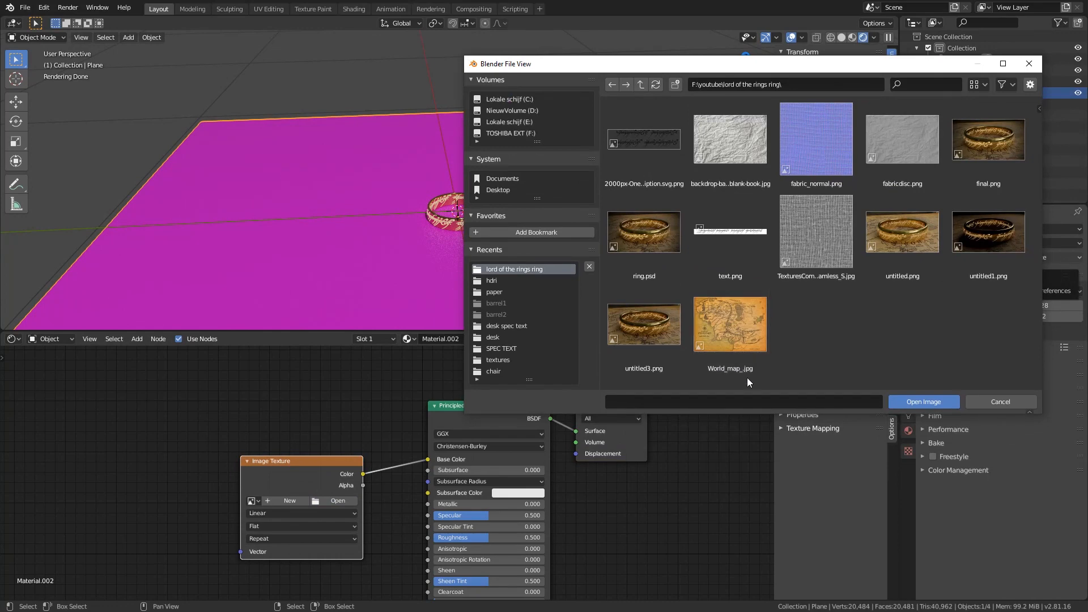
left_click(729, 324)
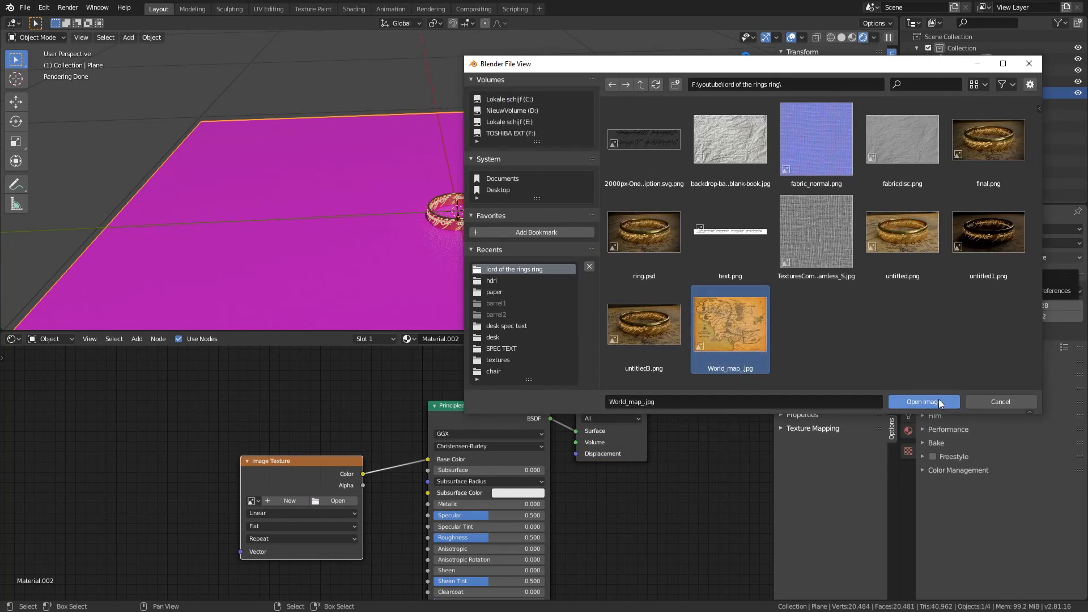
left_click(922, 401)
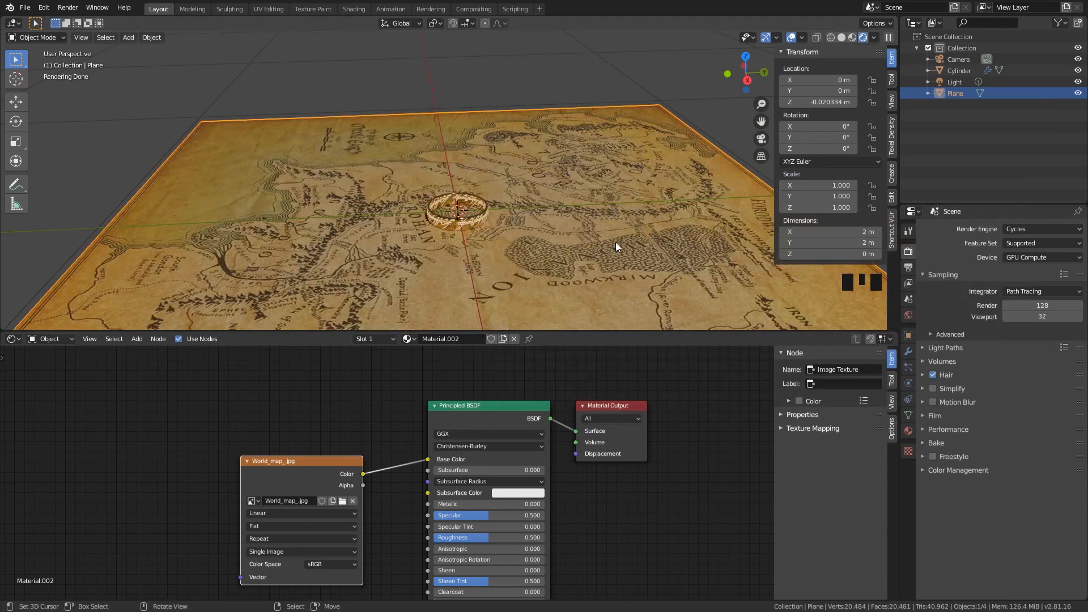
mouse_move(435, 324)
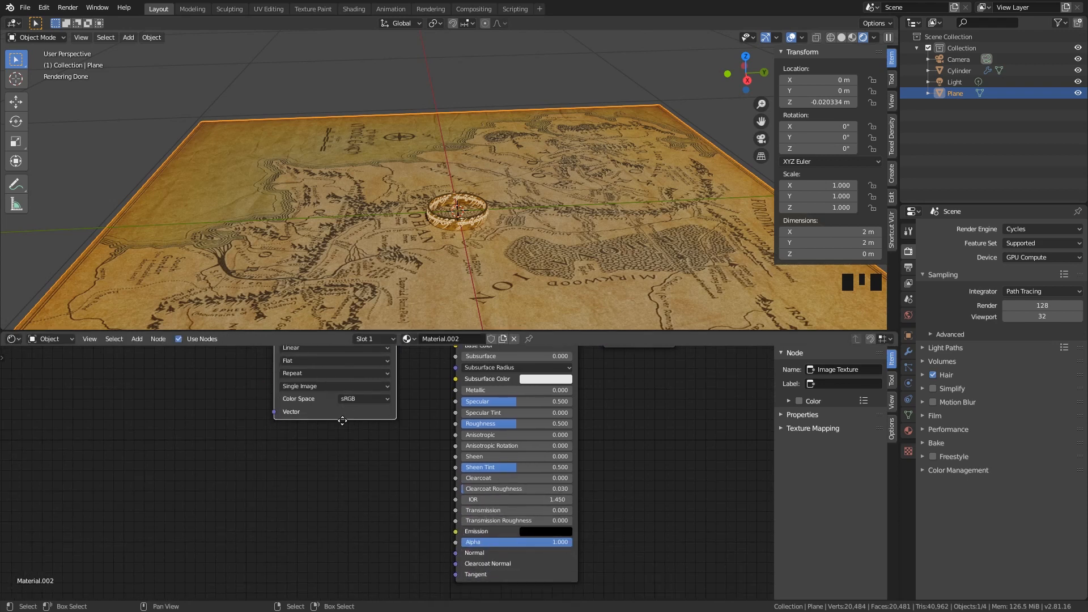
Add an Image Texture node and a Normal Map node feeding the BSDF Normal input.
type("im")
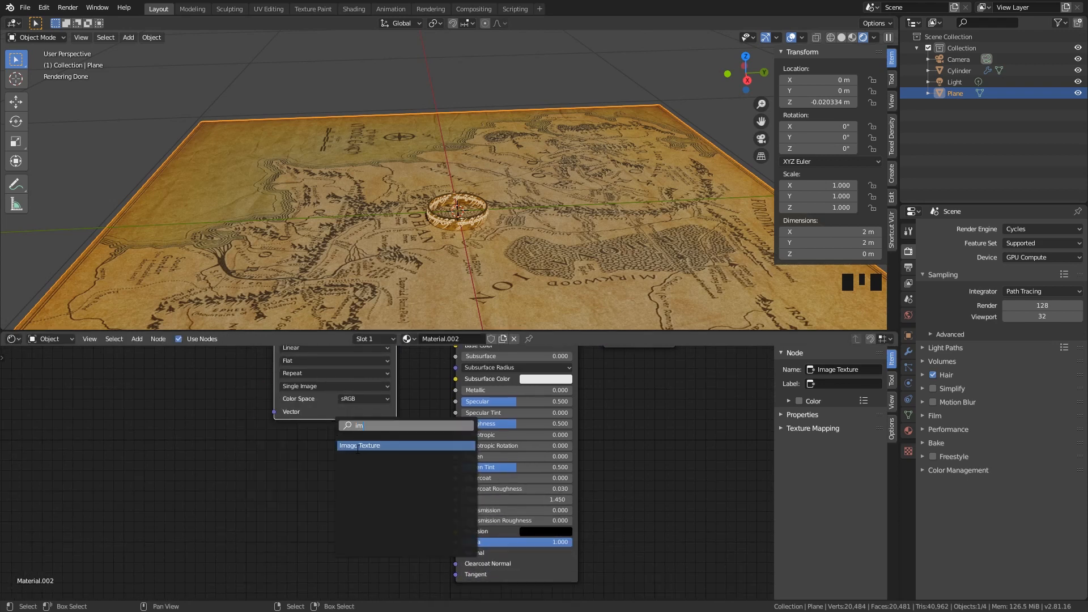
left_click(360, 444)
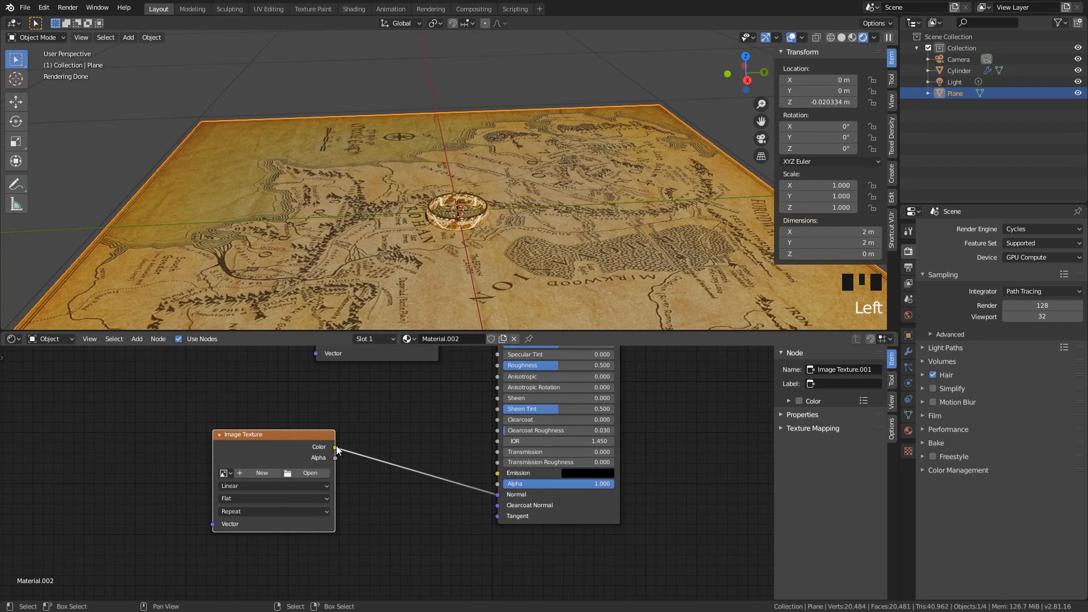
mouse_move(499, 494)
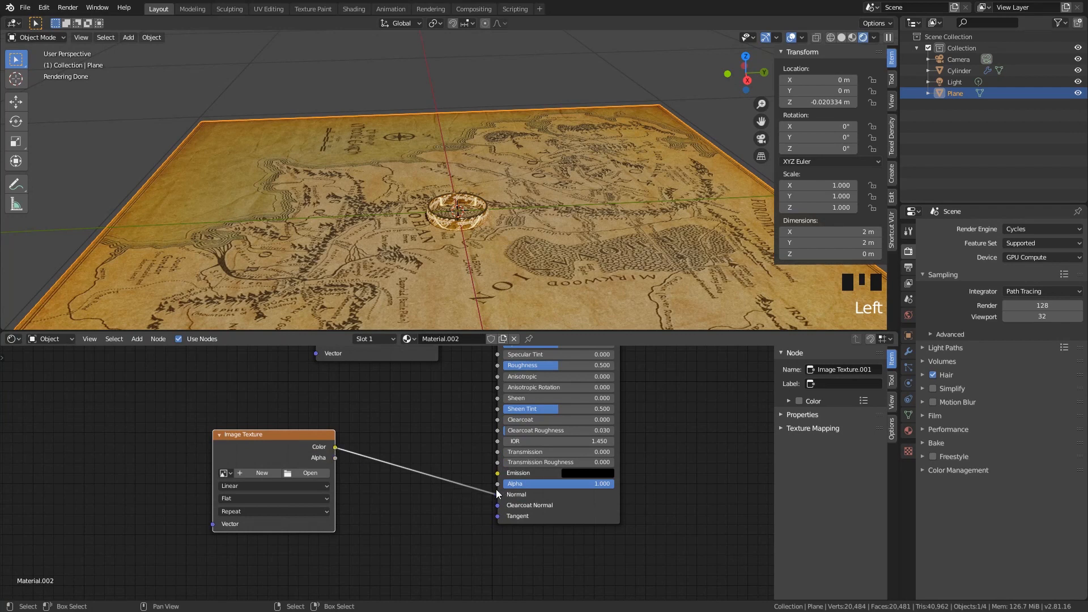
mouse_move(505, 502)
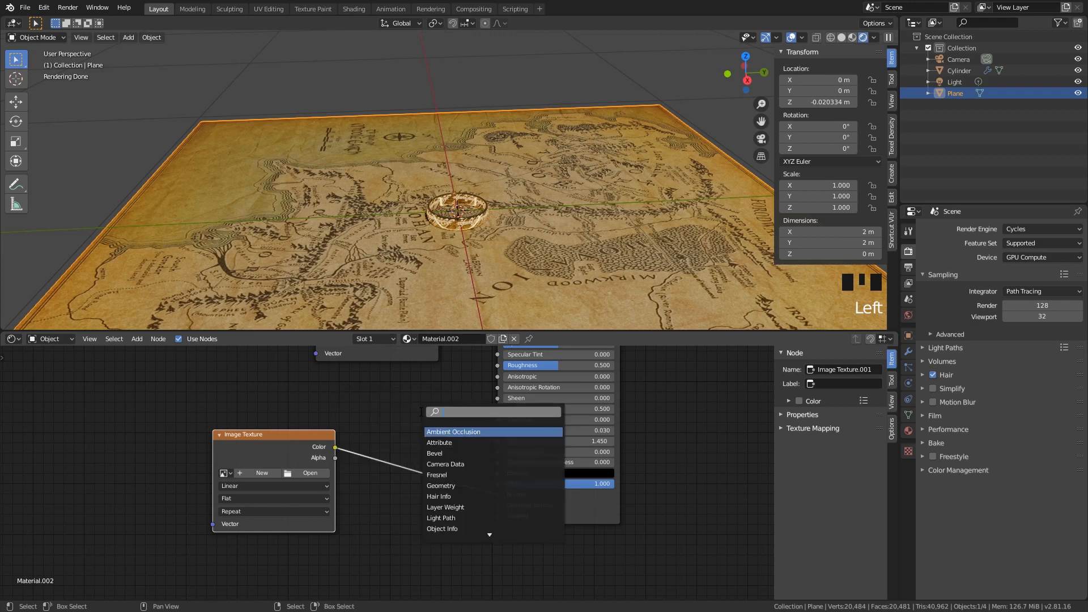
left_click(454, 430)
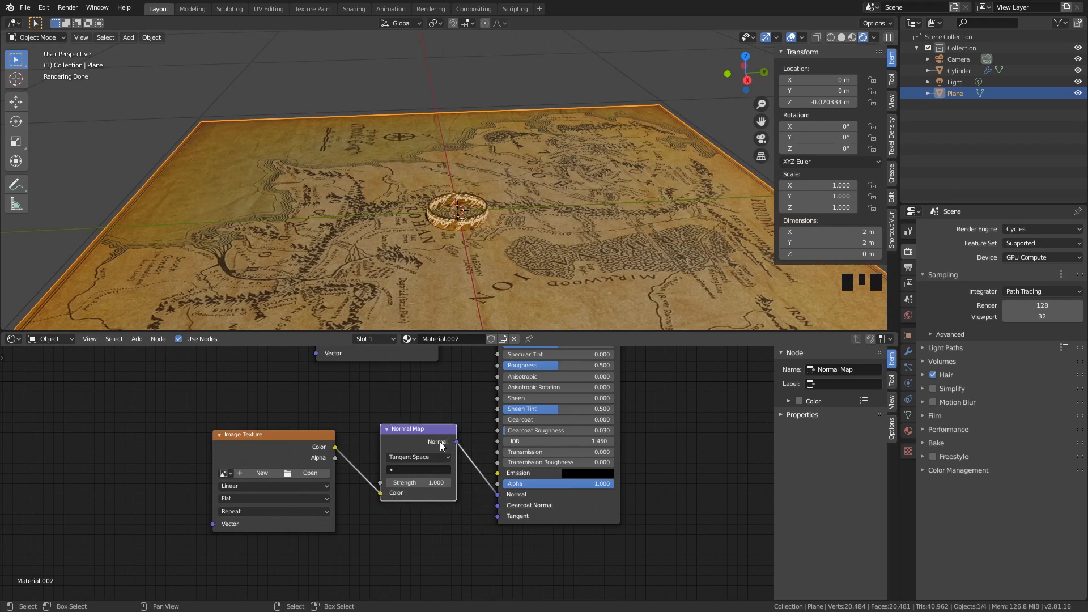
mouse_move(508, 493)
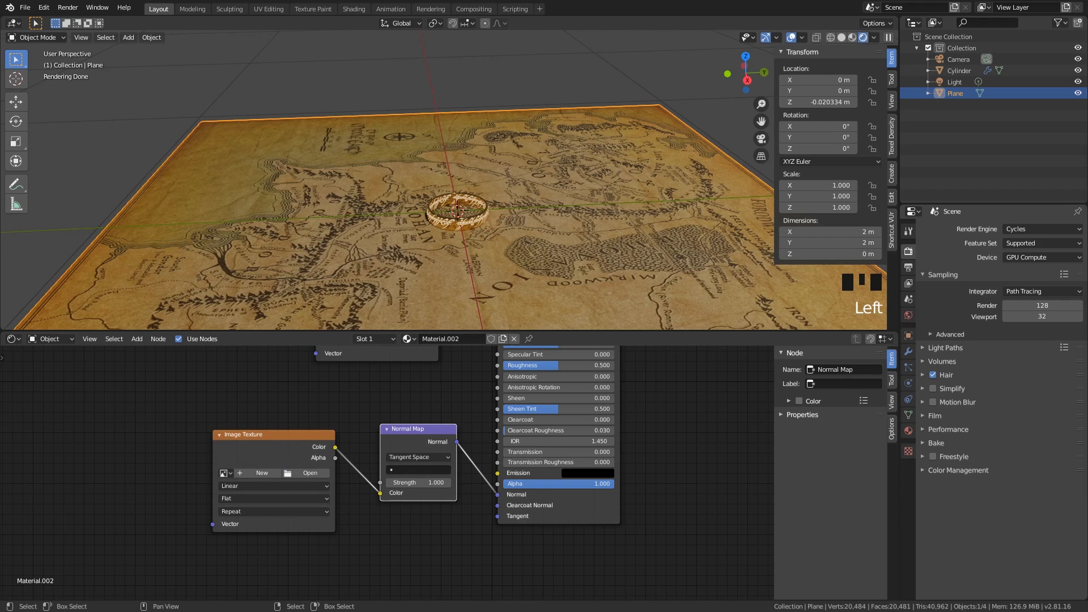
Load fabric_normal.png into the image node and set its colour space to Non-Color.
left_click(310, 473)
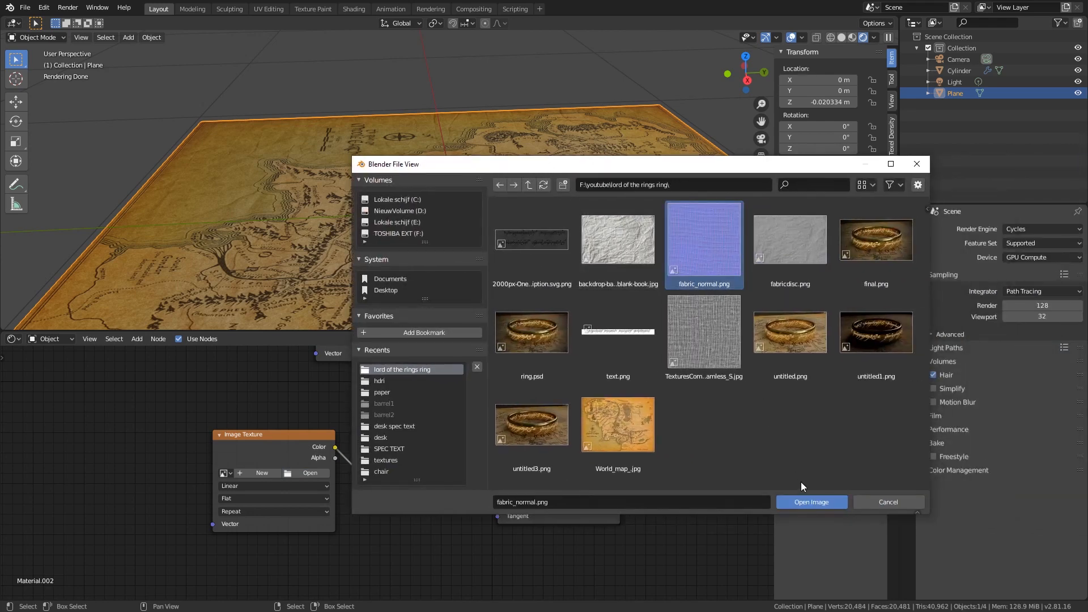
left_click(809, 502)
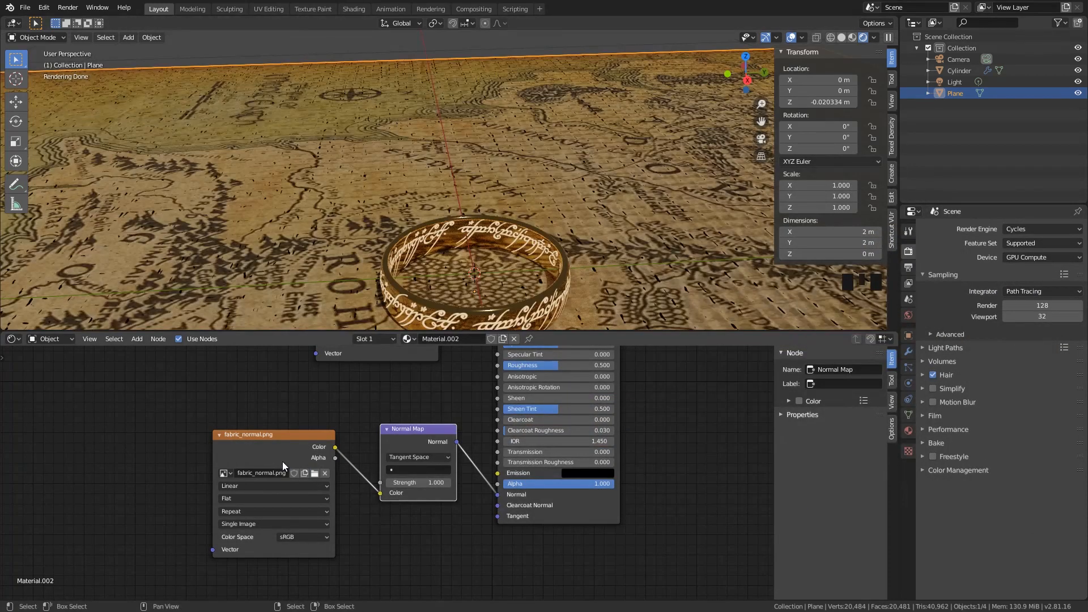
left_click(304, 536)
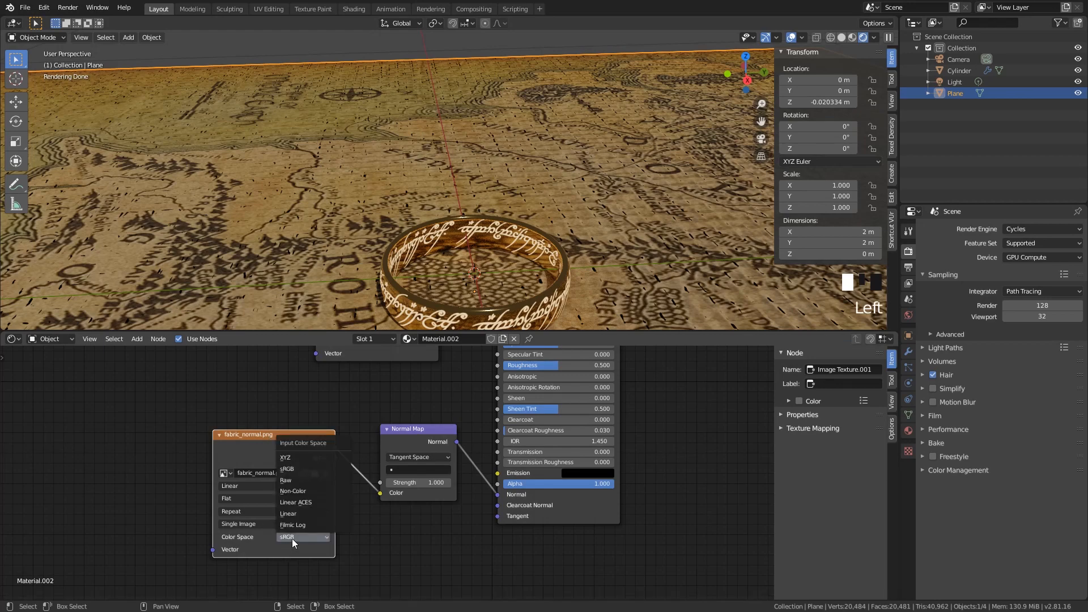
left_click(292, 491)
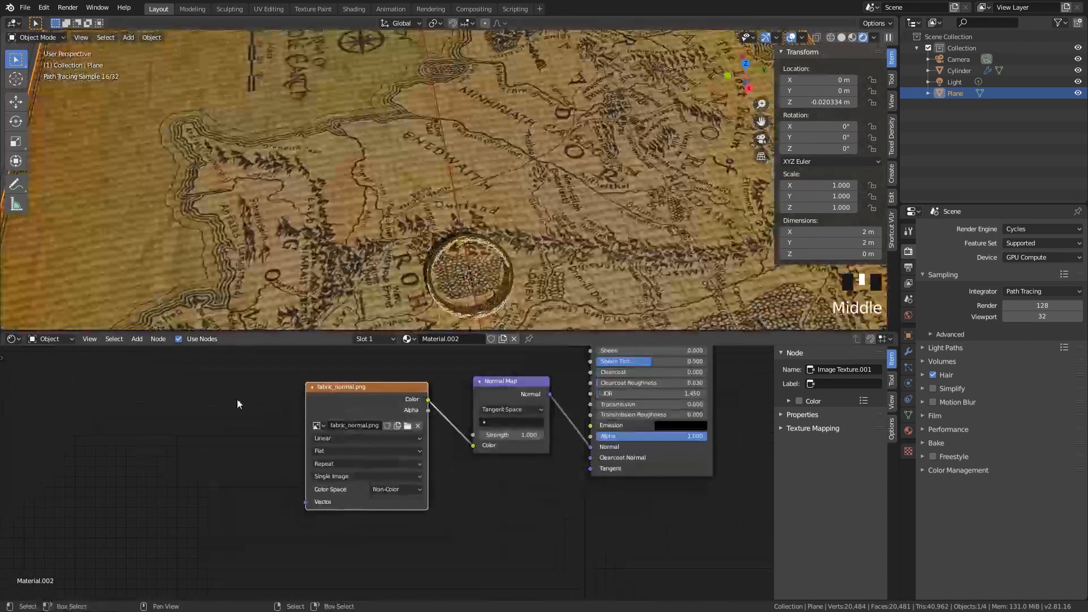
Add a Texture Coordinate node feeding UV into the Mapping node scaled 7 for the fabric normal.
key("shift+a")
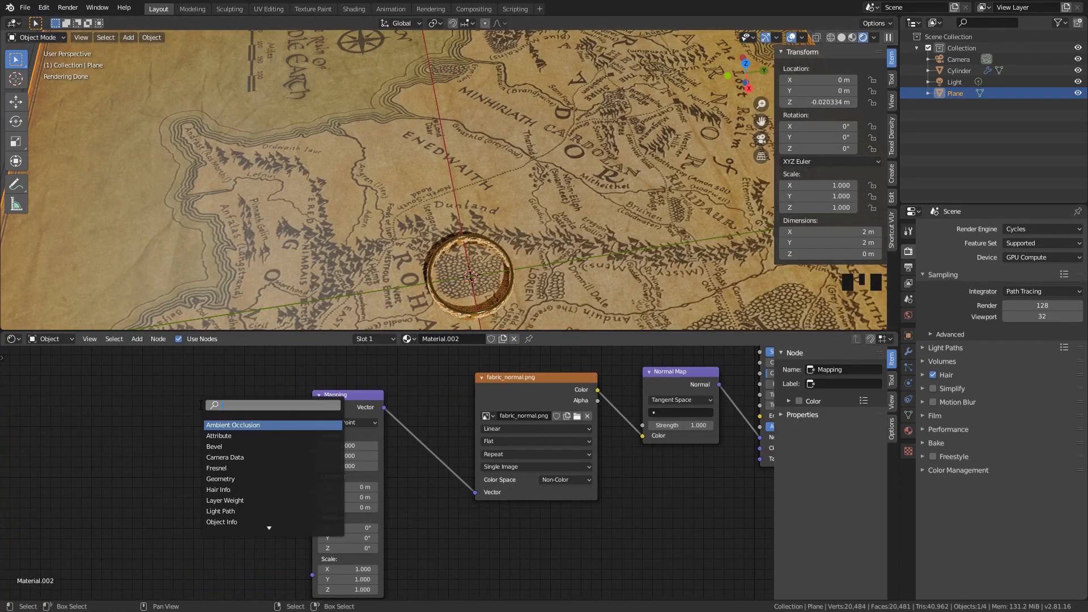
type("co")
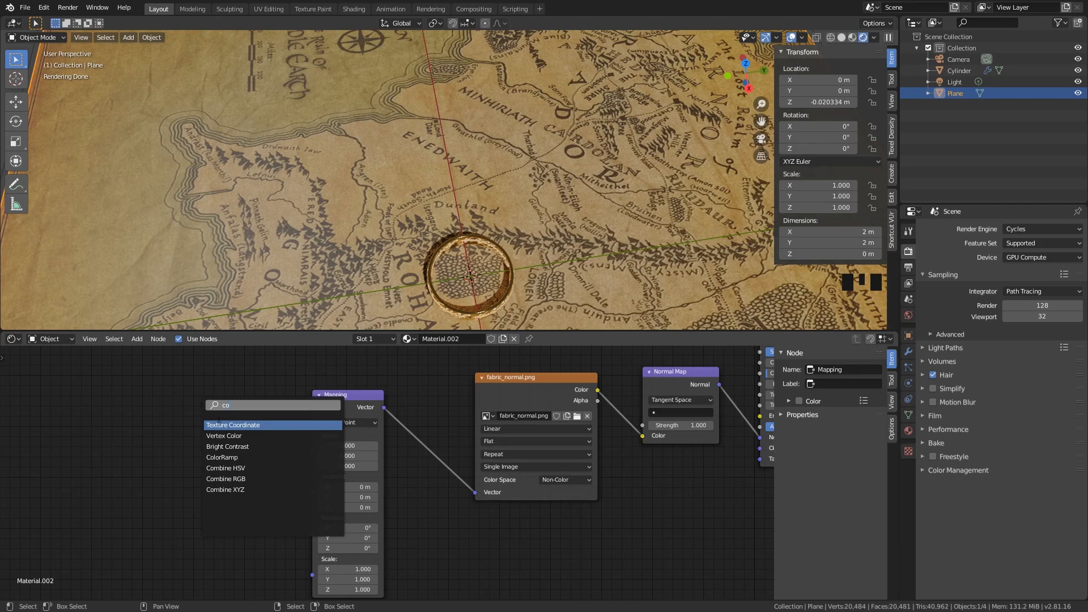
left_click(232, 426)
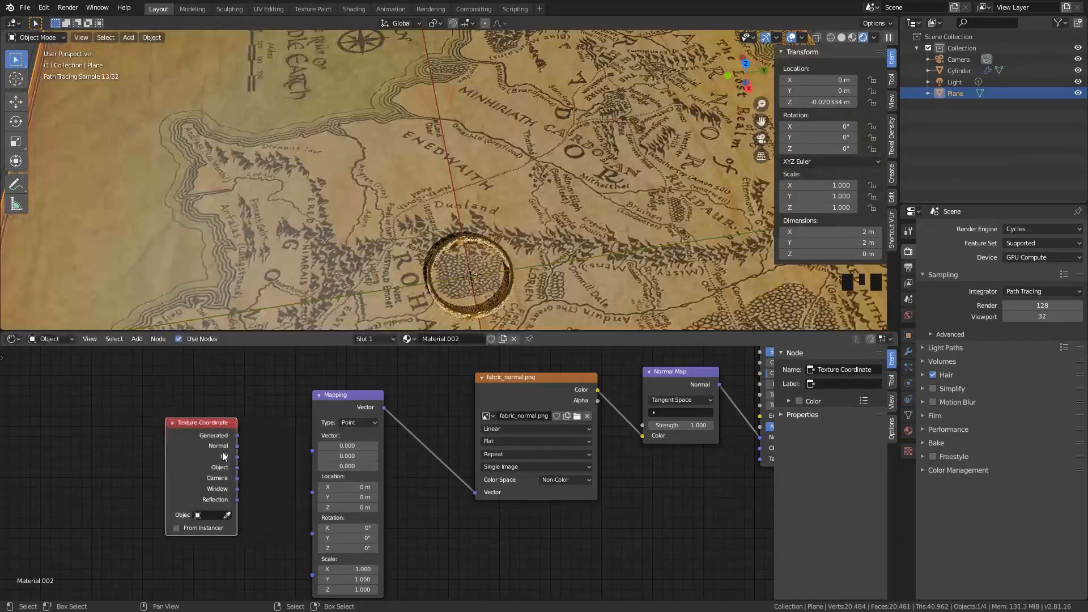
left_click_drag(237, 455, 310, 454)
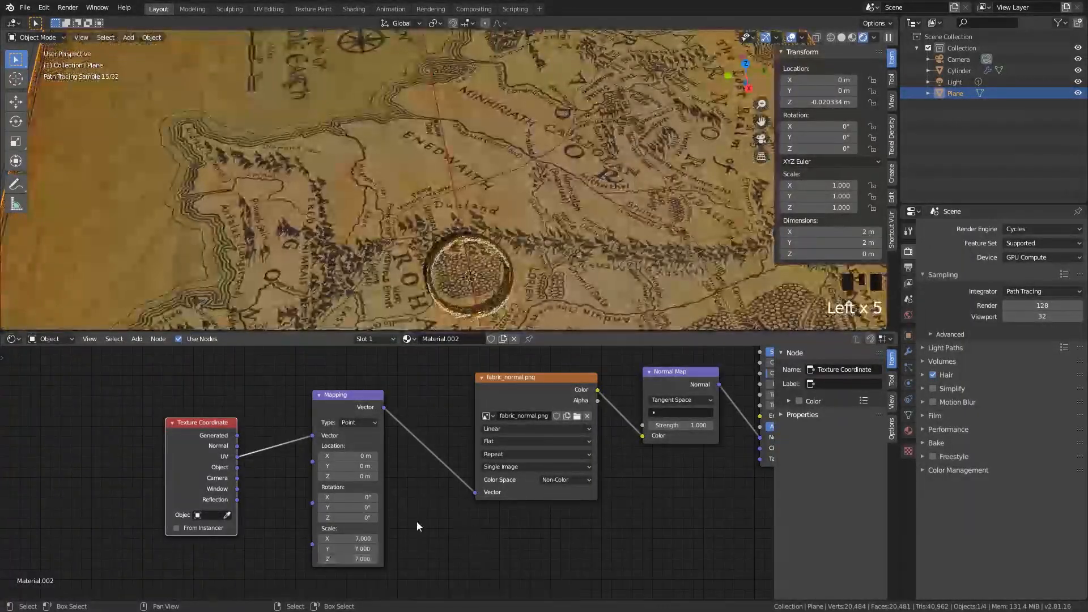
scroll("up", 3)
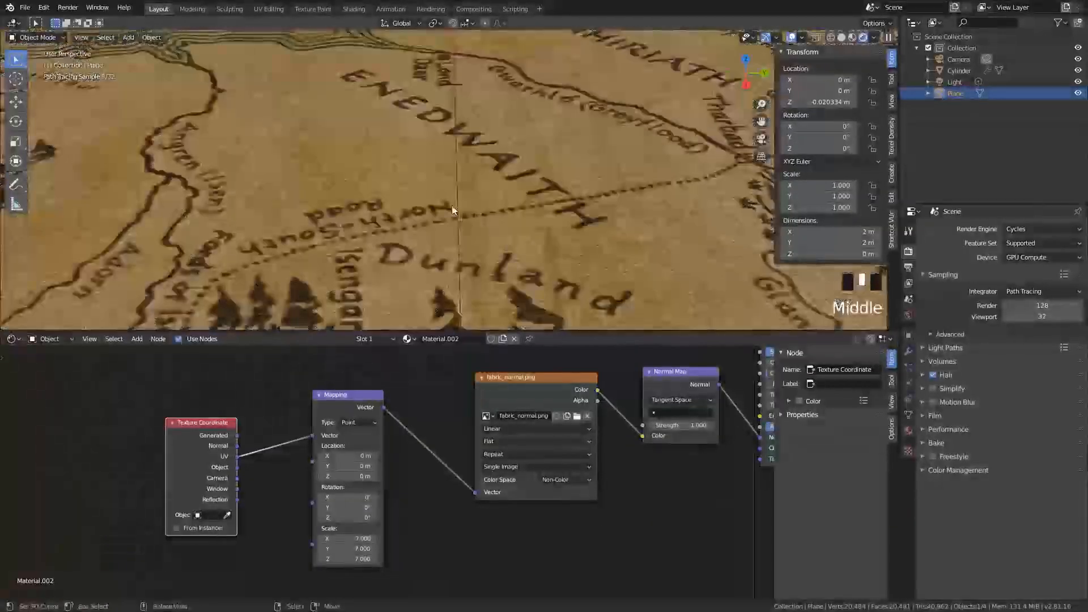
scroll("down", 3)
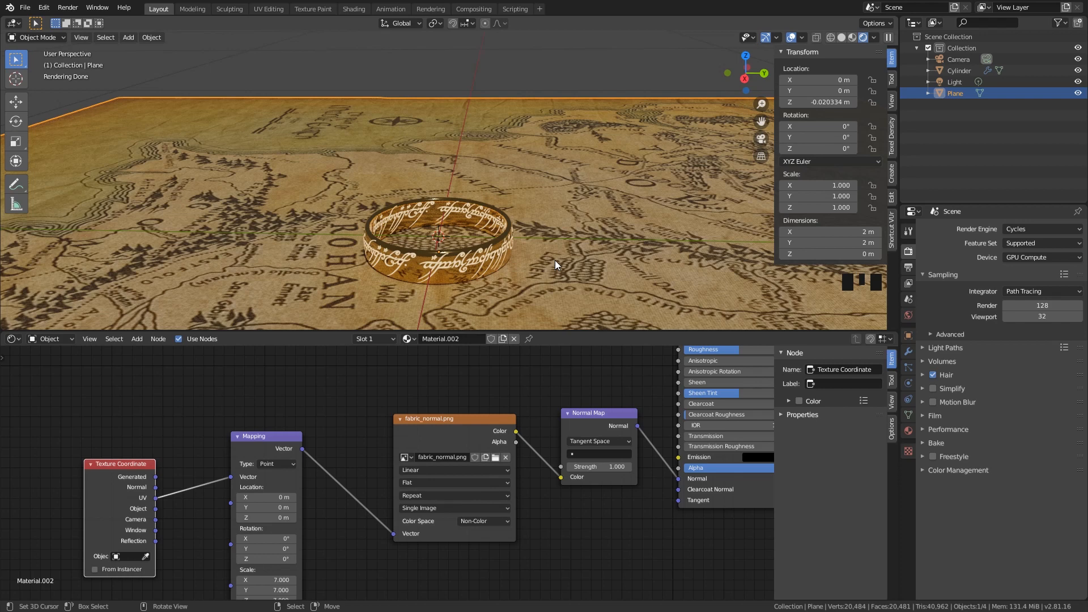
Look through the camera, lock it to the view, frame the ring closely, then unlock it.
key("NUMPAD_0")
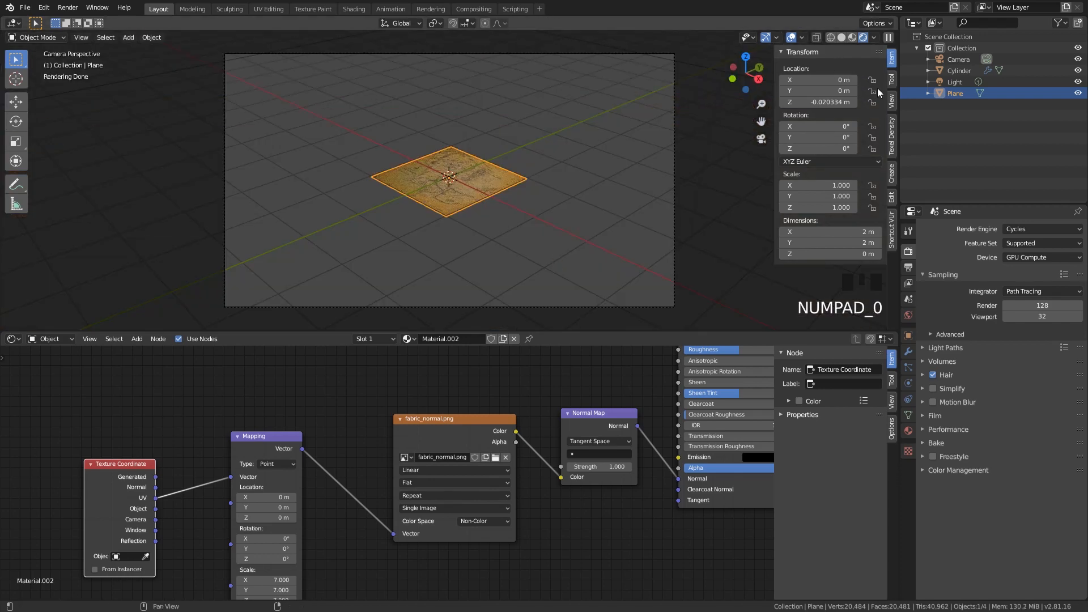
left_click(891, 97)
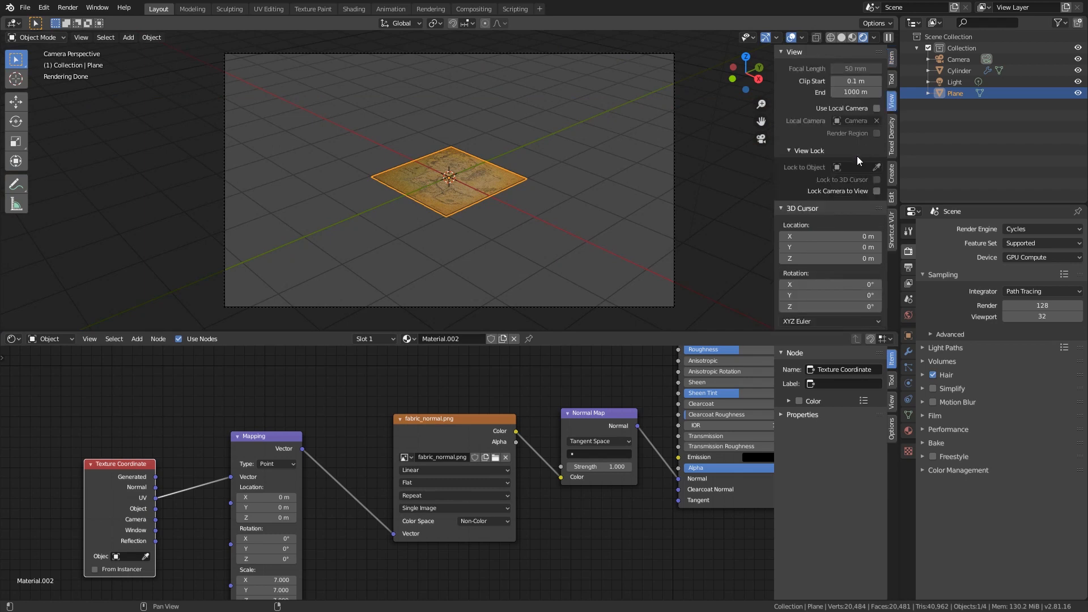
mouse_move(876, 190)
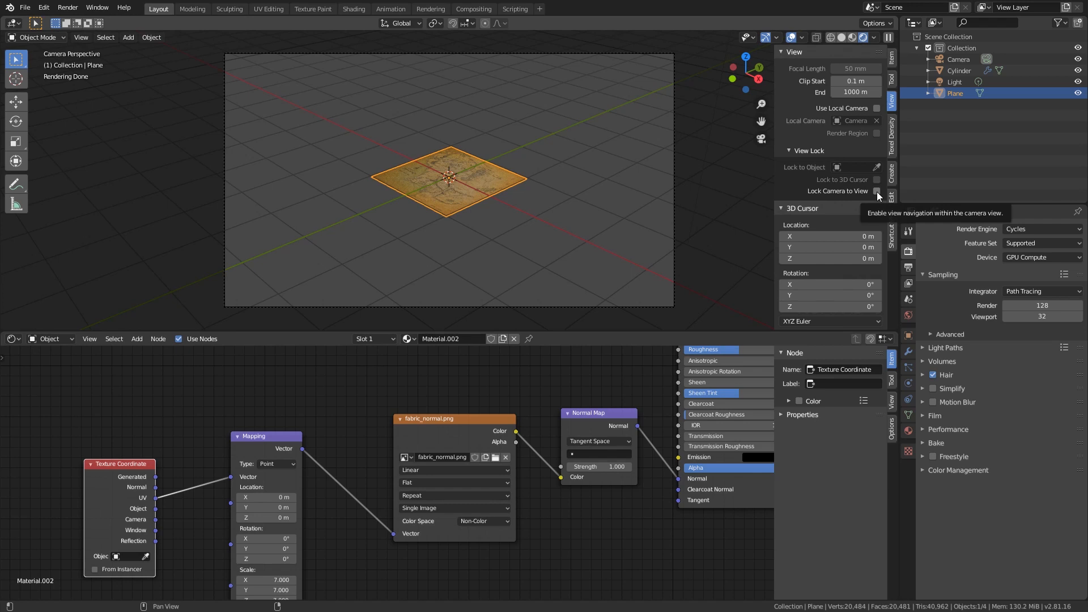
left_click(876, 191)
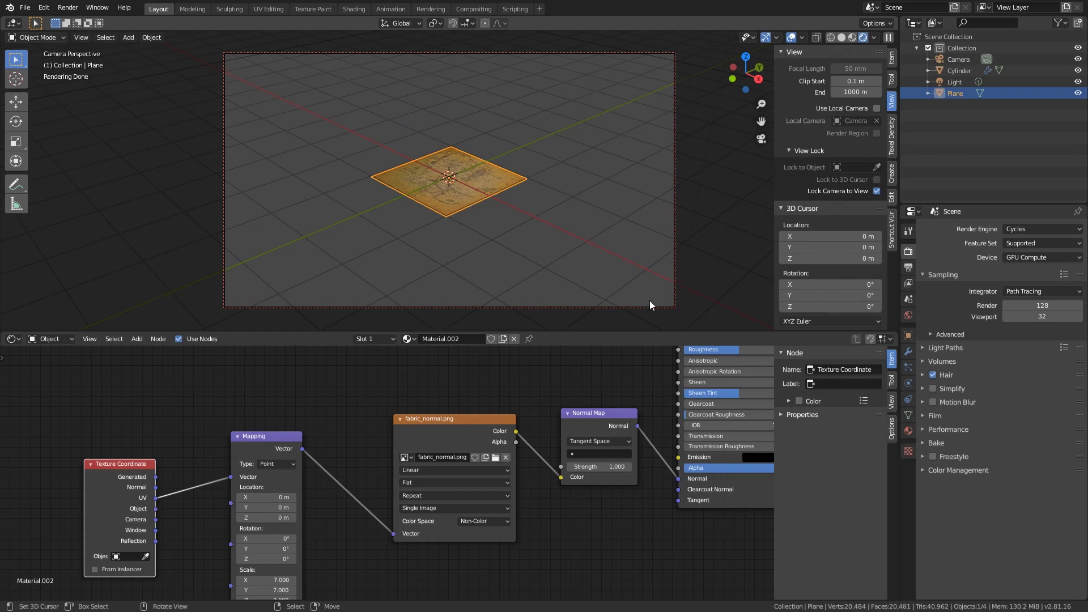
mouse_move(559, 191)
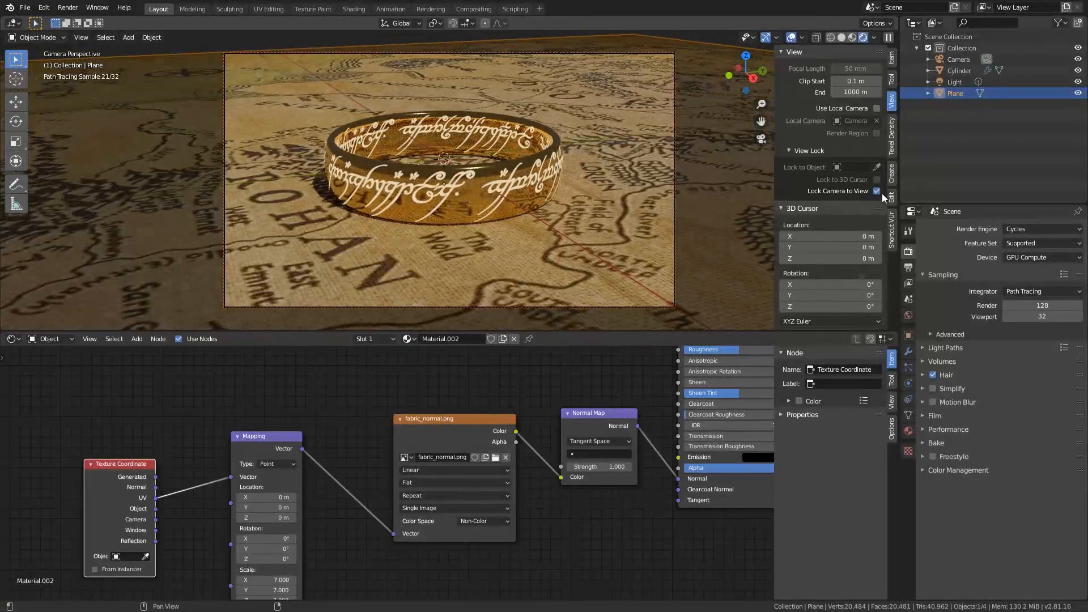
left_click(876, 190)
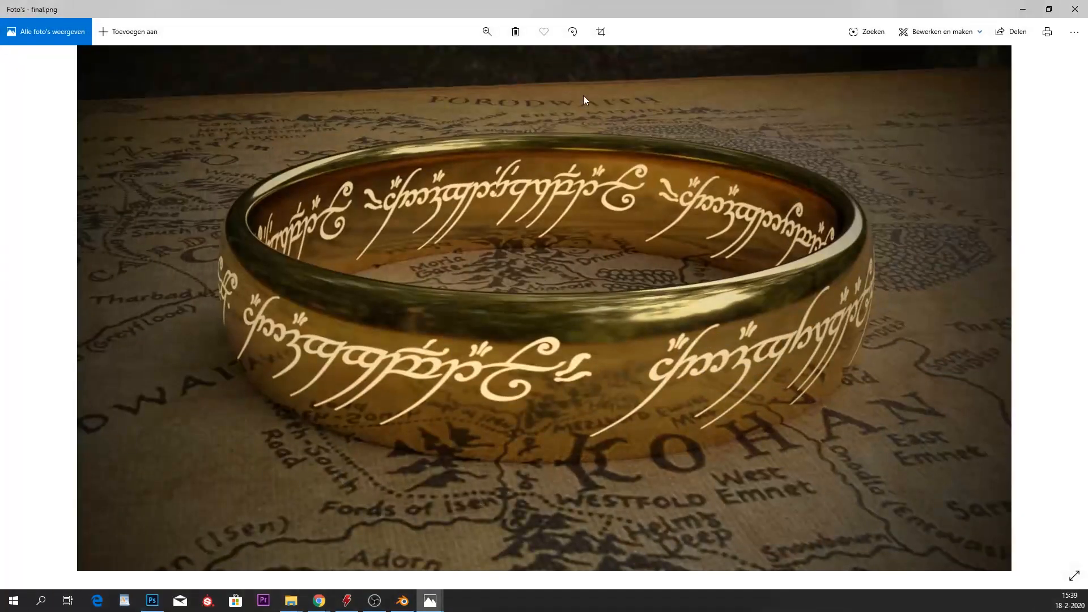
mouse_move(1077, 11)
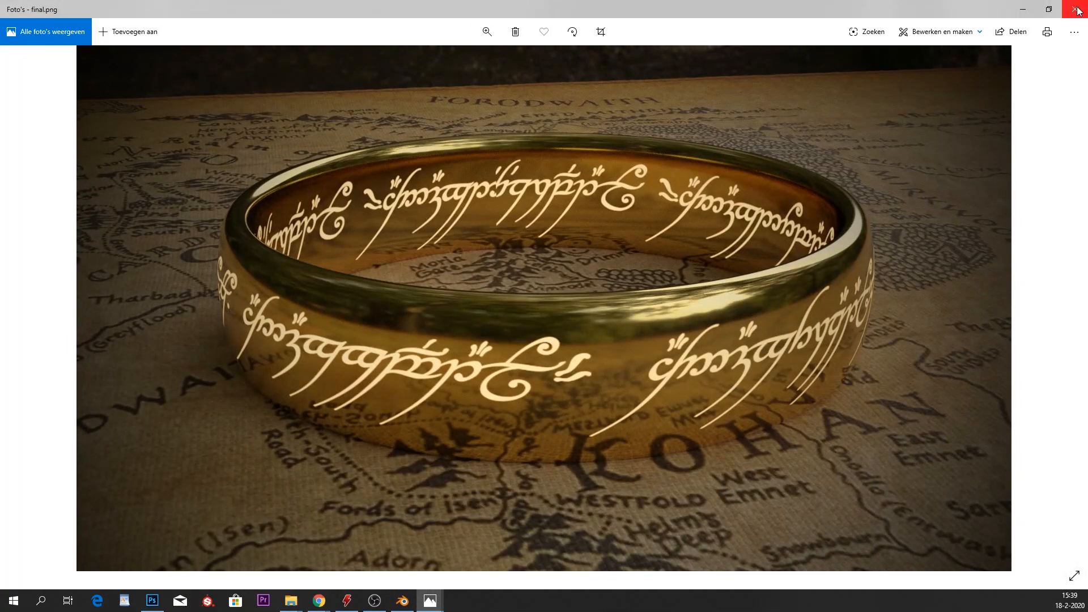
mouse_move(690, 366)
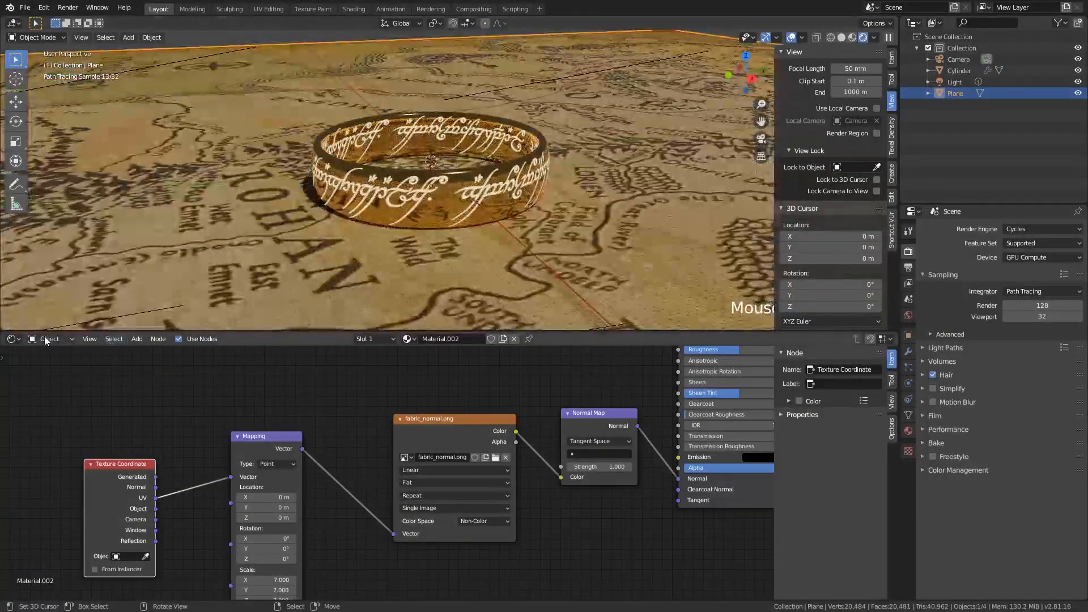
Set the world to an Environment Texture using epping_forest_01_4k.hdr with background strength 0.2.
left_click(49, 339)
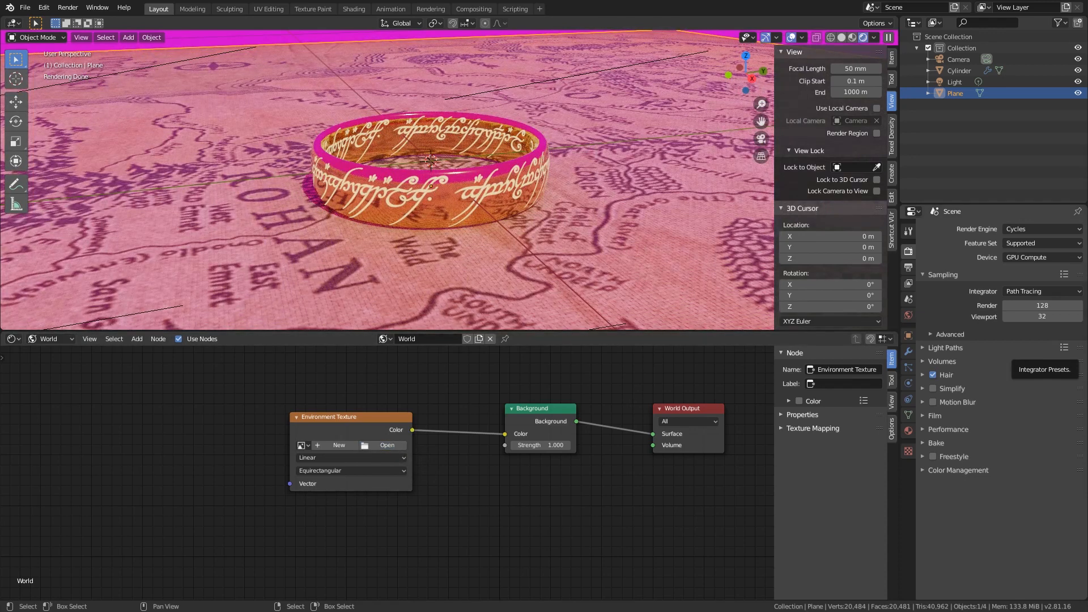
left_click(388, 445)
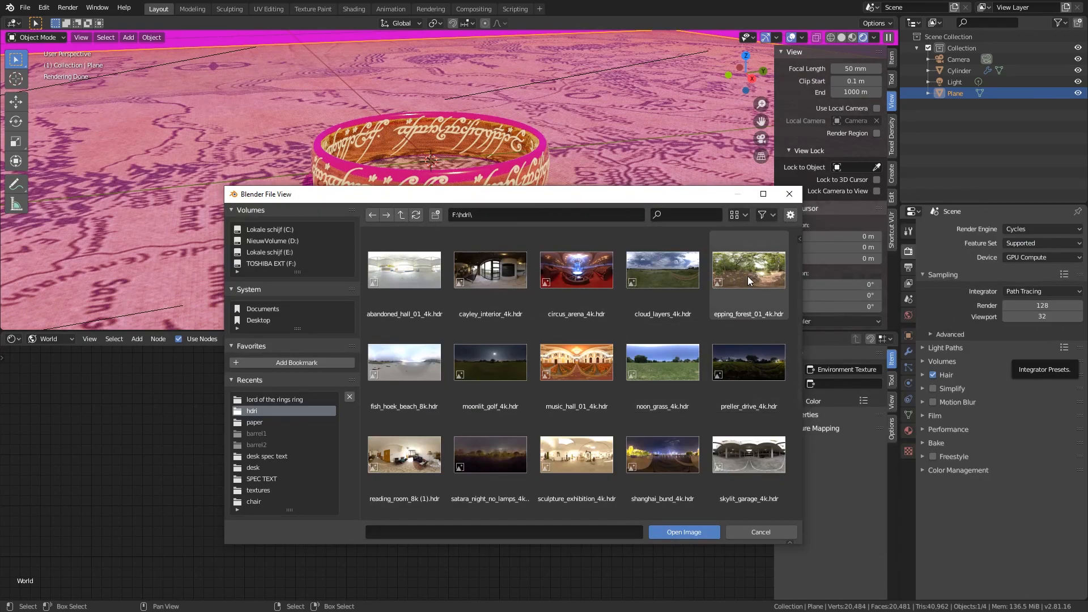
left_click(683, 533)
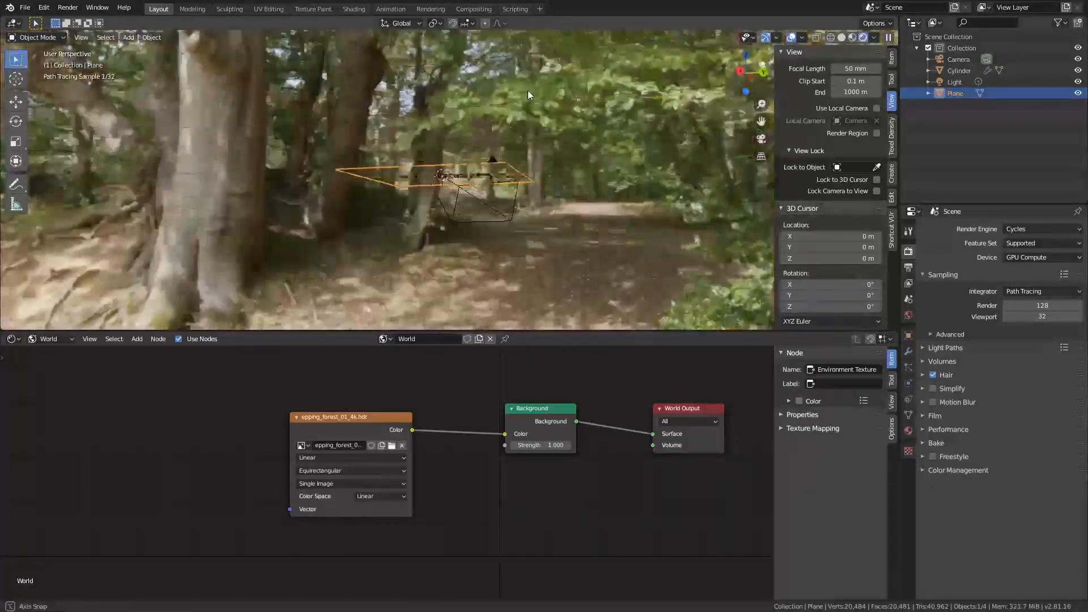
key("KP_0")
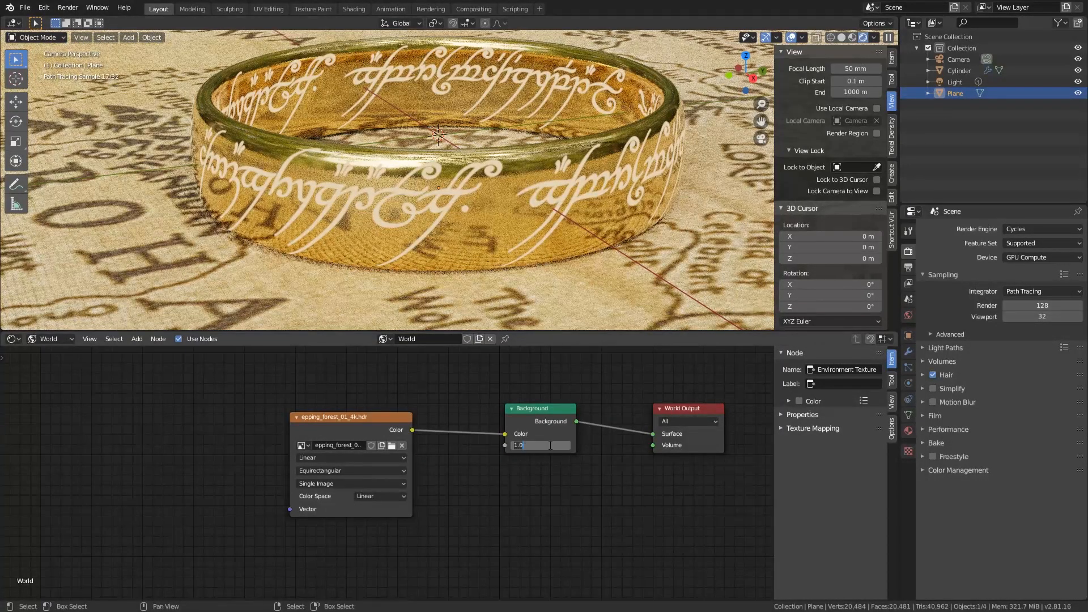
left_click(530, 444)
type("0.200")
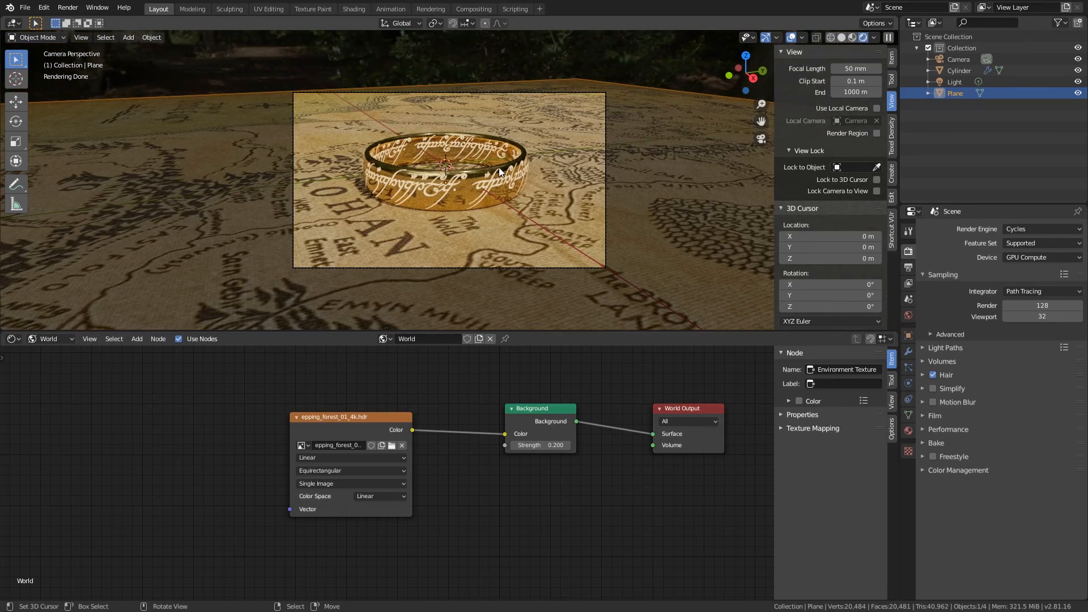
Select the ring and switch the shader editor from World to Object to show its material.
left_click(954, 81)
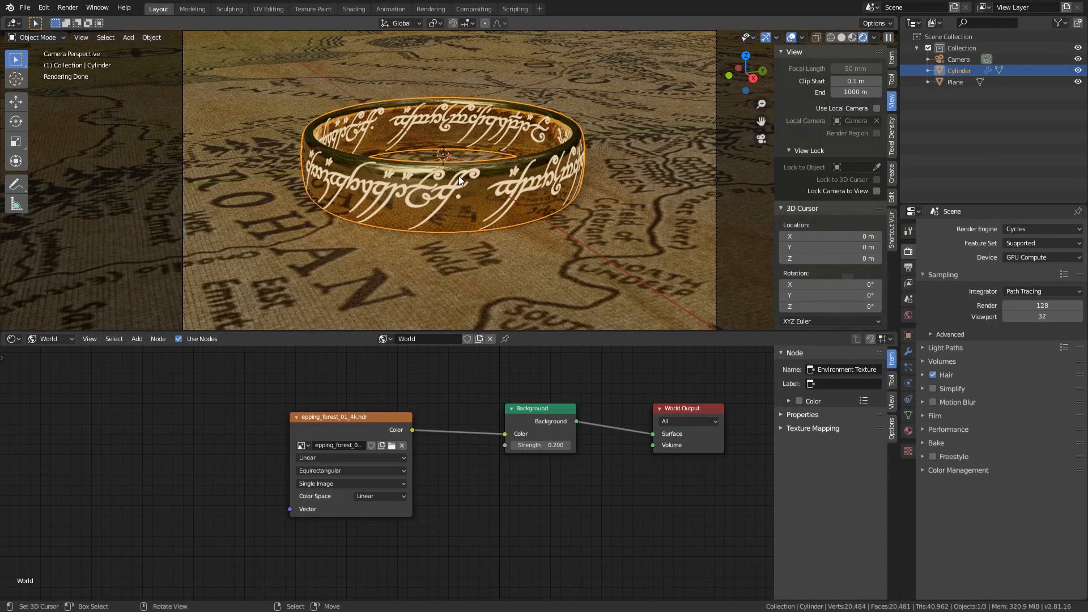
mouse_move(474, 178)
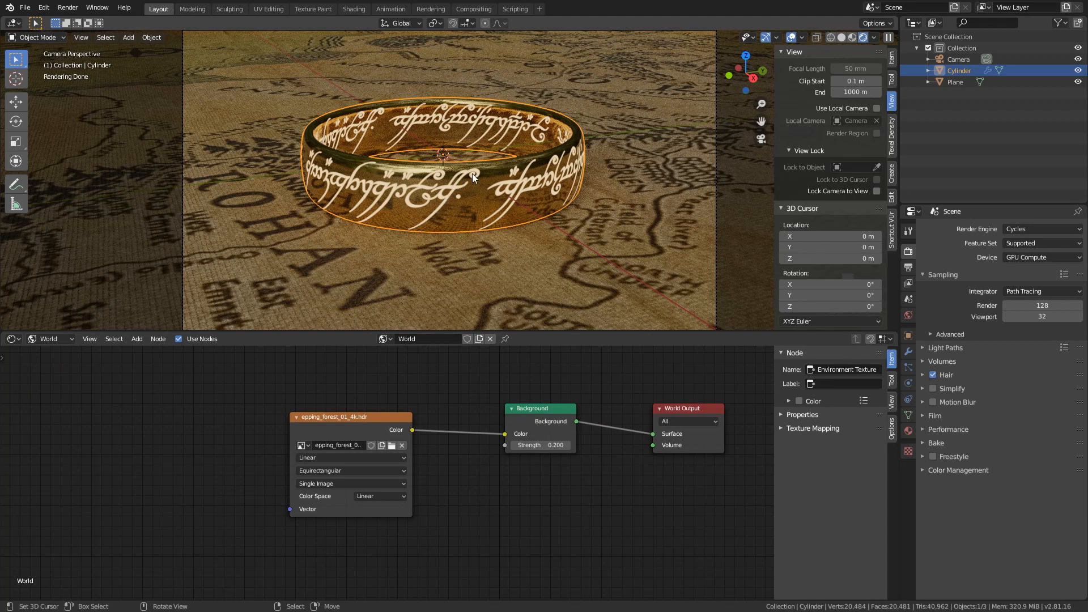
left_click(48, 338)
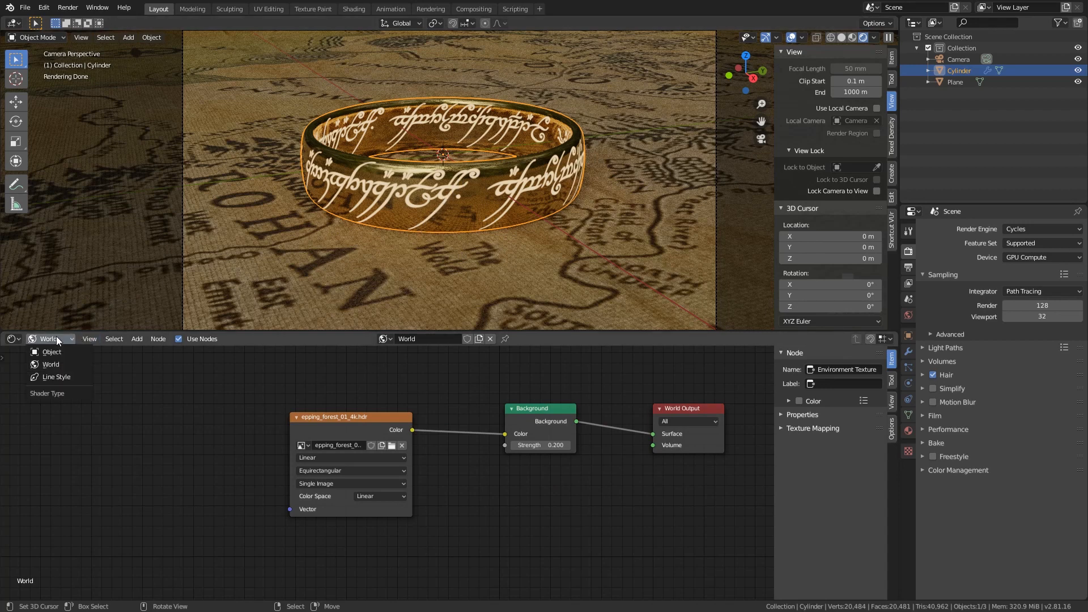
left_click(51, 352)
type("li")
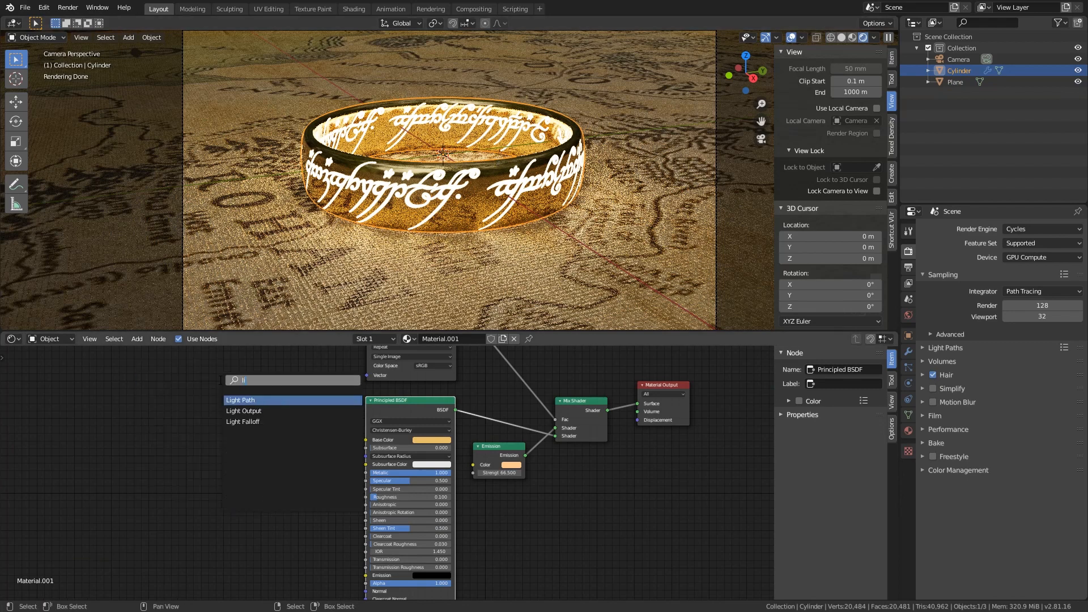
Add a Light Path node and a Math node into the ring's Emission Strength chain.
left_click(240, 399)
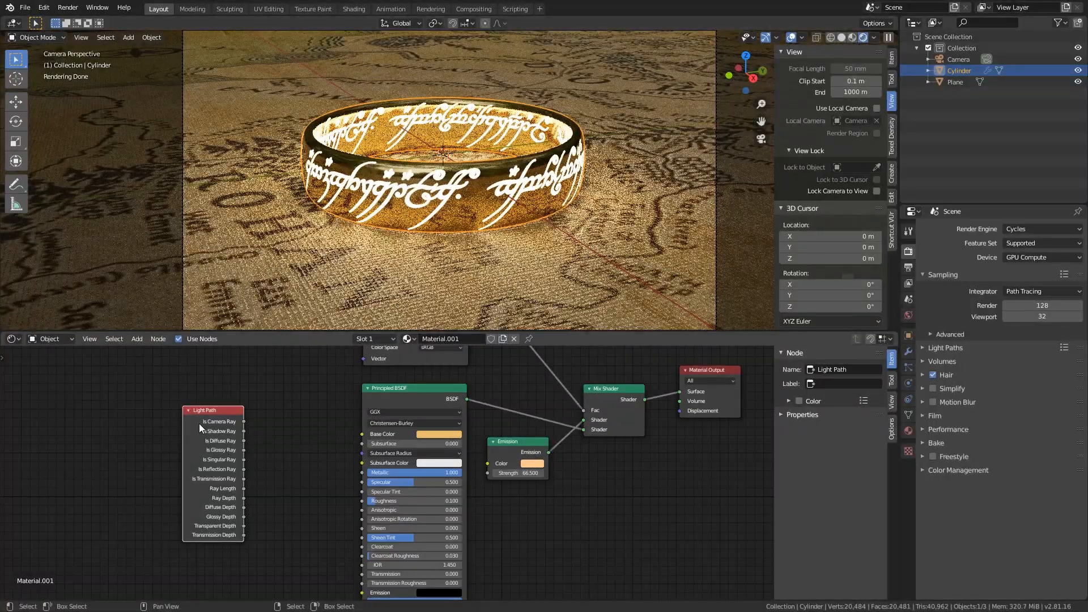
mouse_move(241, 428)
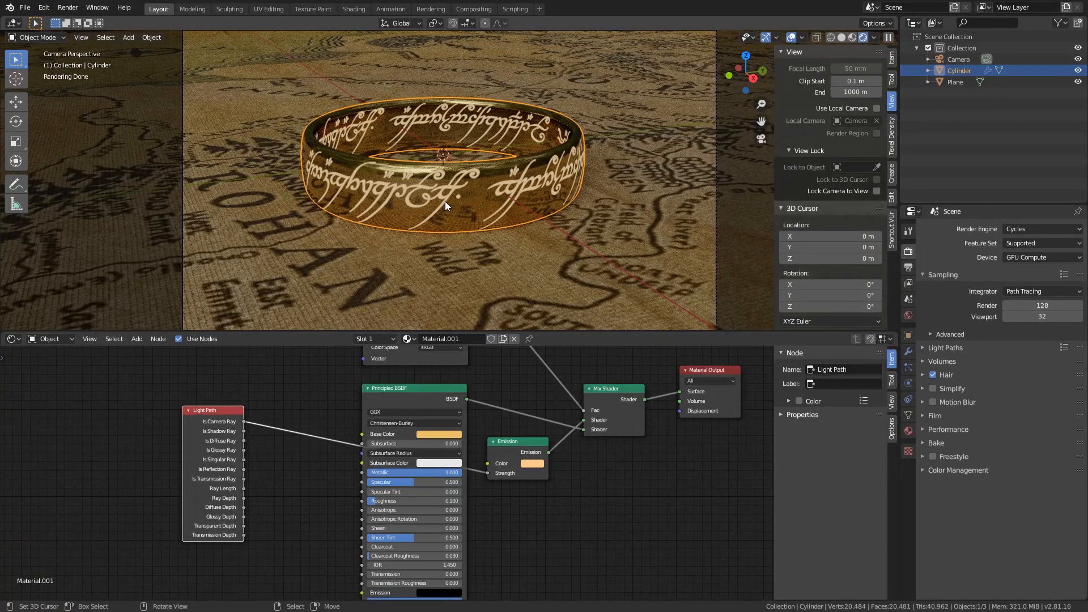
left_click(137, 339)
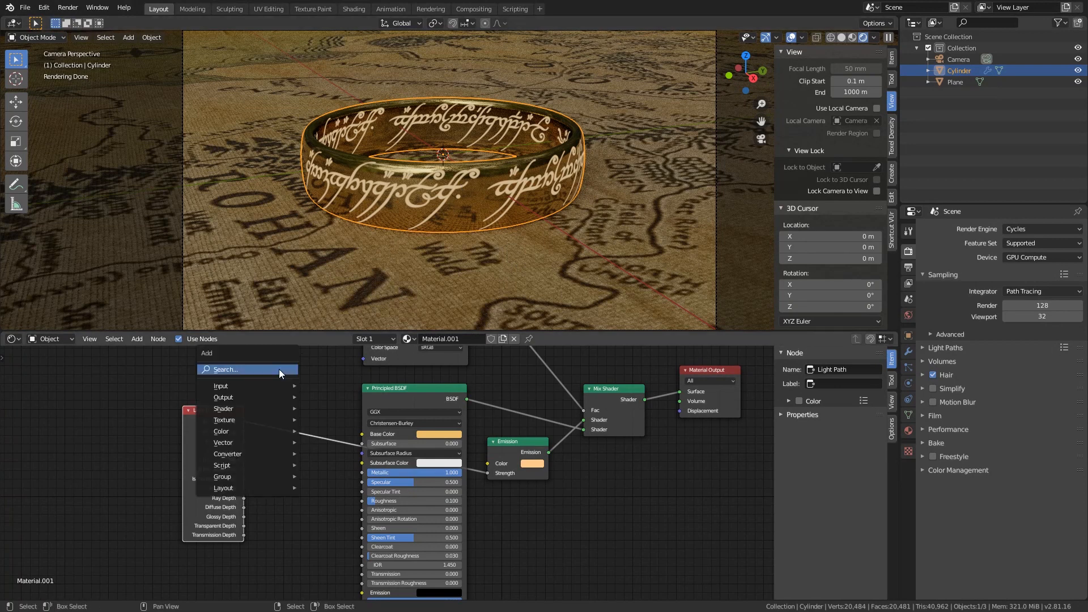
left_click(221, 385)
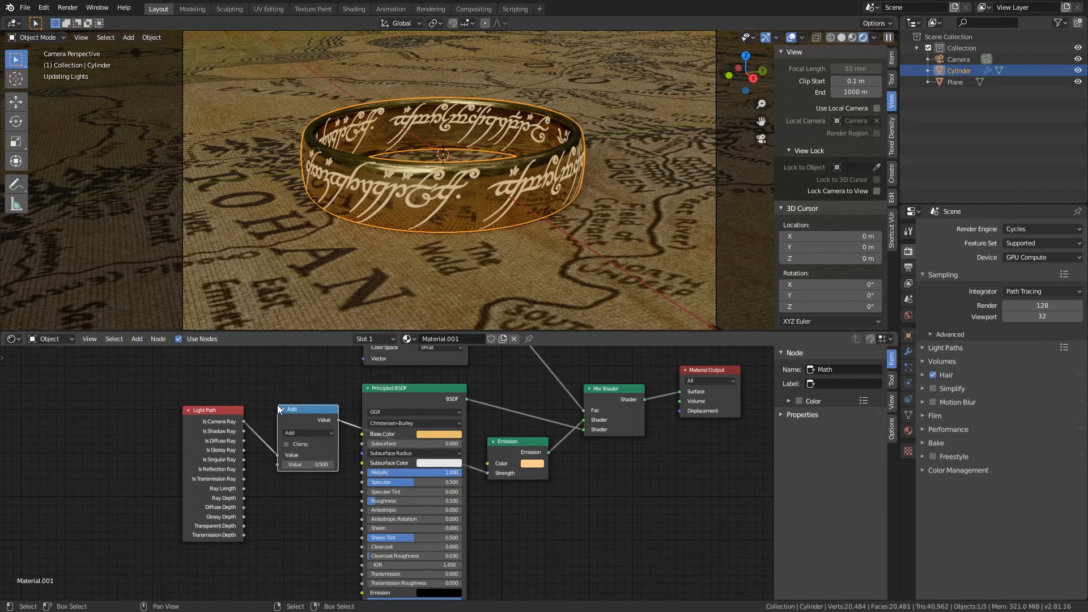
left_click(308, 432)
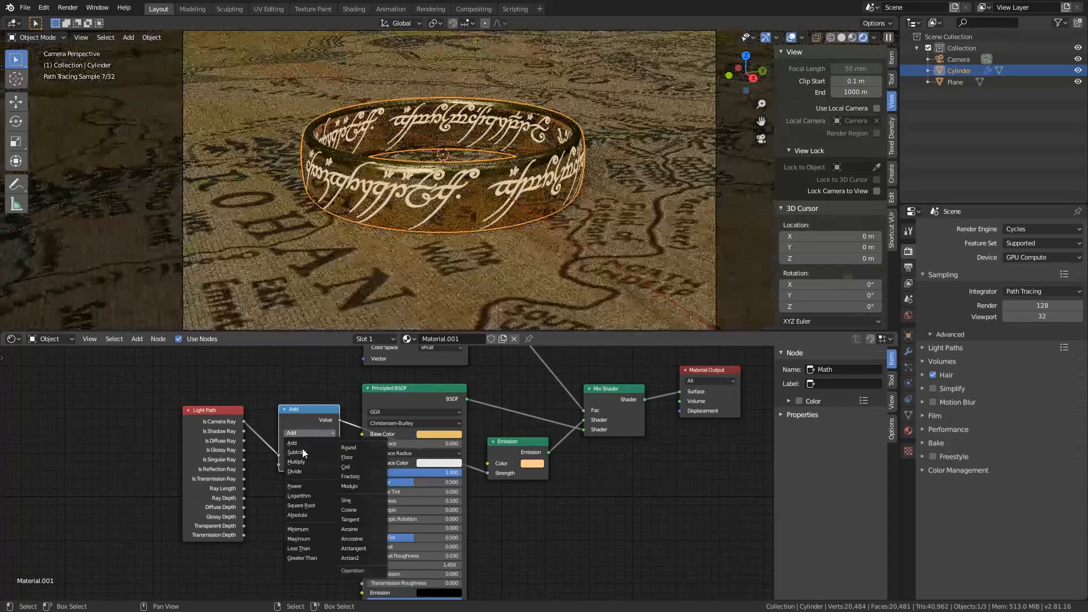
Set the Math node to Multiply by 2.5 and adjust the emission colour.
left_click(296, 462)
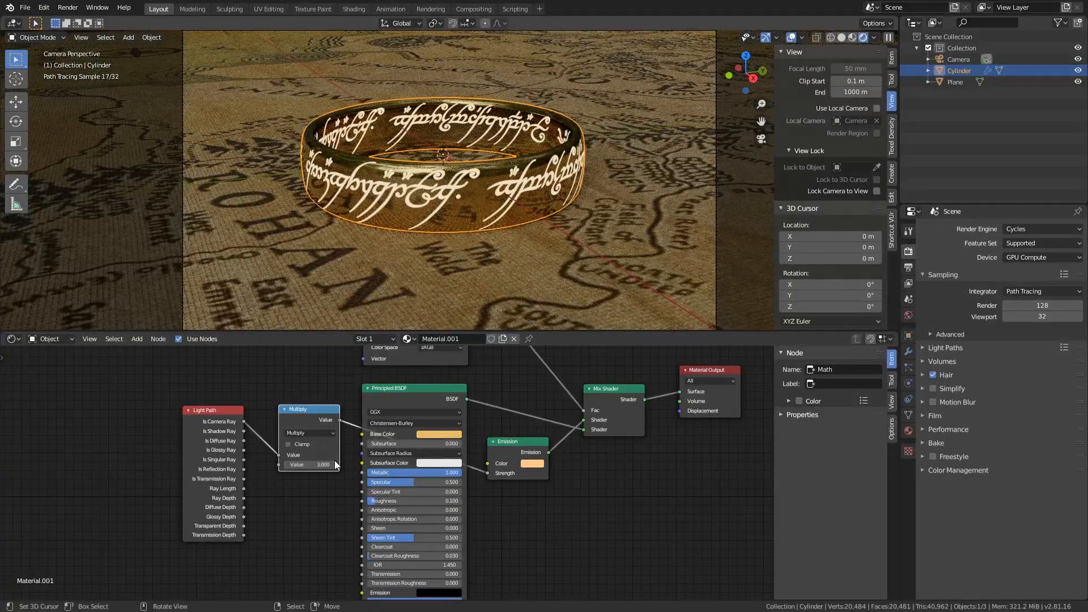
left_click_drag(321, 464, 308, 465)
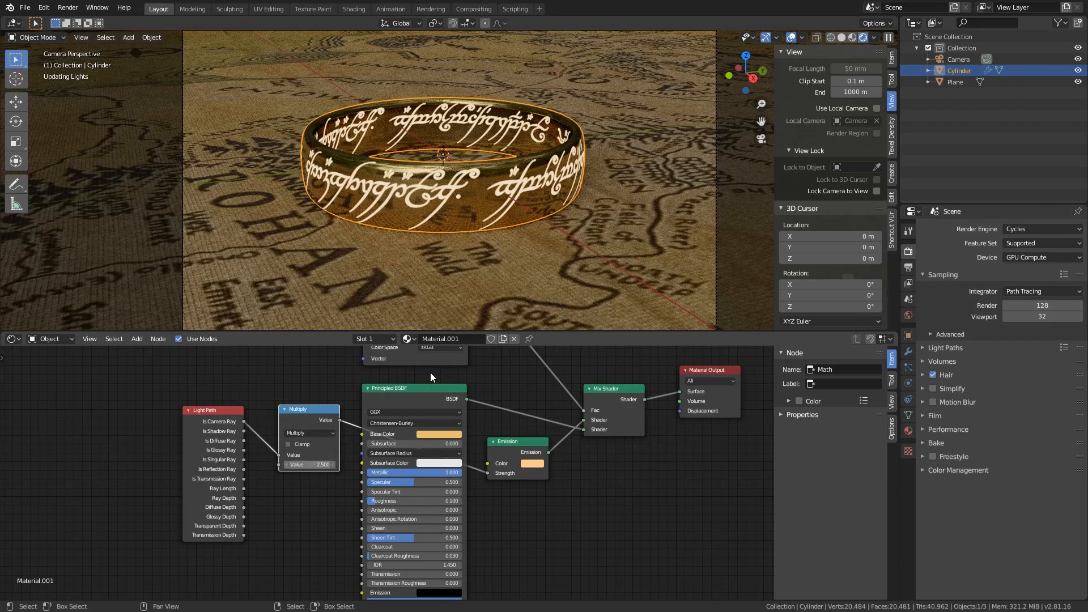
left_click(531, 463)
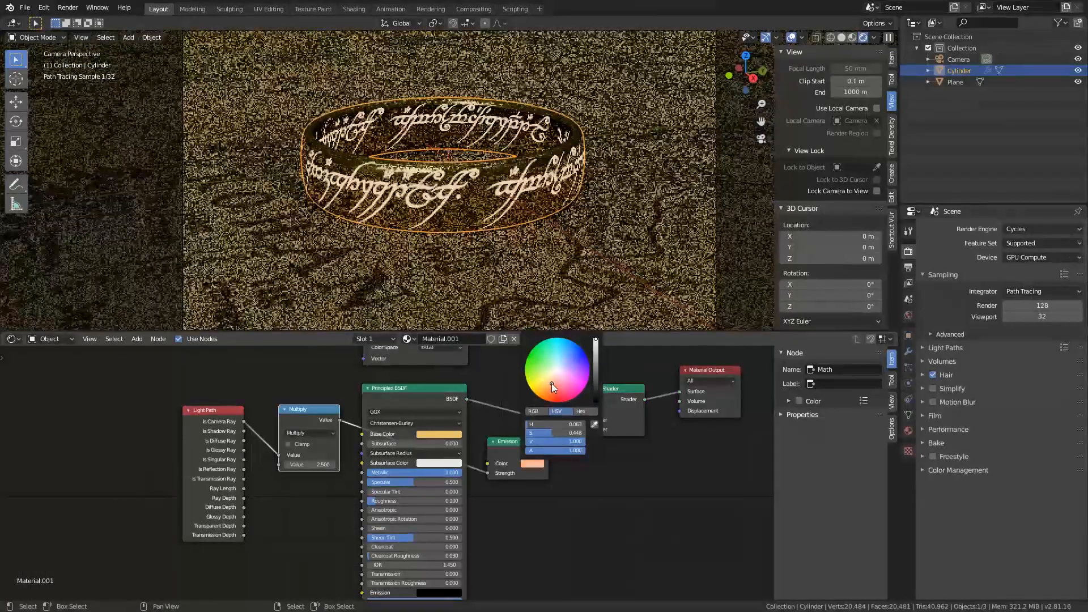
left_click(956, 81)
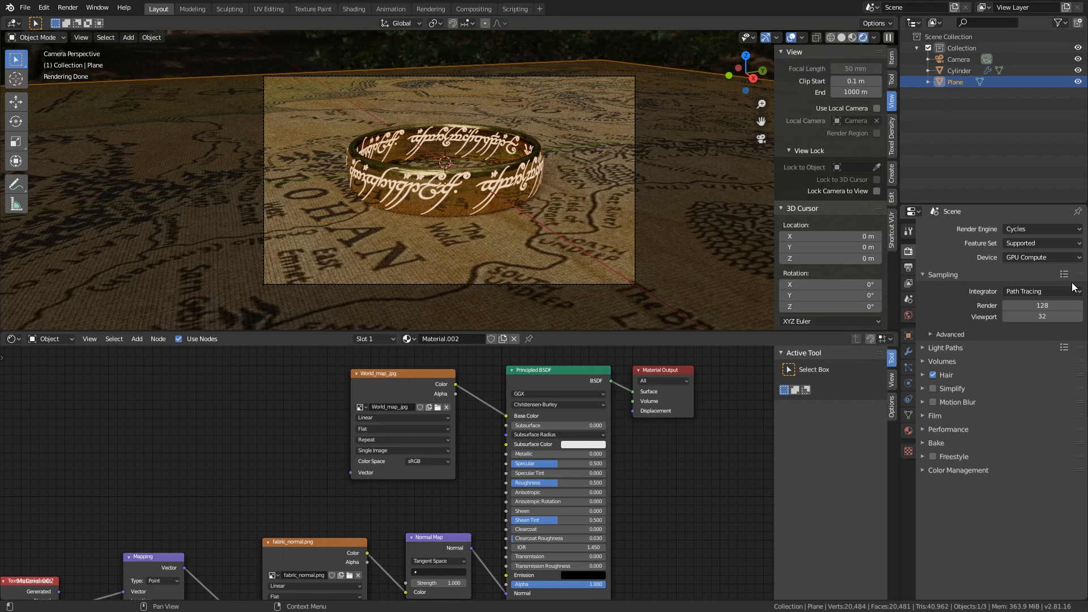
mouse_move(1074, 286)
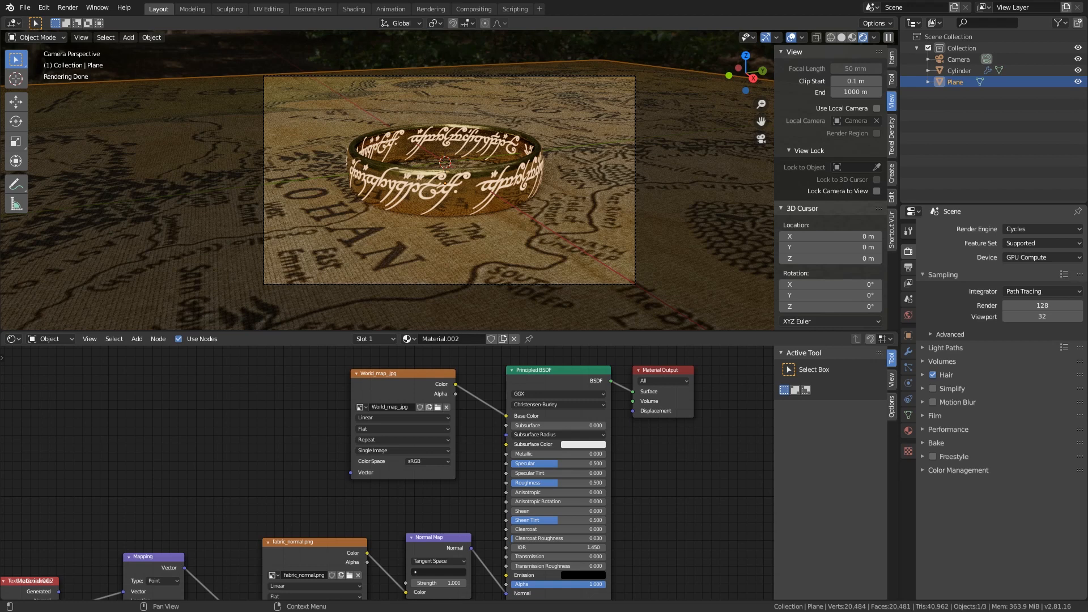